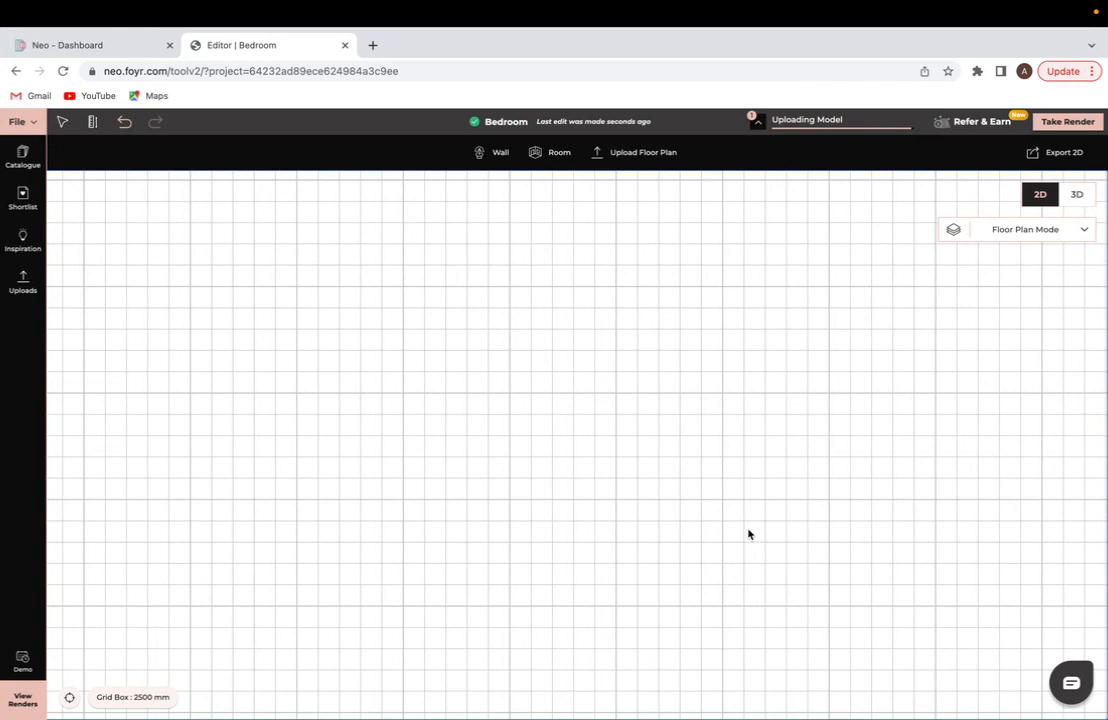
mouse_move(599, 331)
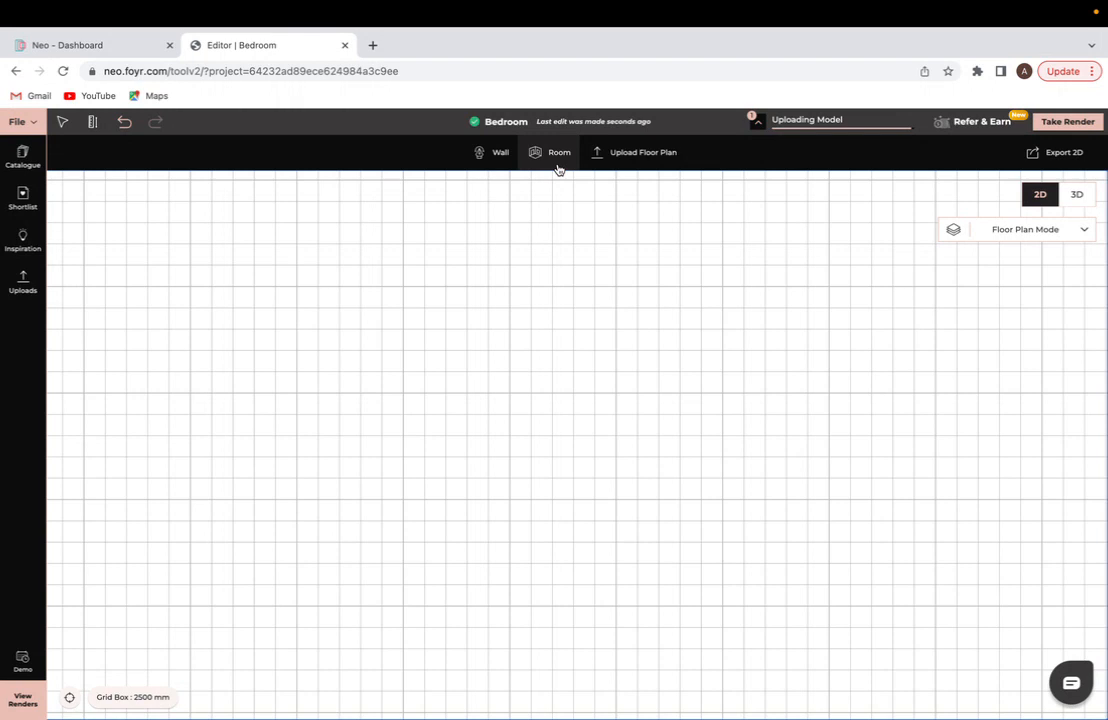
mouse_move(558, 165)
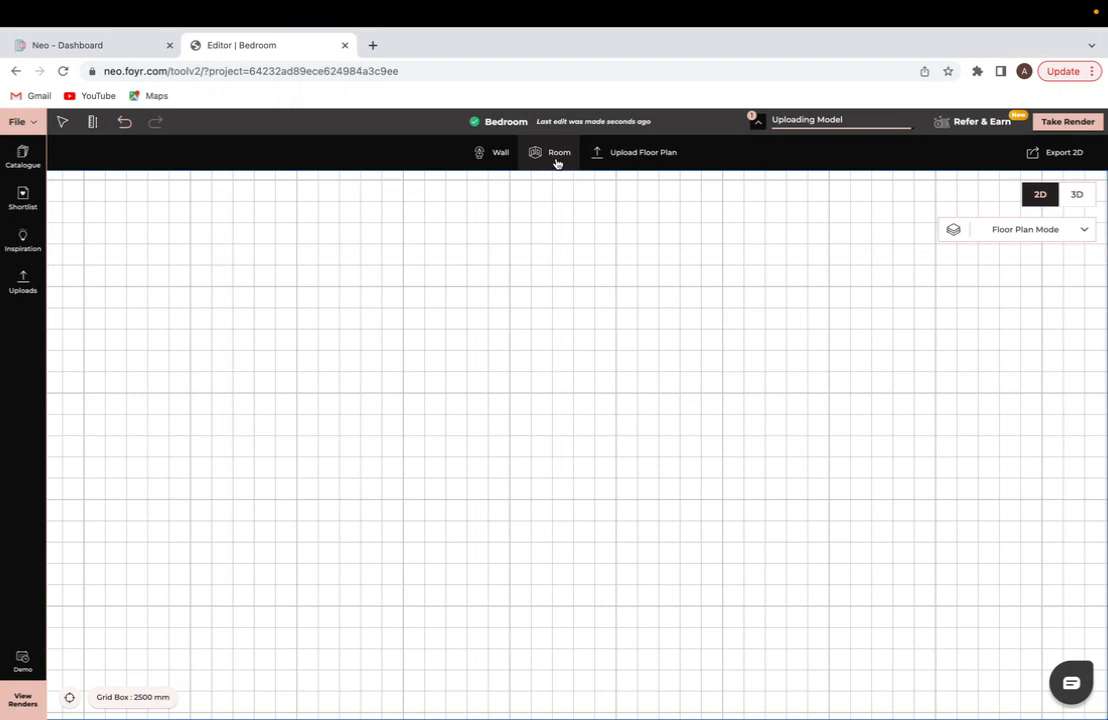
Draw a rectangular walled room on the Bedroom project's grid with the Room tool.
click(558, 152)
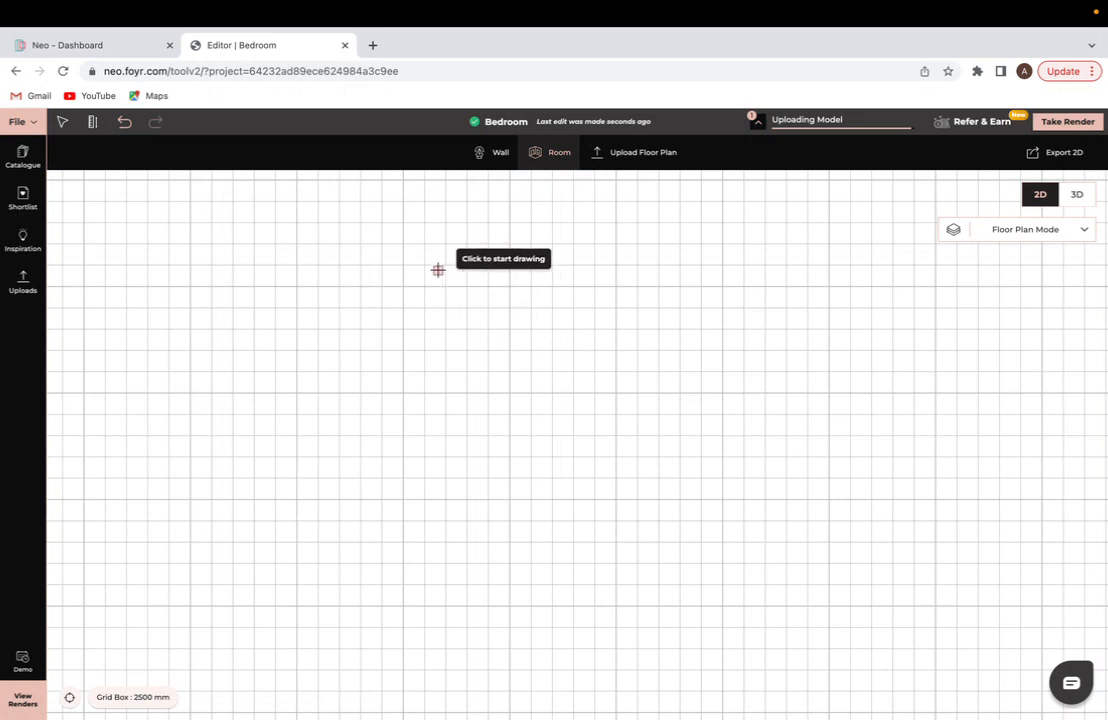
drag(437, 269, 738, 479)
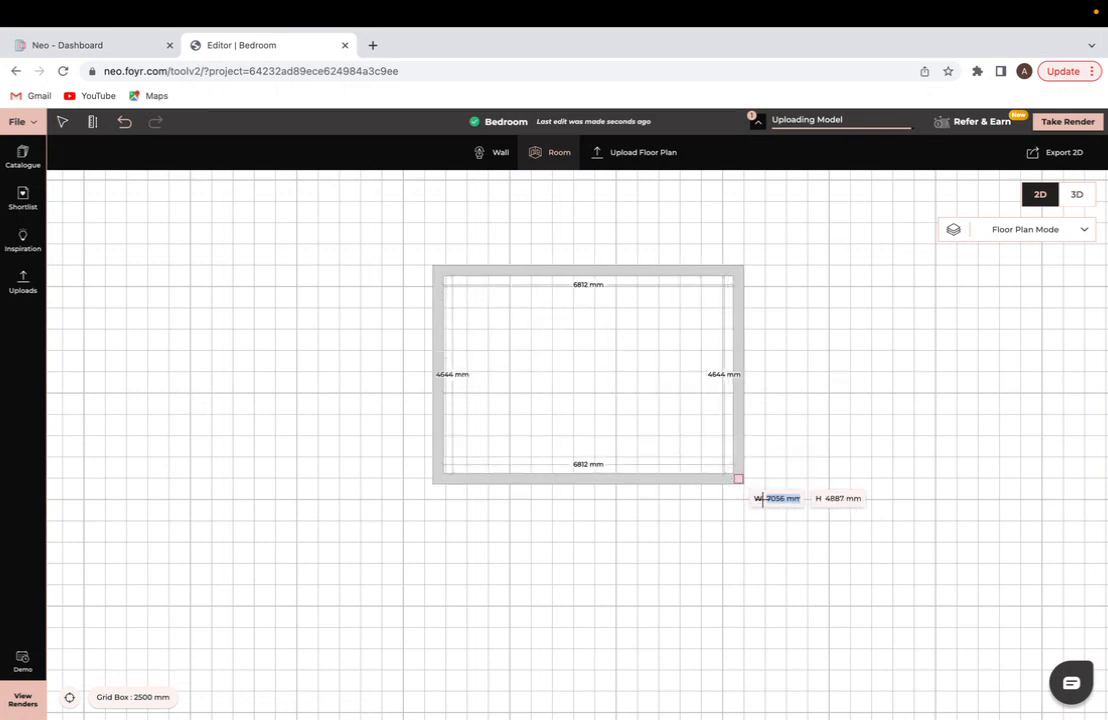
drag(738, 478, 775, 515)
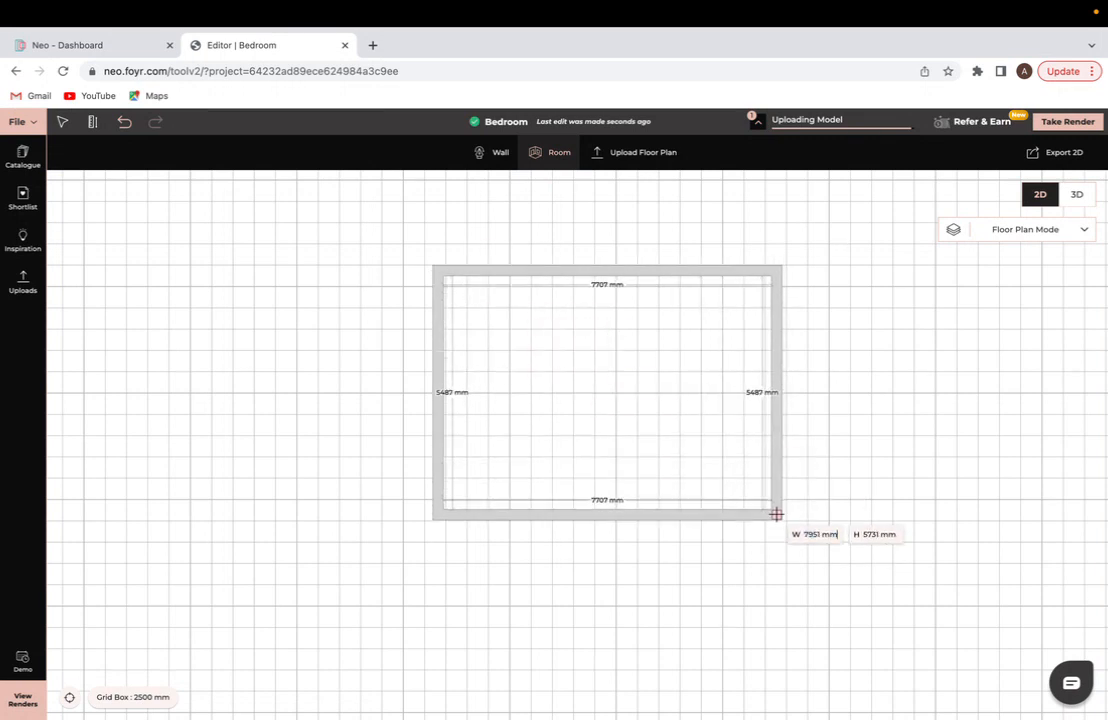
drag(775, 514, 772, 509)
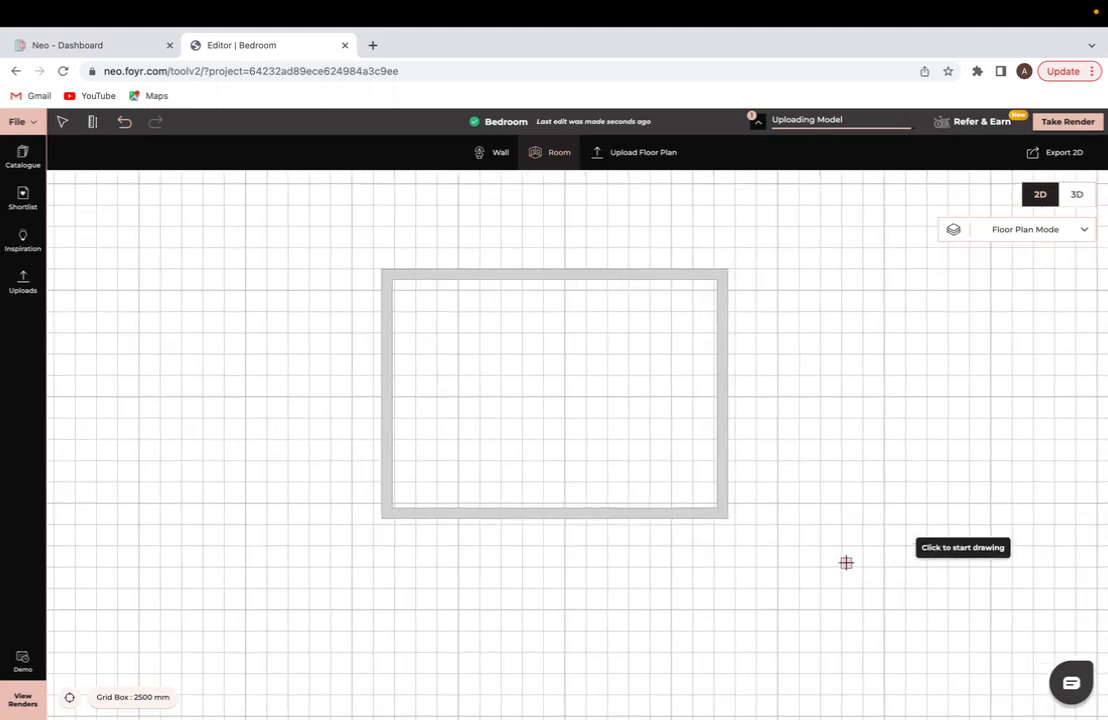
Place White Double Doors on the room's right wall and deselect them.
click(558, 152)
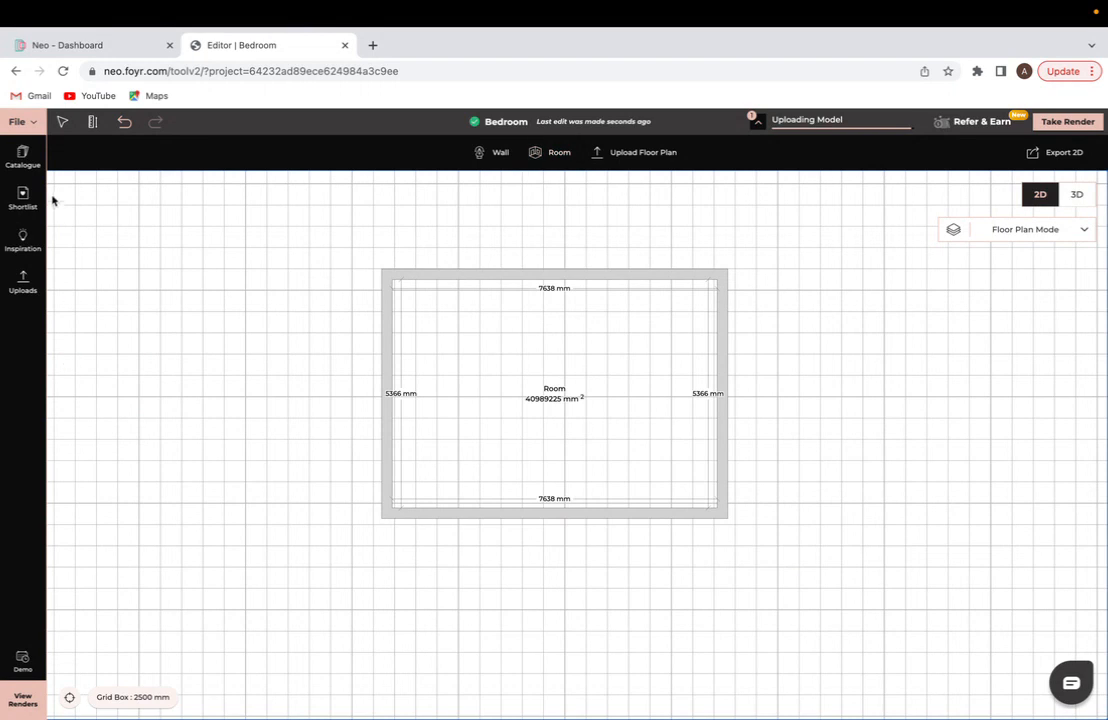
mouse_move(573, 431)
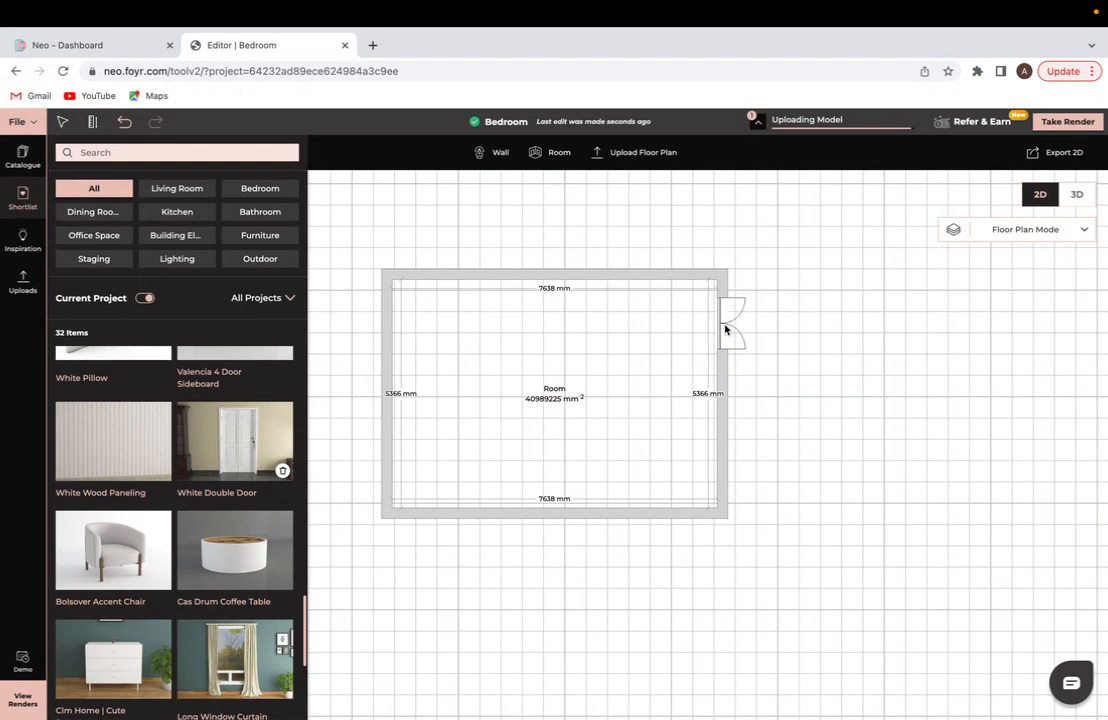
mouse_move(737, 388)
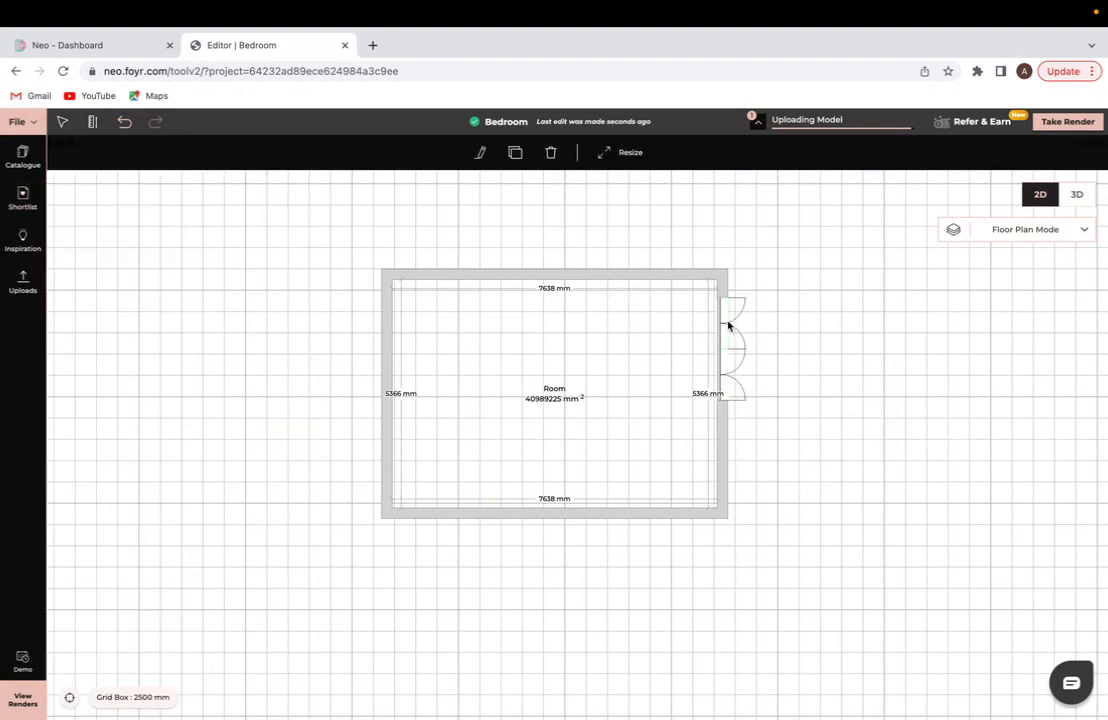
mouse_move(479, 152)
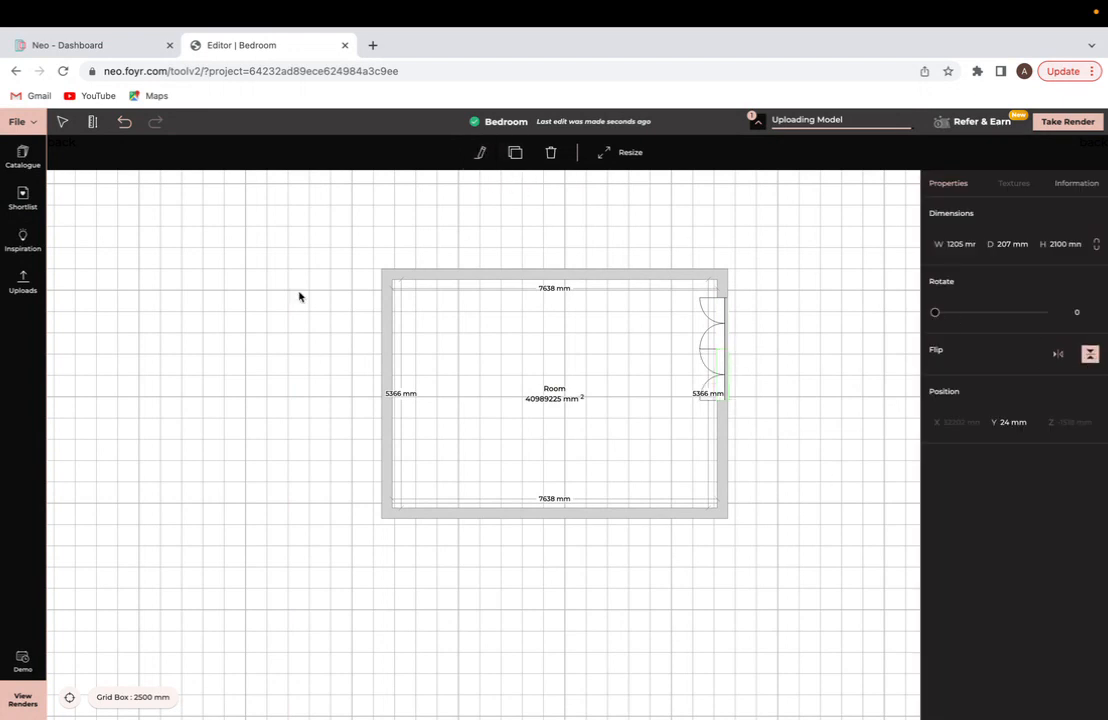
click(22, 155)
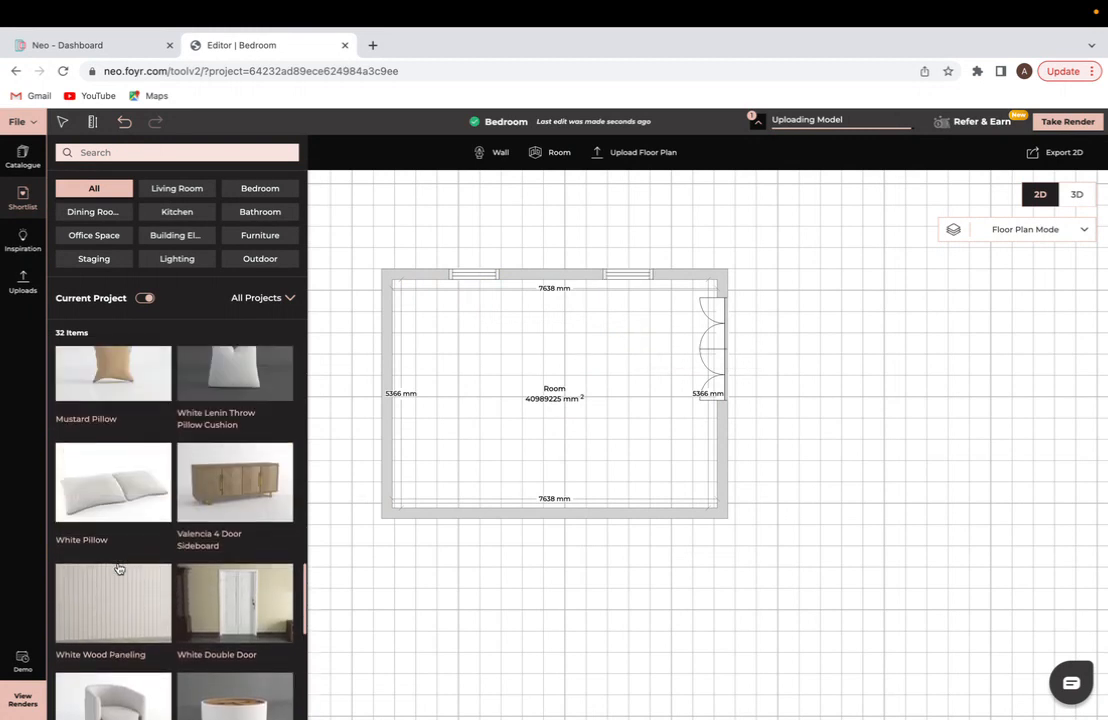
Drop a narrow window at the top wall's centre, between the two existing windows.
scroll(down, 3)
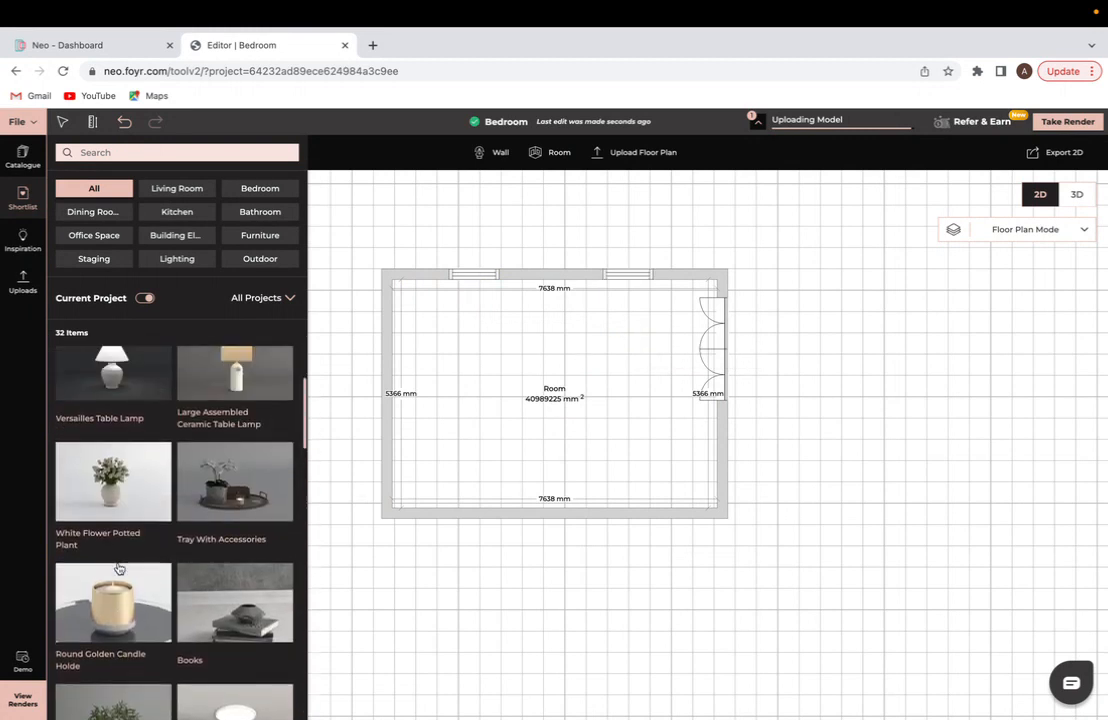
scroll(down, 3)
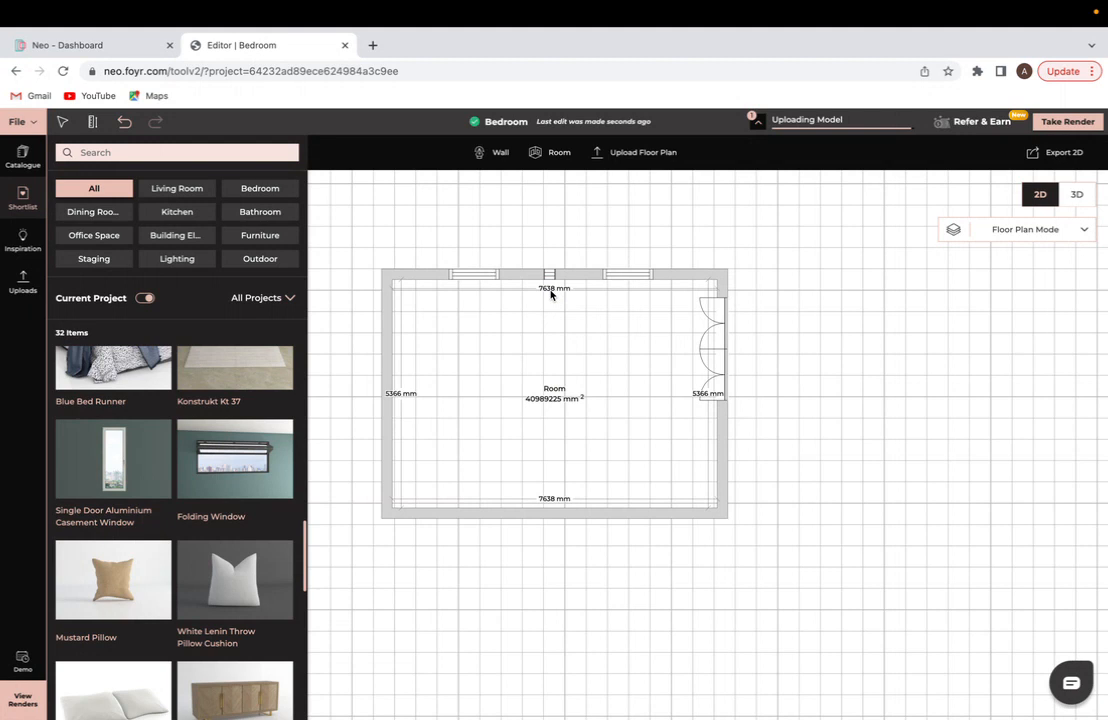
scroll(down, 3)
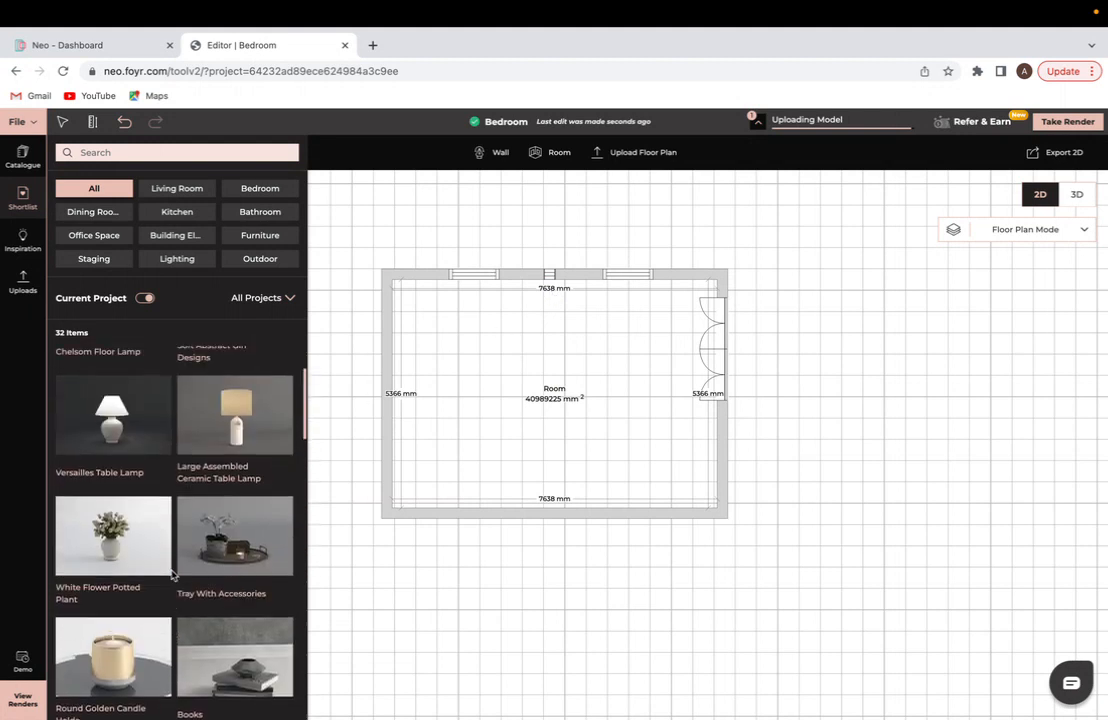
scroll(down, 3)
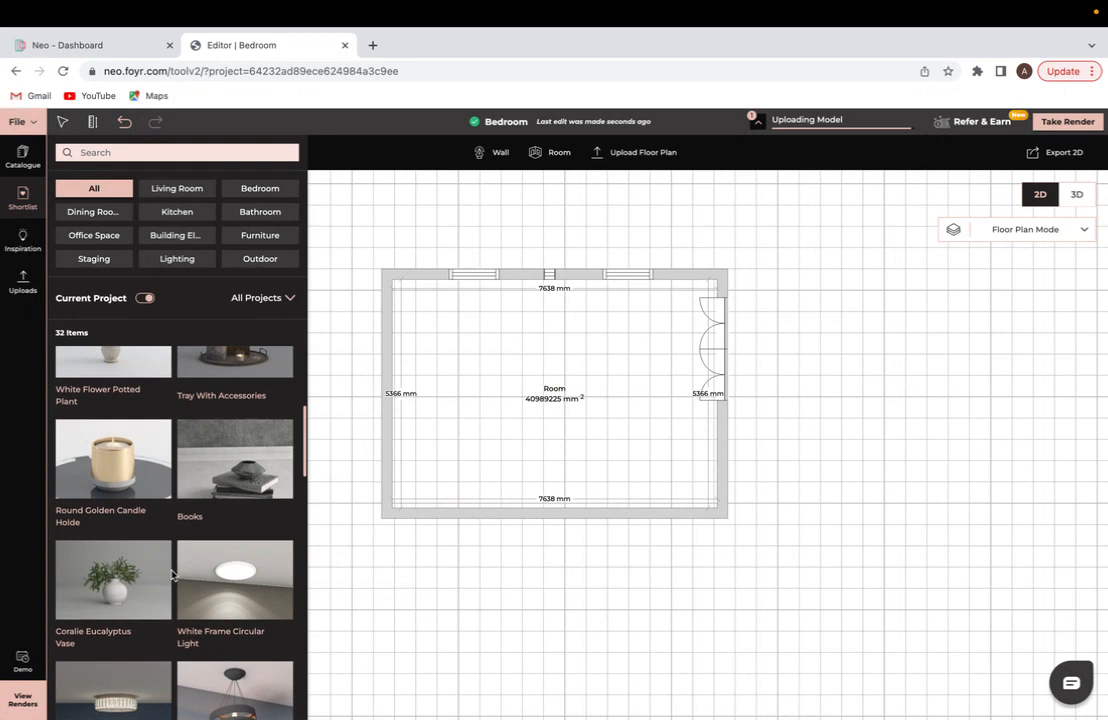
scroll(down, 3)
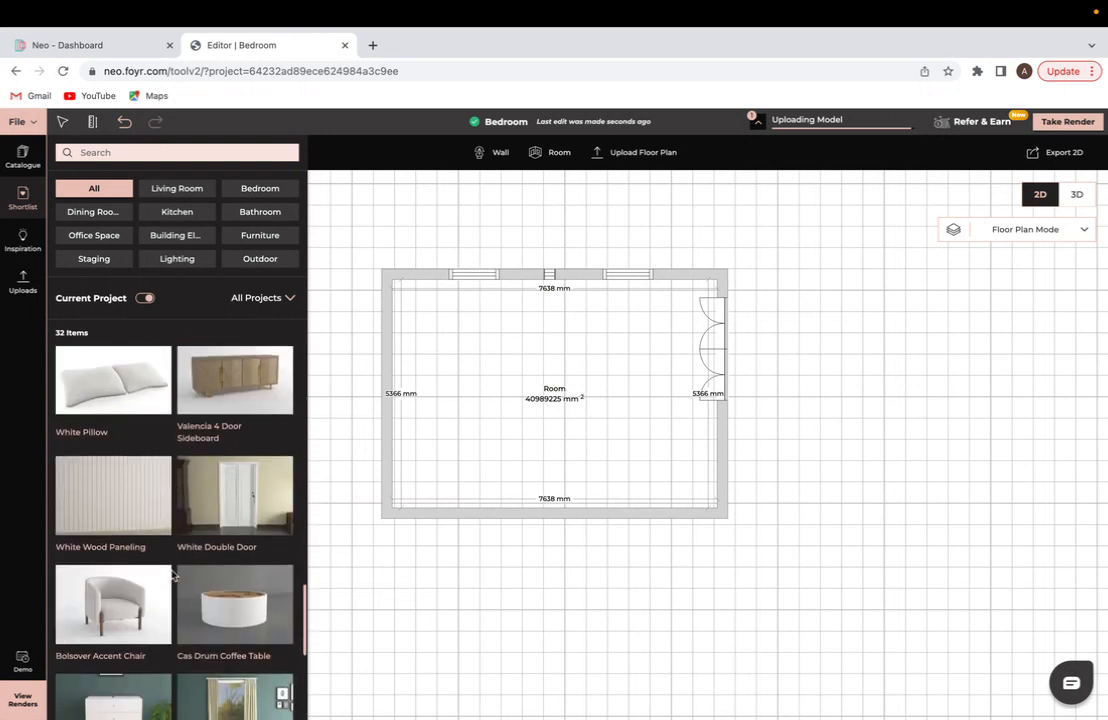
Place the bed, two nightstands, bench and Konstrukt Kt 37 rug in the room.
scroll(down, 3)
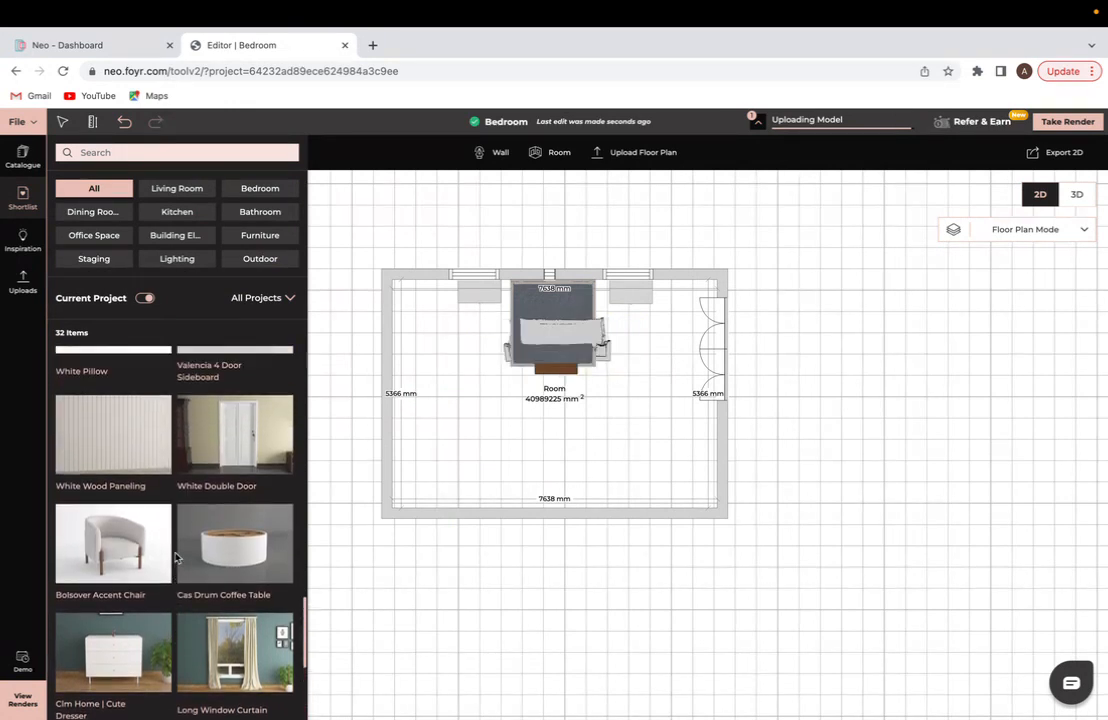
scroll(down, 3)
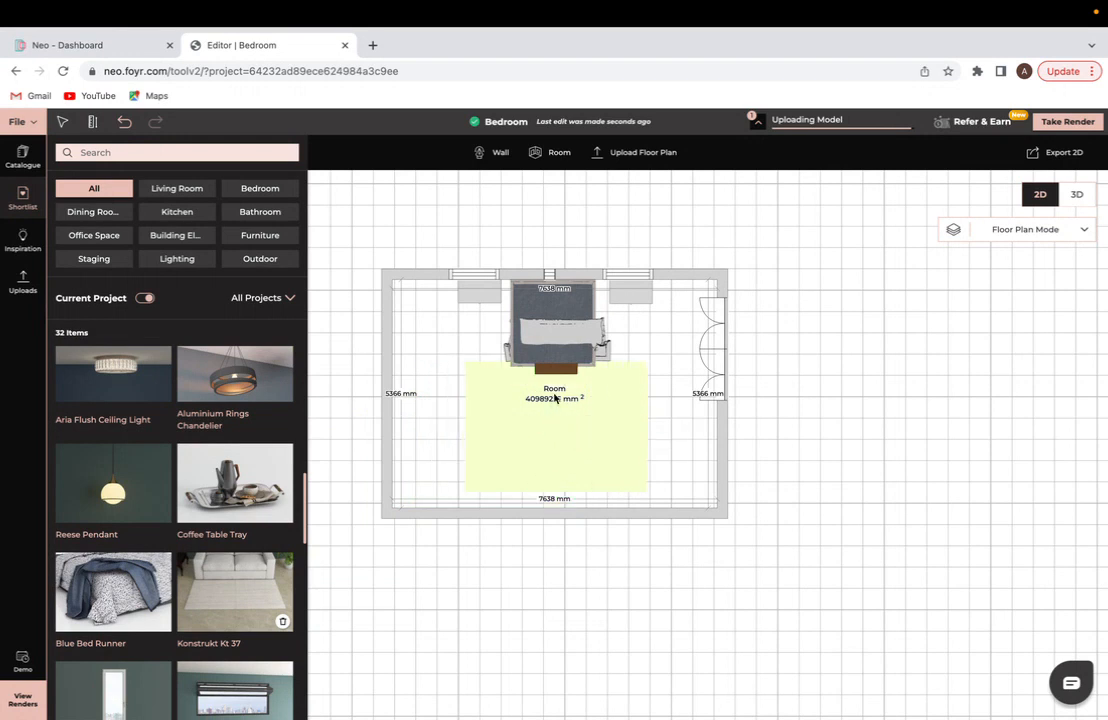
click(555, 430)
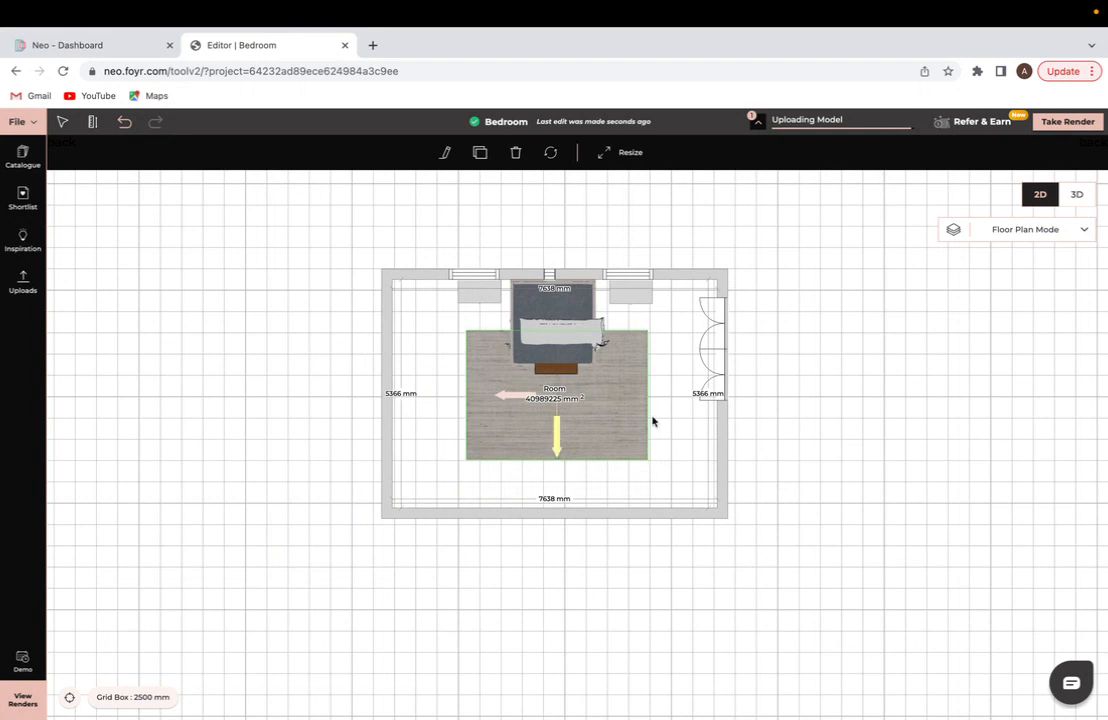
mouse_move(1089, 217)
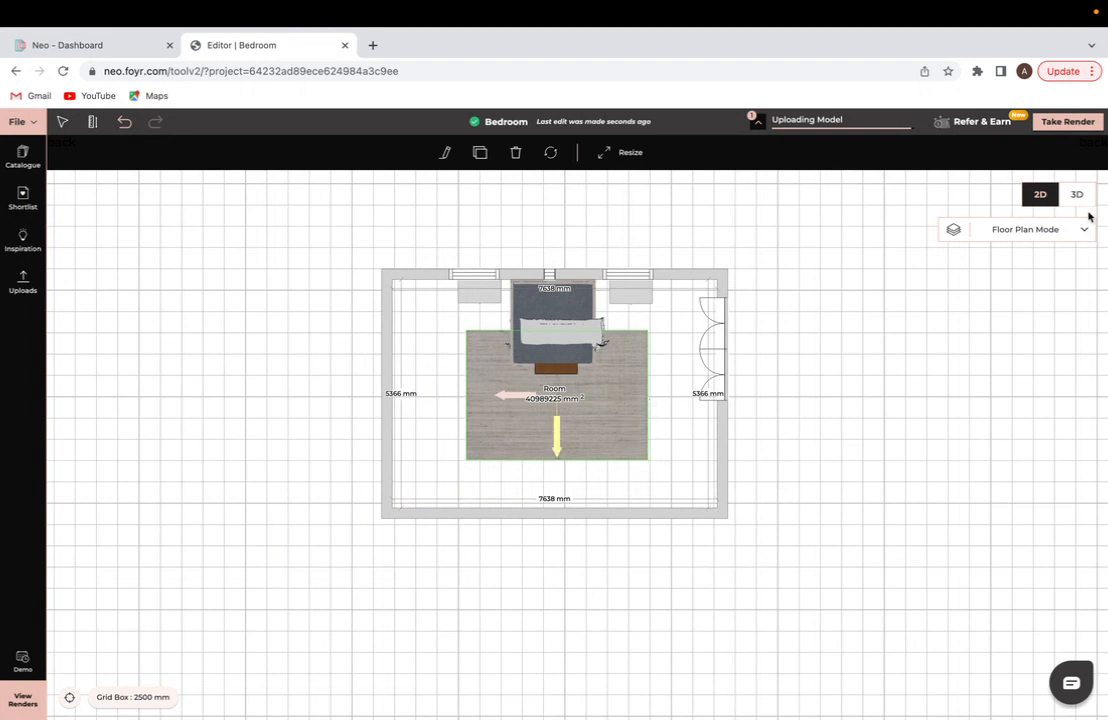
In 3D, rotate and resize the middle window into a wide strip above the headboard.
click(1077, 194)
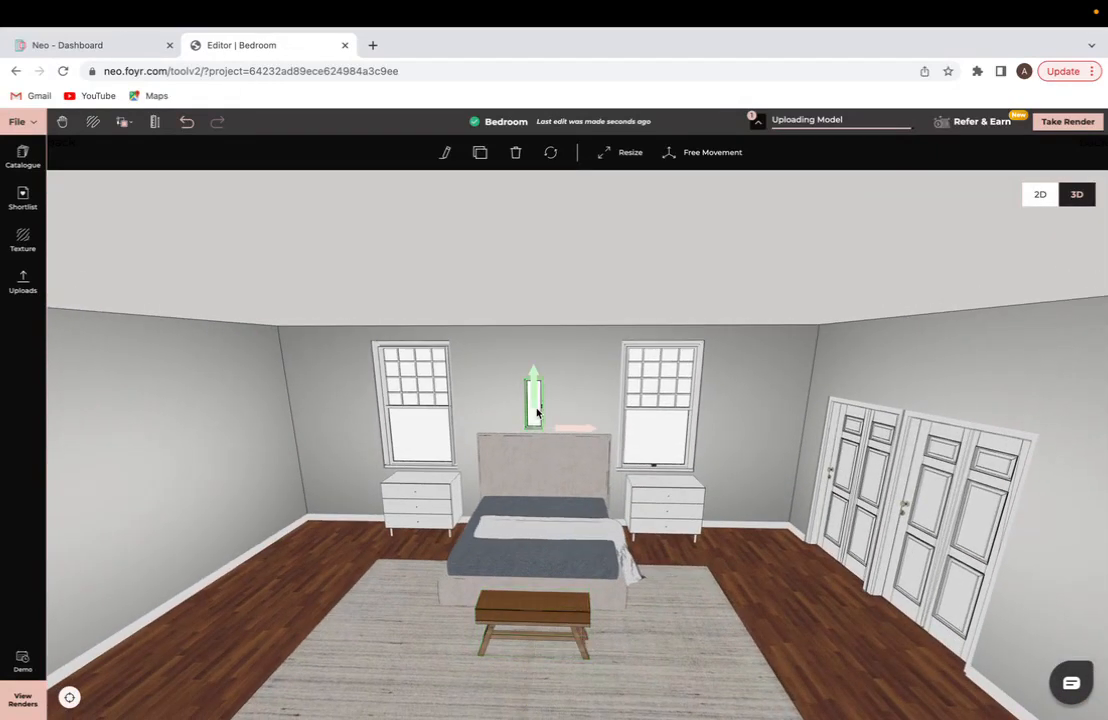
mouse_move(516, 152)
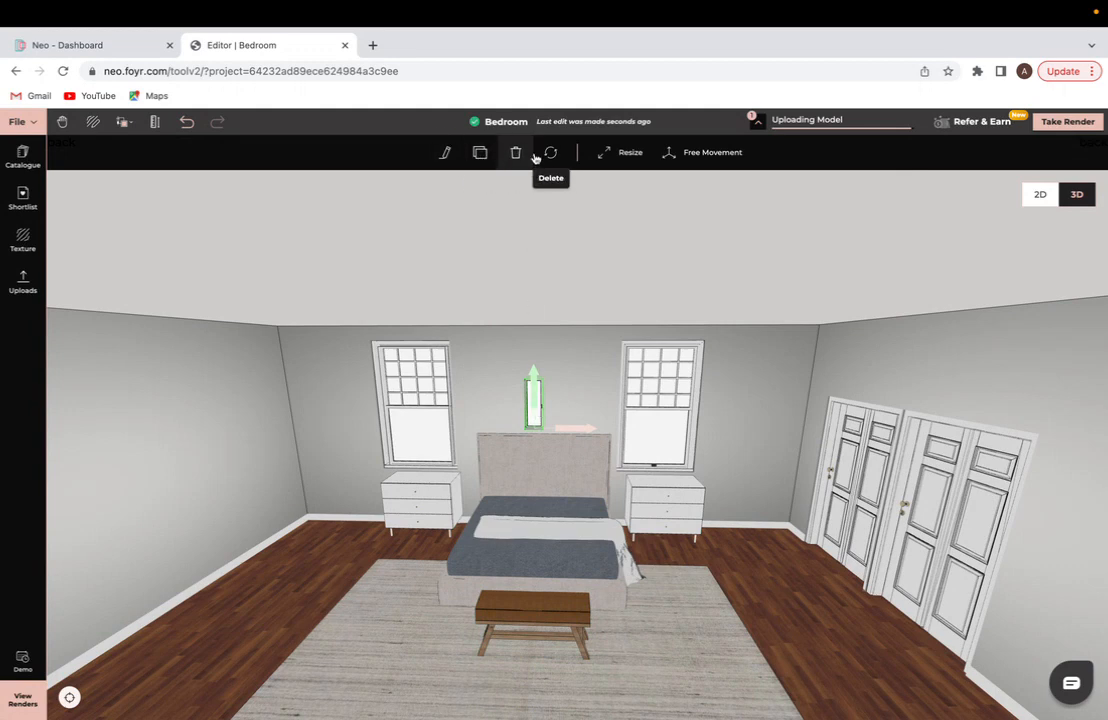
click(550, 152)
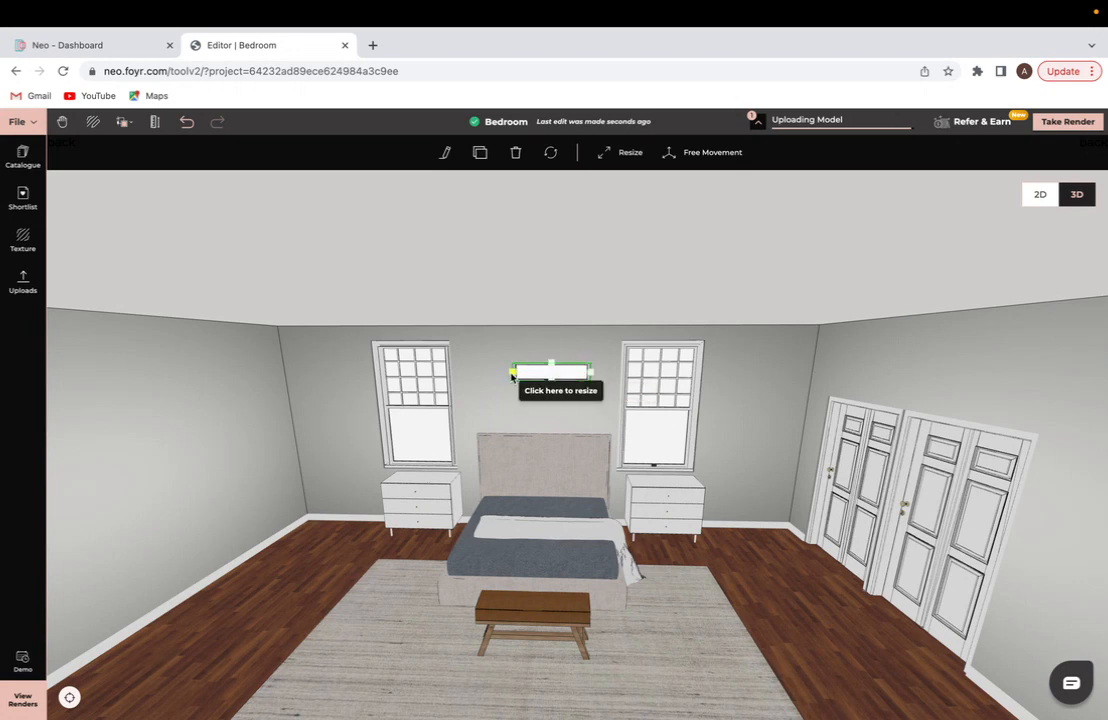
mouse_move(546, 389)
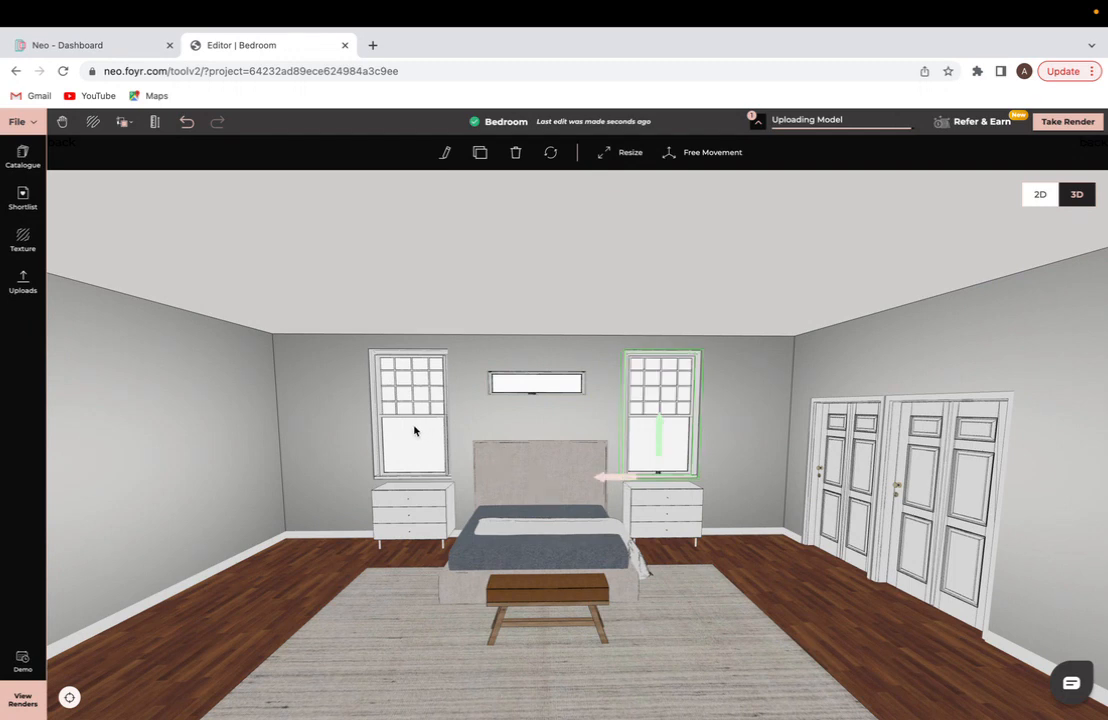
click(408, 410)
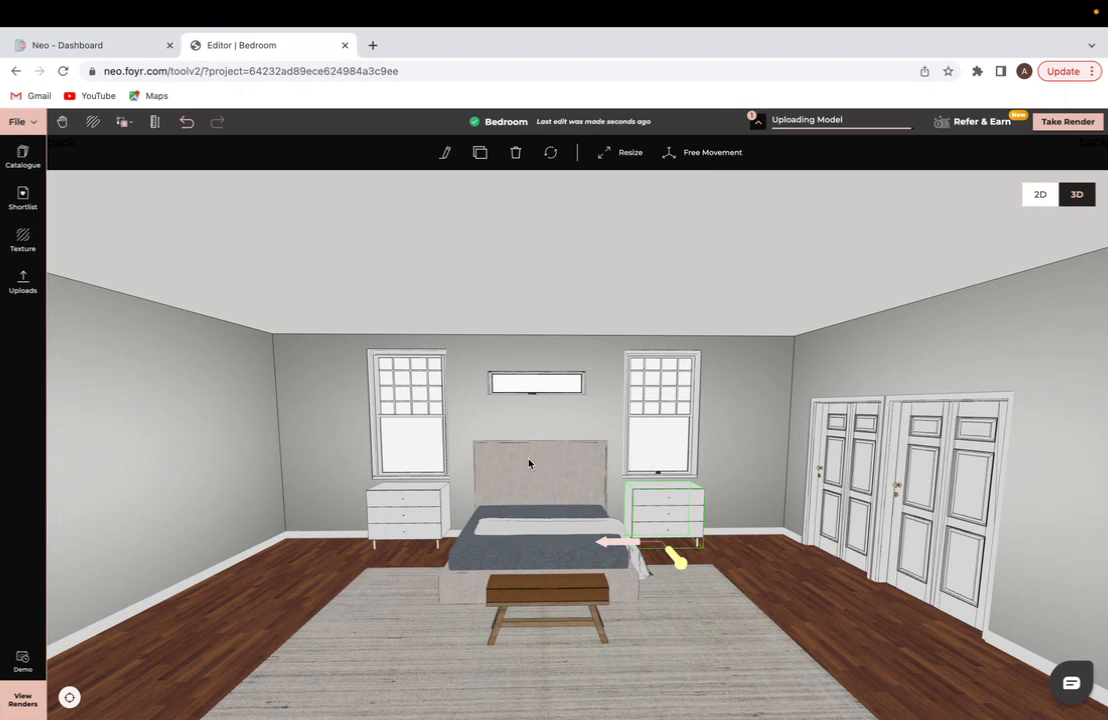
mouse_move(603, 486)
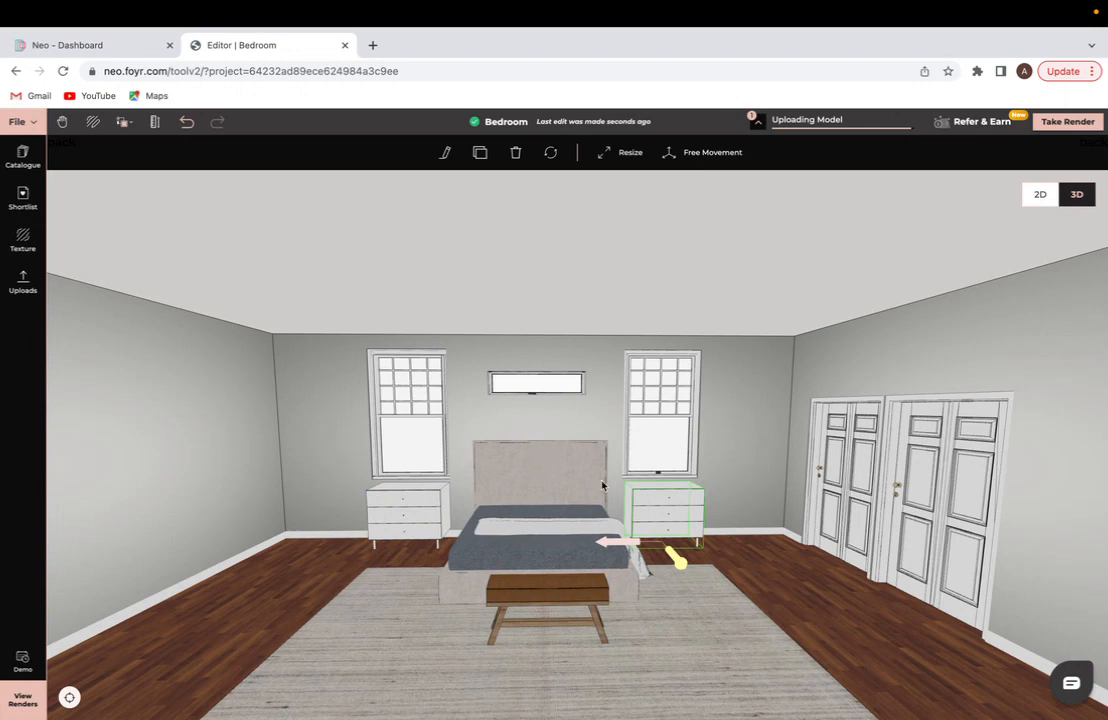
click(22, 155)
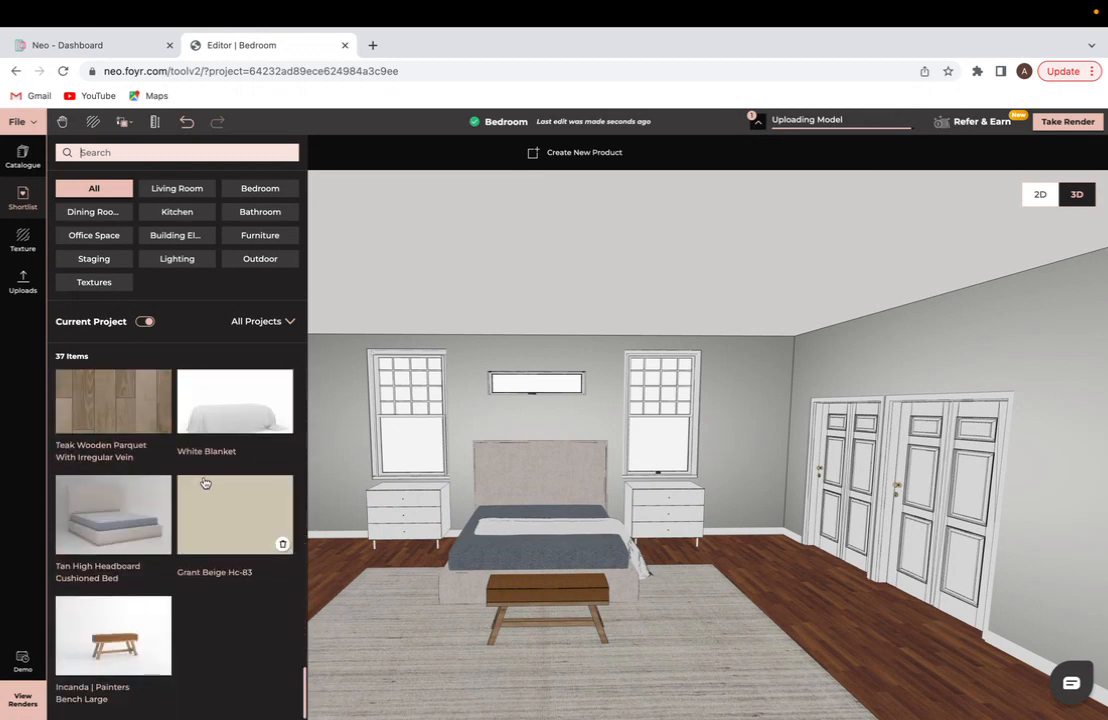
mouse_move(551, 491)
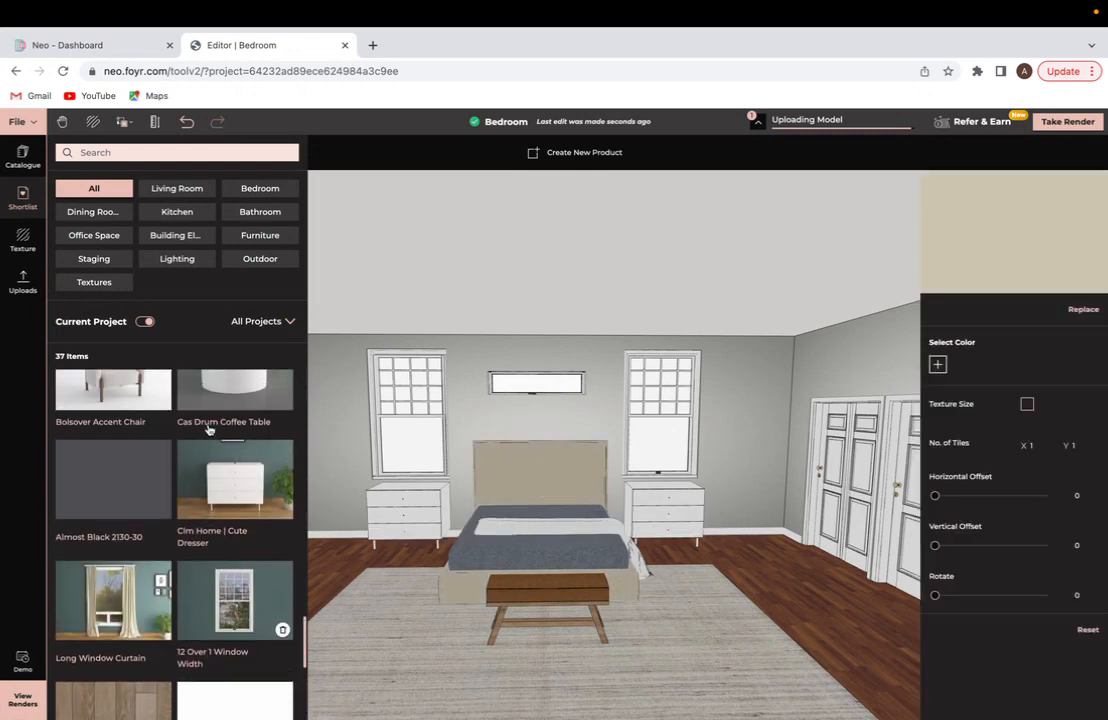
Paint the headboard Grant Beige Hc-83 and the nightstands Almost Black 2130-30.
scroll(down, 3)
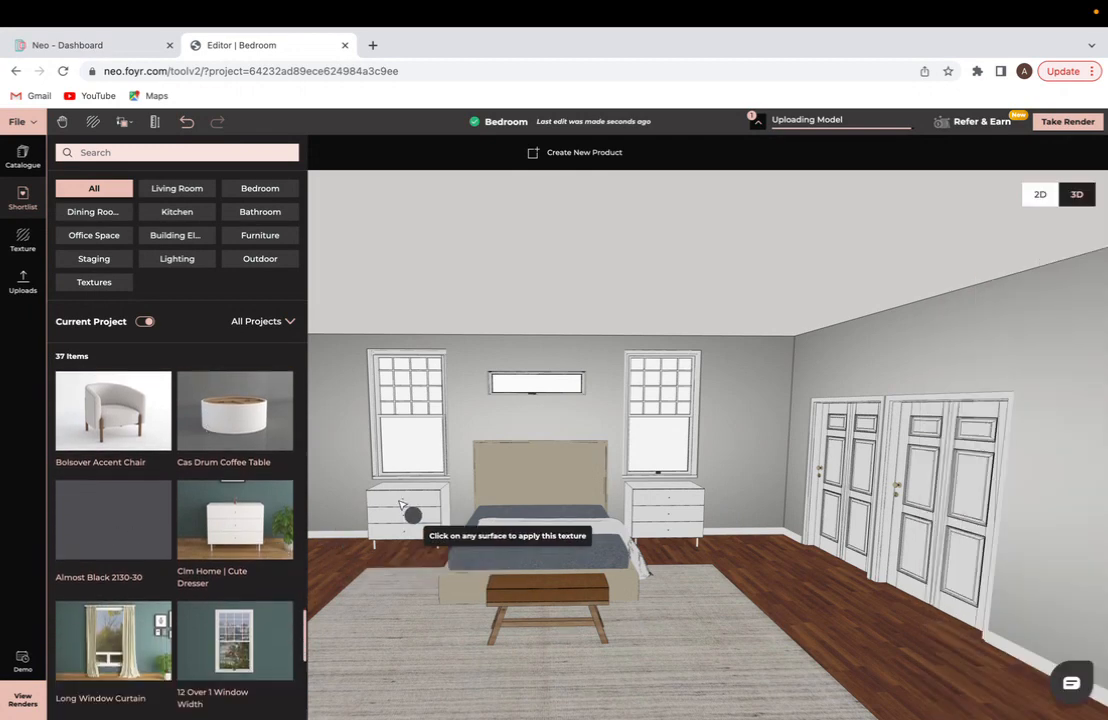
click(413, 514)
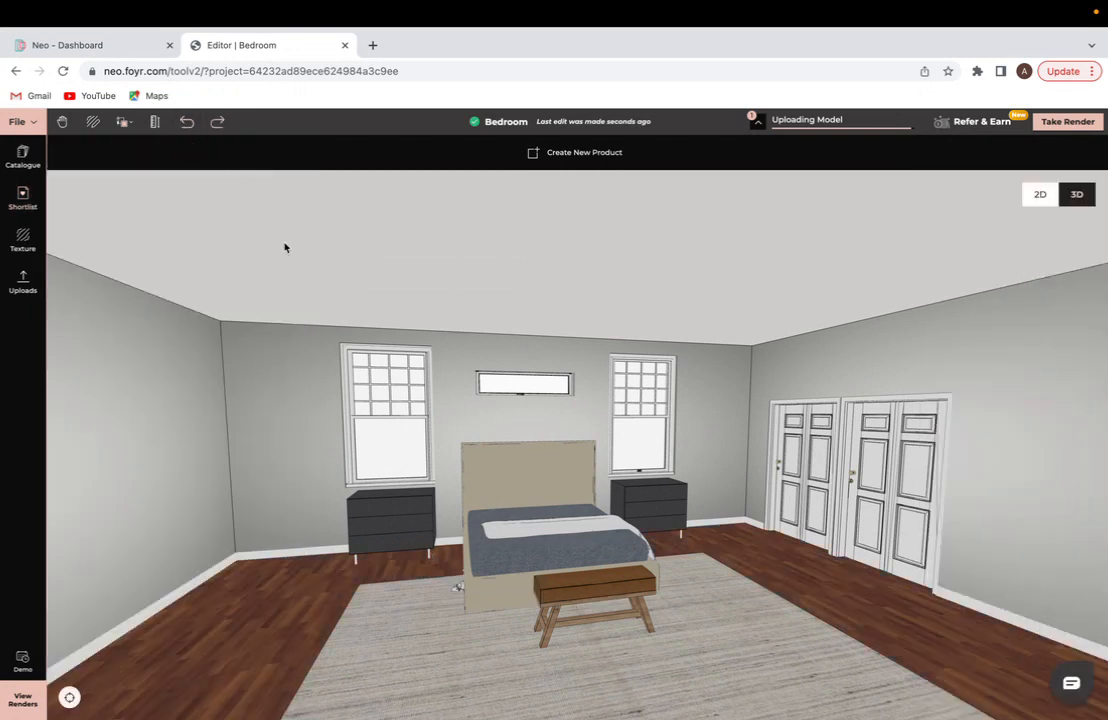
mouse_move(385, 498)
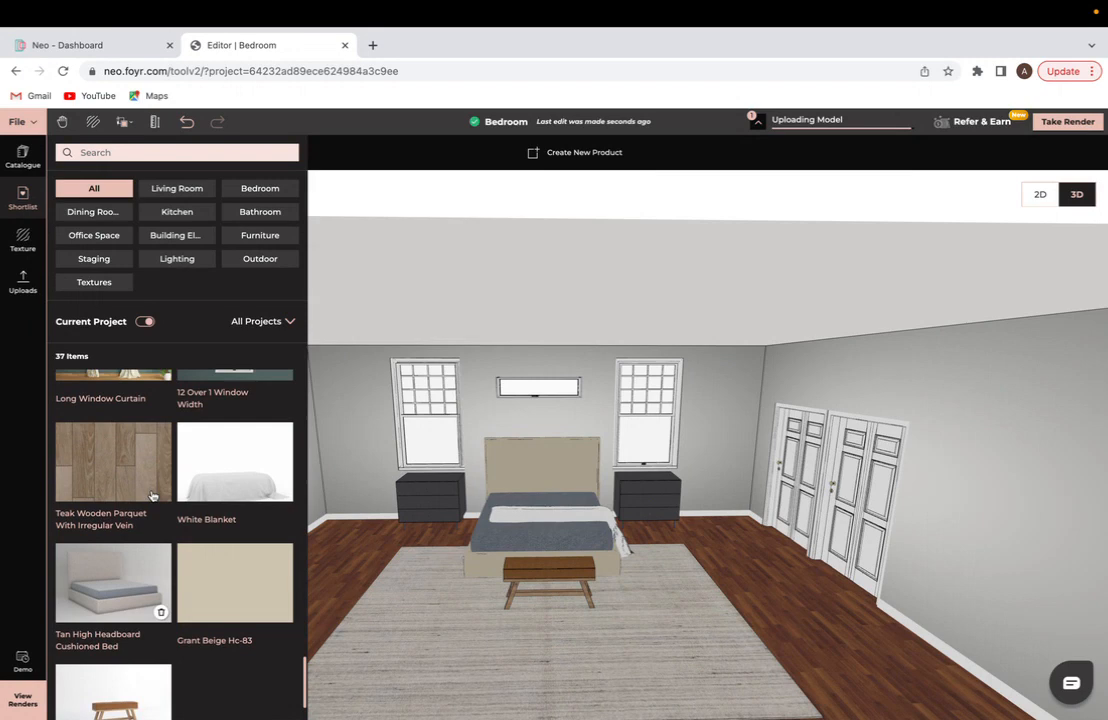
mouse_move(158, 490)
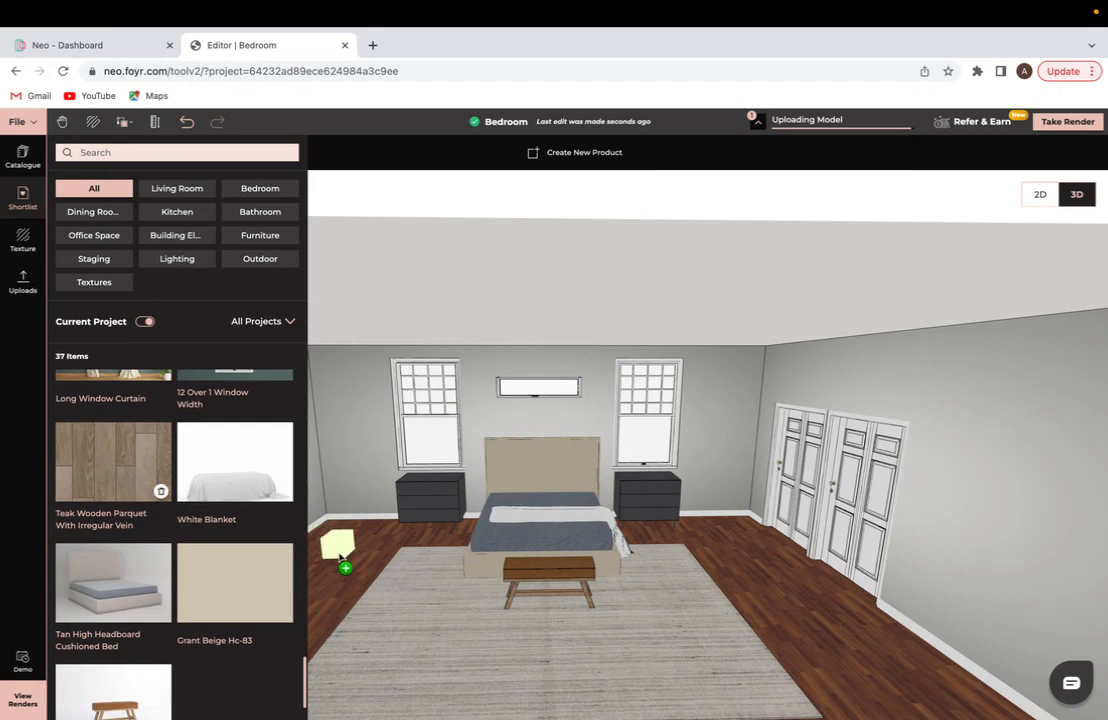
Apply Teak Wooden Parquet to the floor with texture rotation set to 90.
click(345, 567)
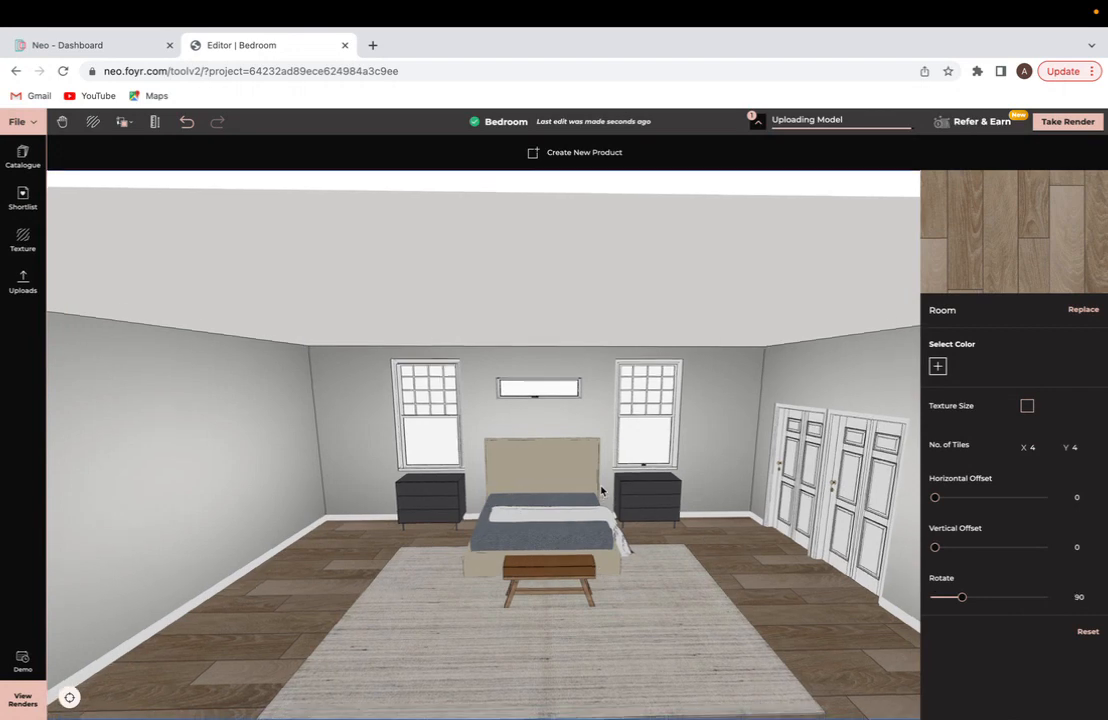
click(22, 240)
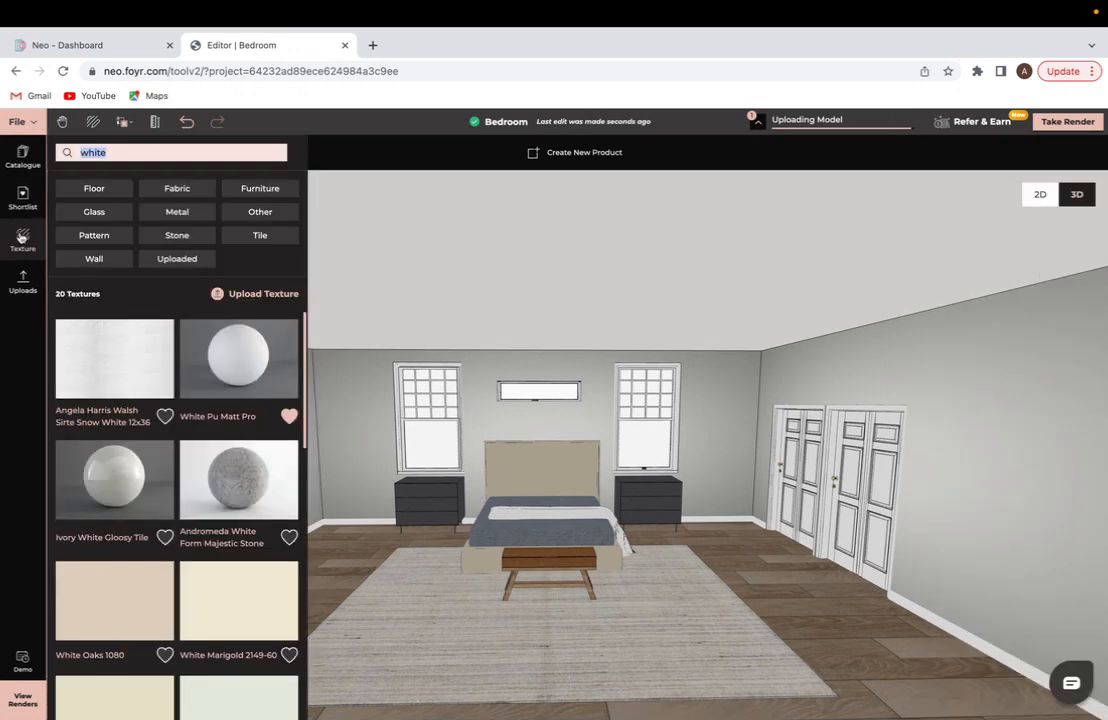
Drop Long Window Curtains onto the windows and resize the left curtain to fit.
click(22, 155)
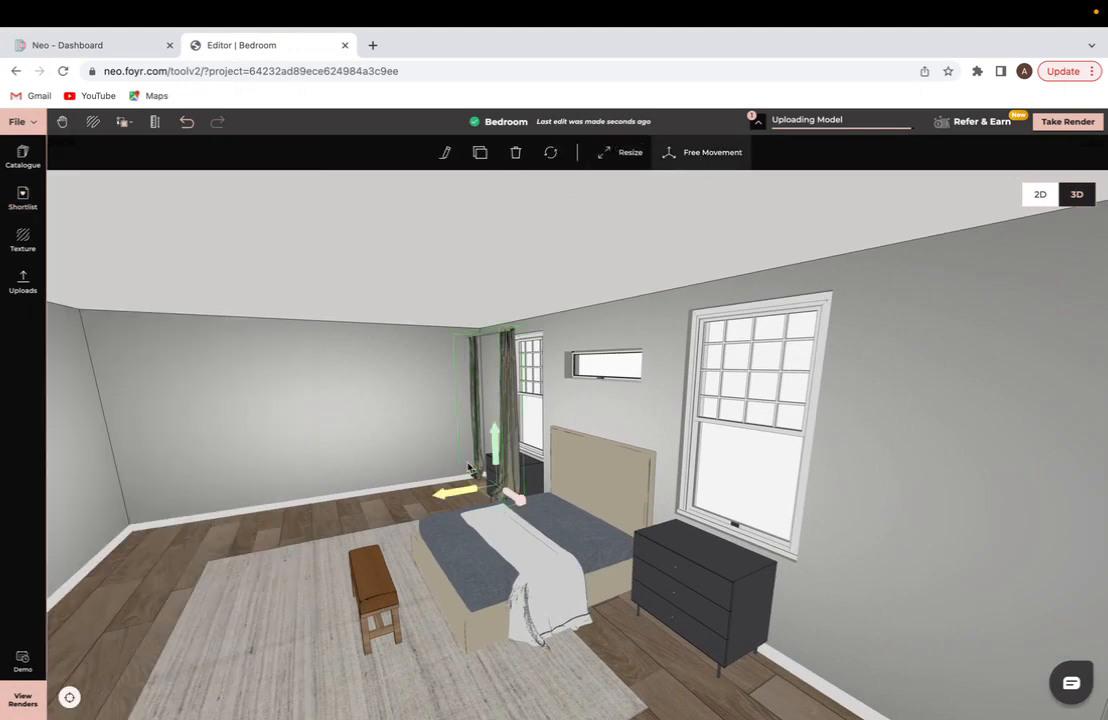
click(520, 420)
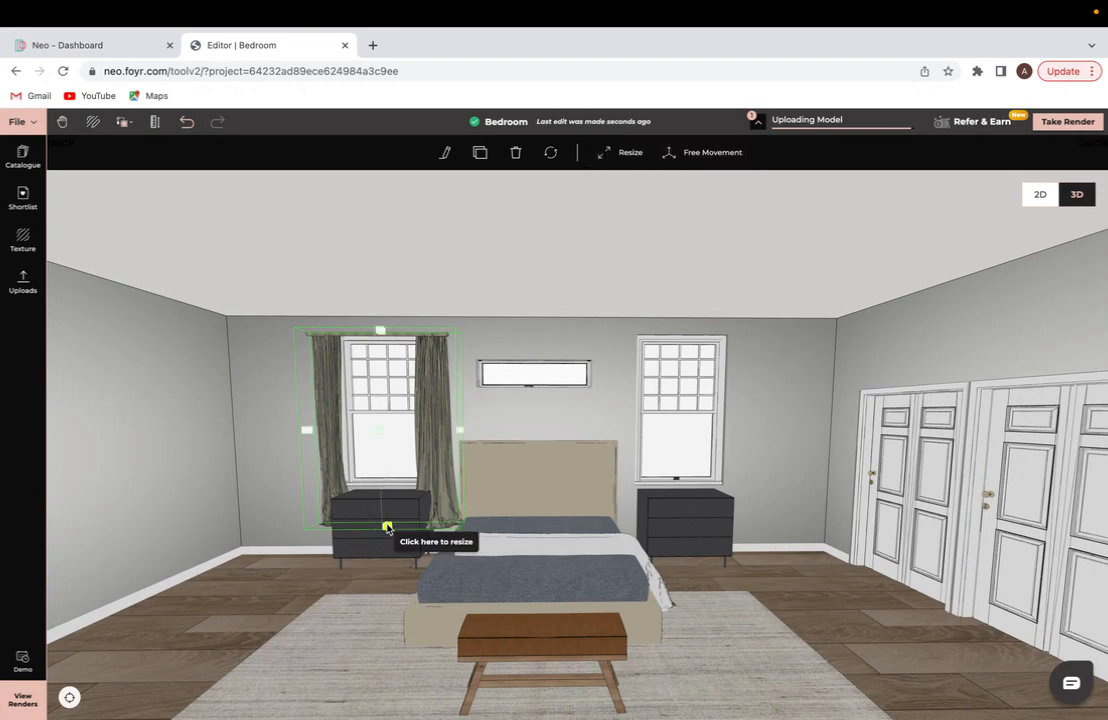
drag(380, 527, 388, 557)
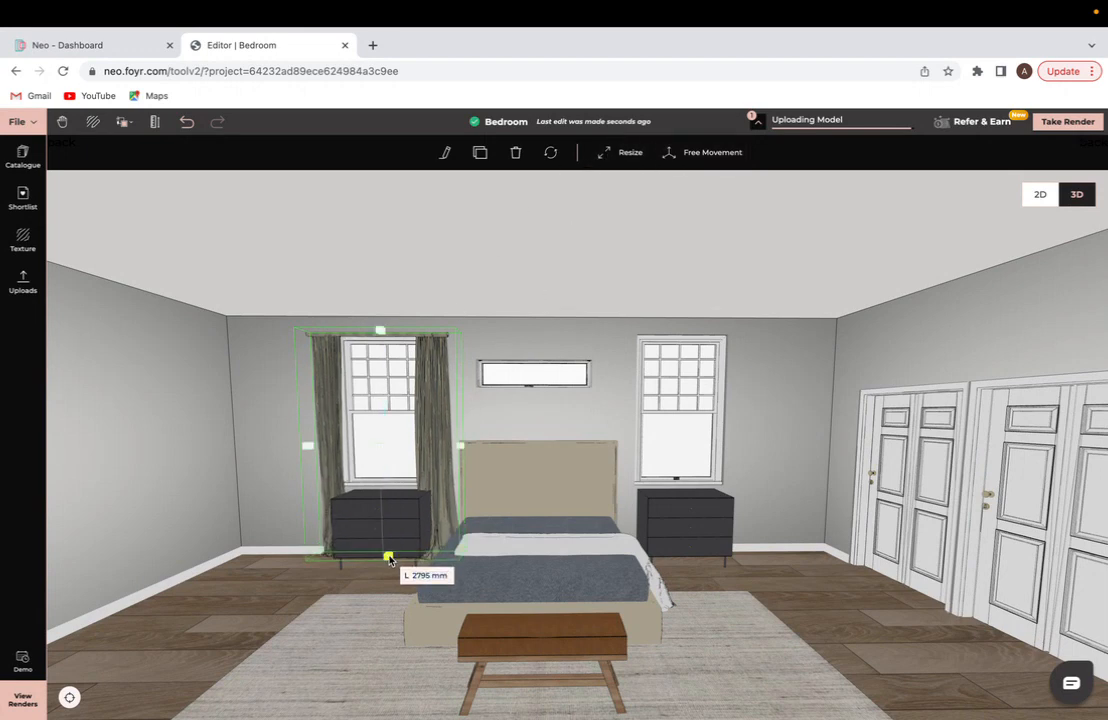
mouse_move(415, 463)
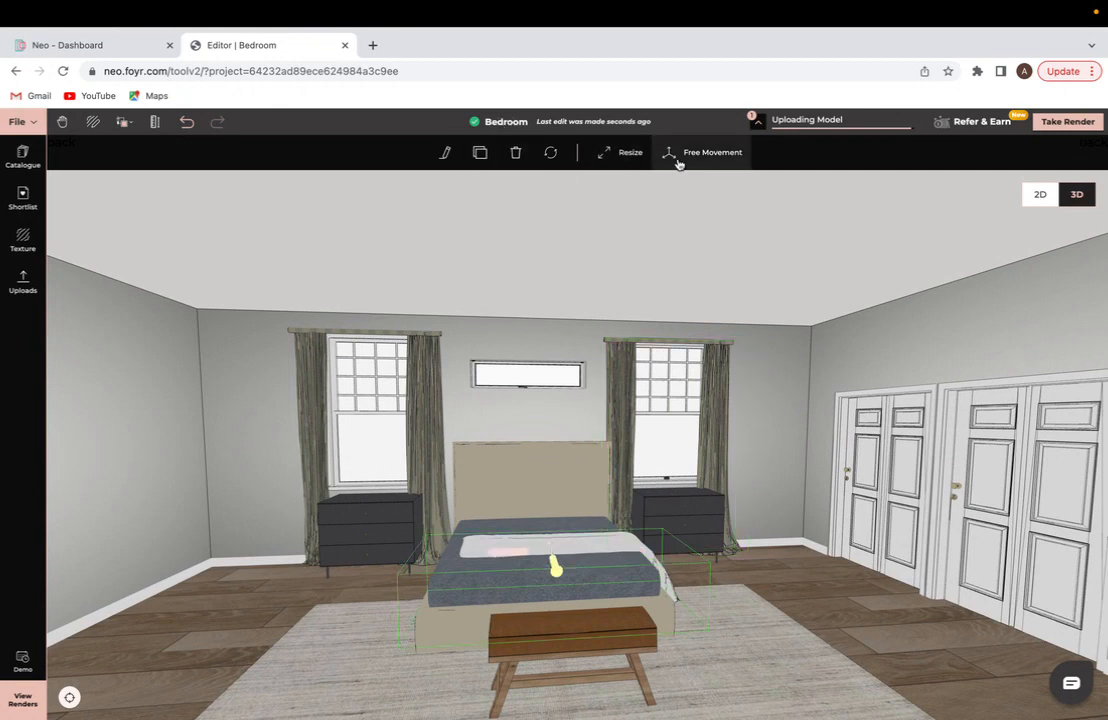
Lift the White Blanket onto the bed with Free Movement and stretch it across the mattress.
click(525, 560)
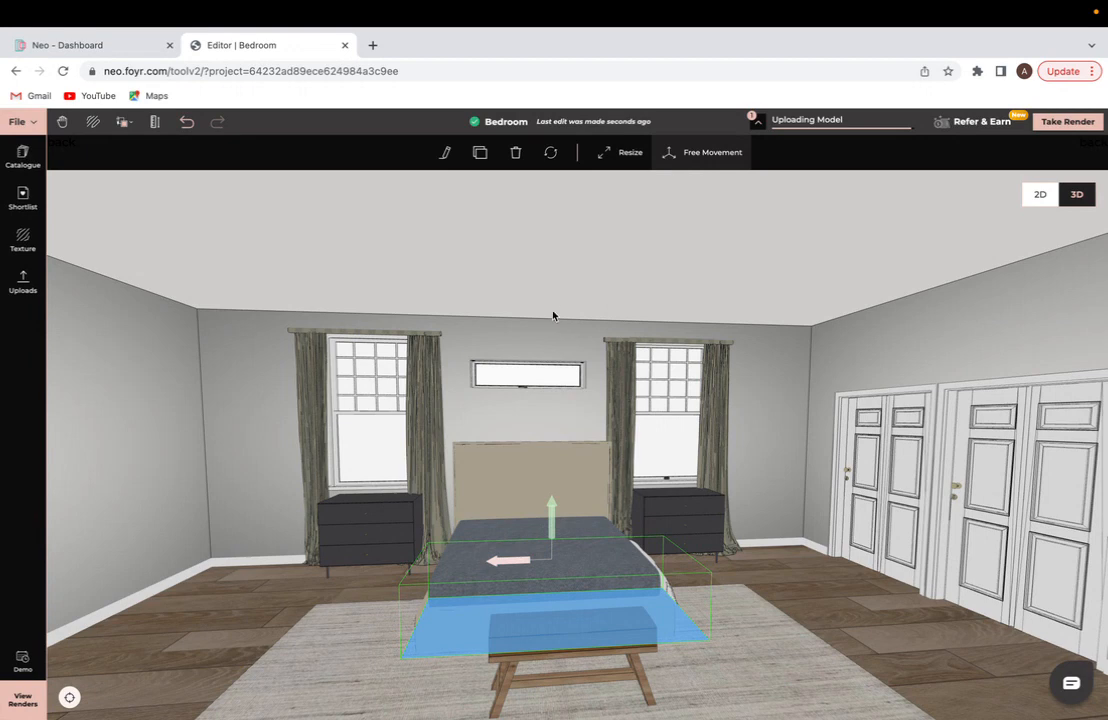
click(17, 121)
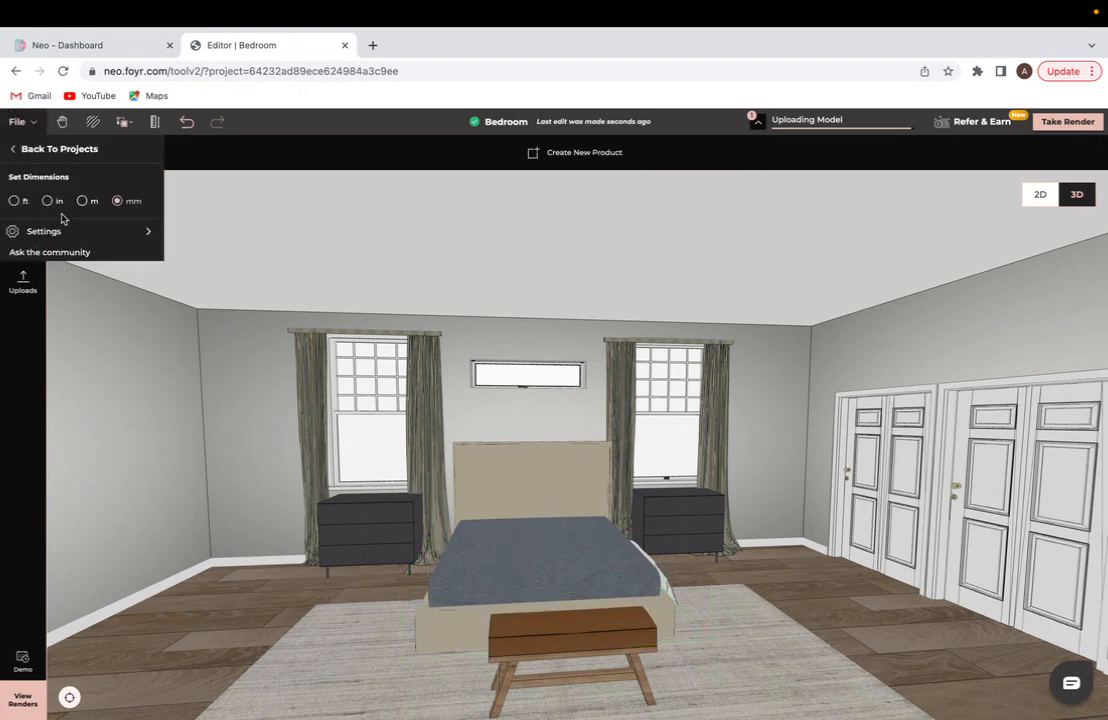
click(43, 231)
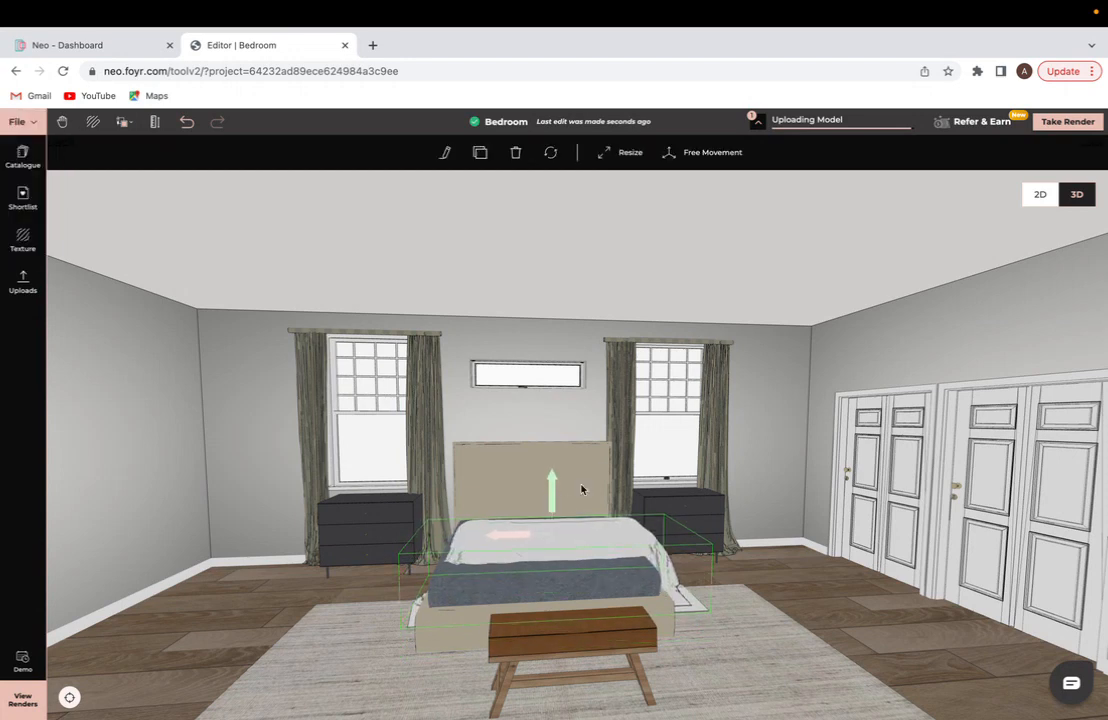
drag(580, 490, 680, 545)
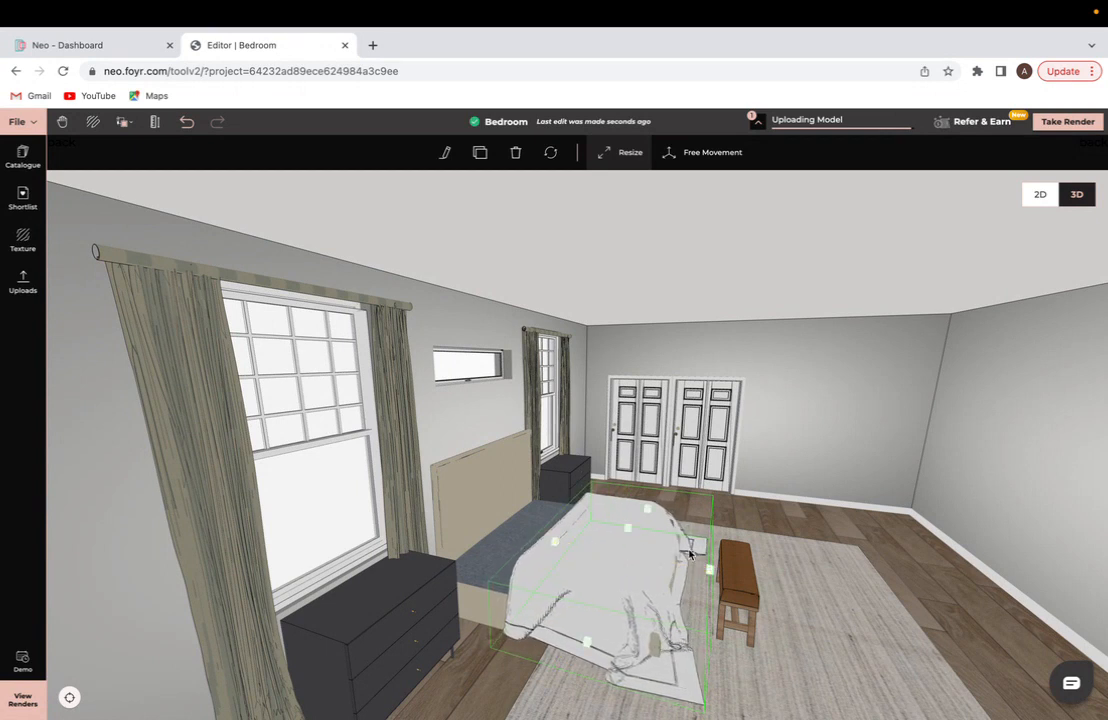
drag(690, 553, 718, 575)
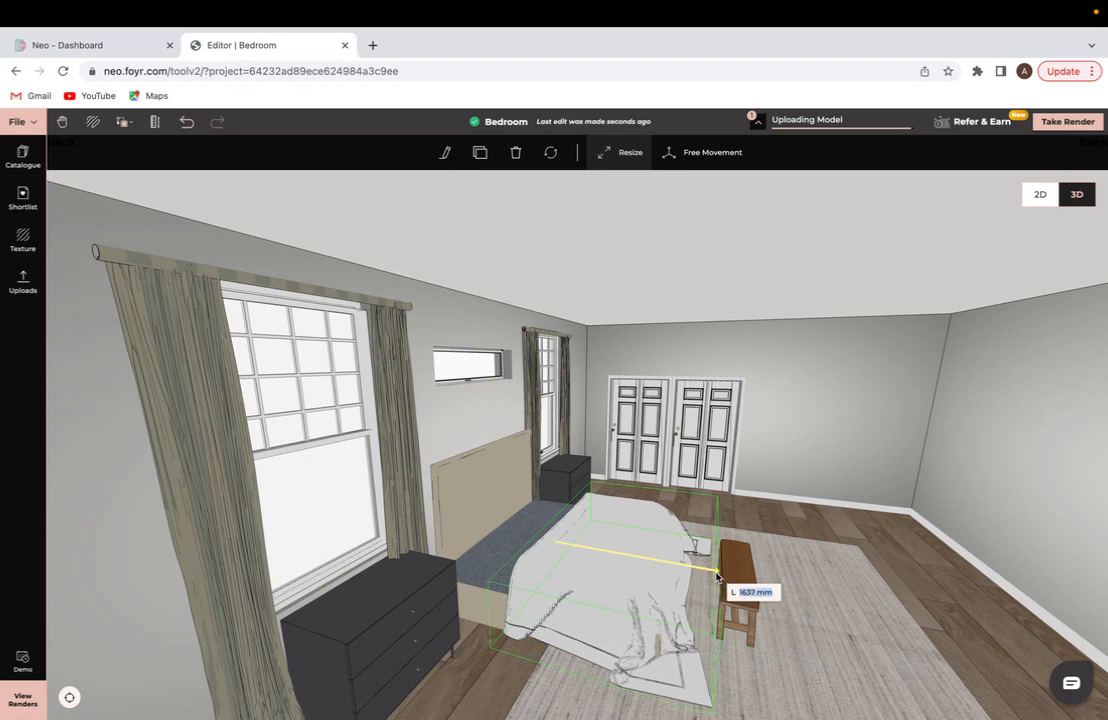
drag(718, 575, 725, 579)
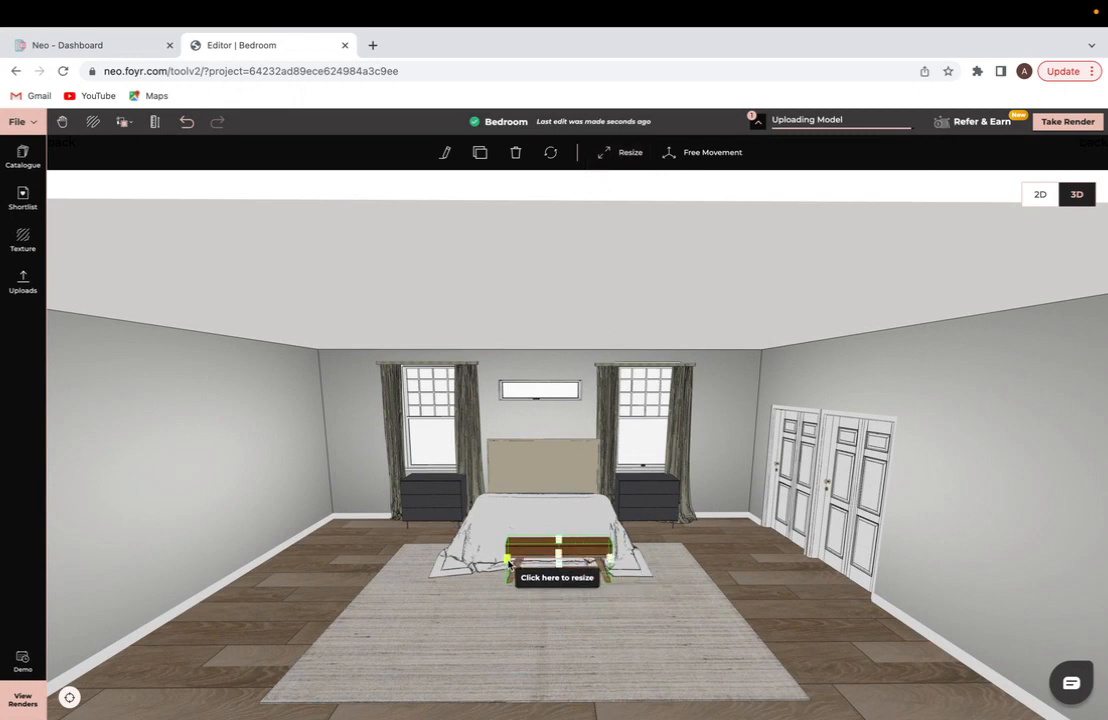
click(556, 560)
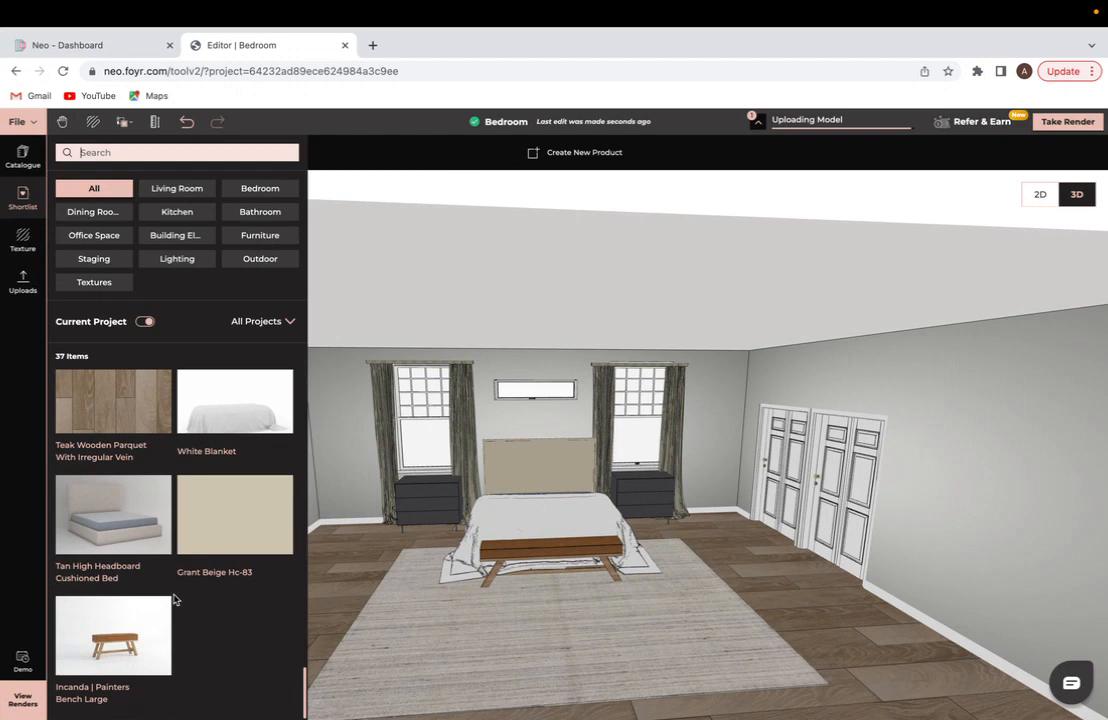
Place a White Lenin Throw Pillow Cushion on the bed against the headboard.
scroll(down, 3)
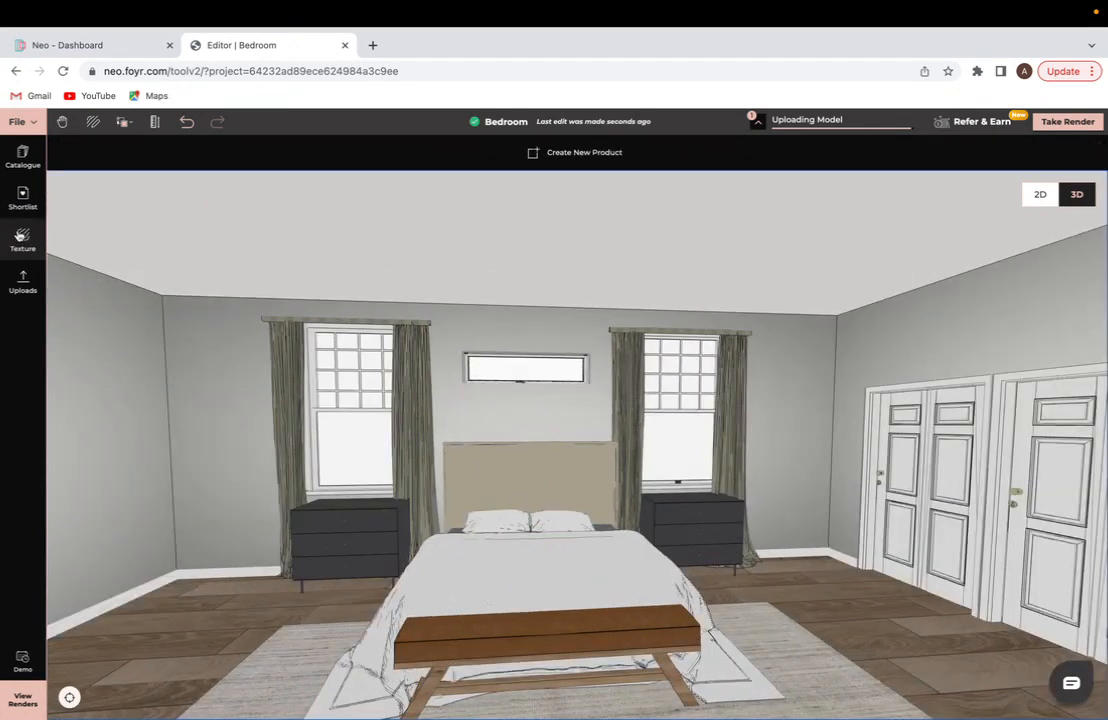
click(22, 155)
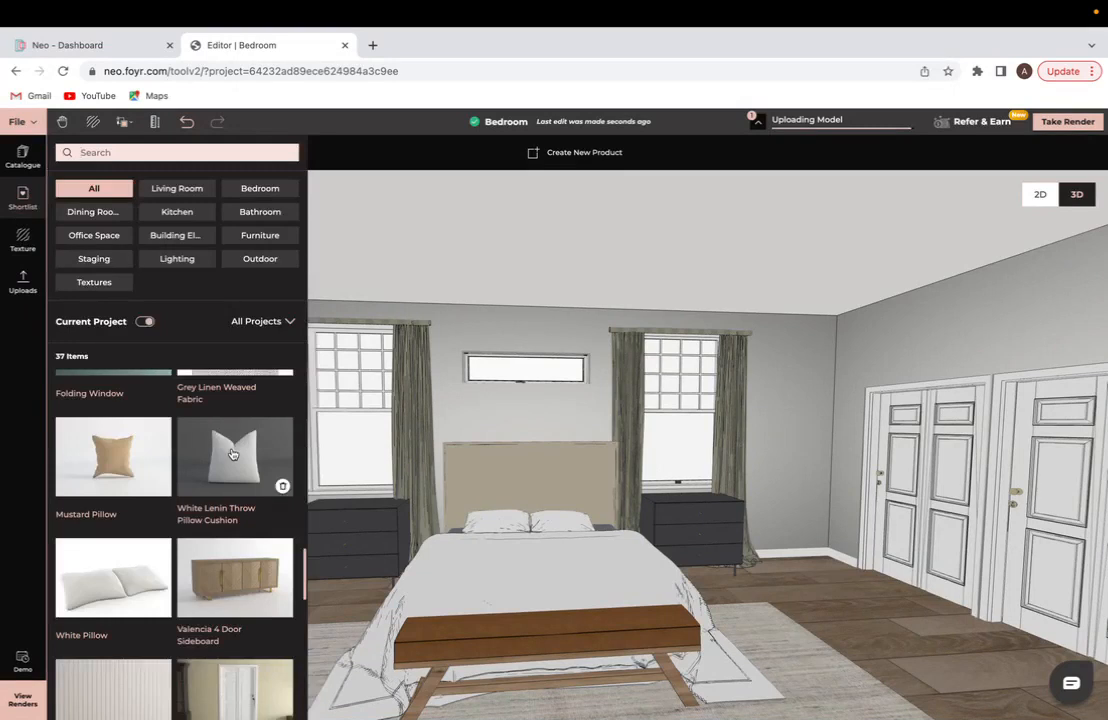
drag(234, 455, 500, 520)
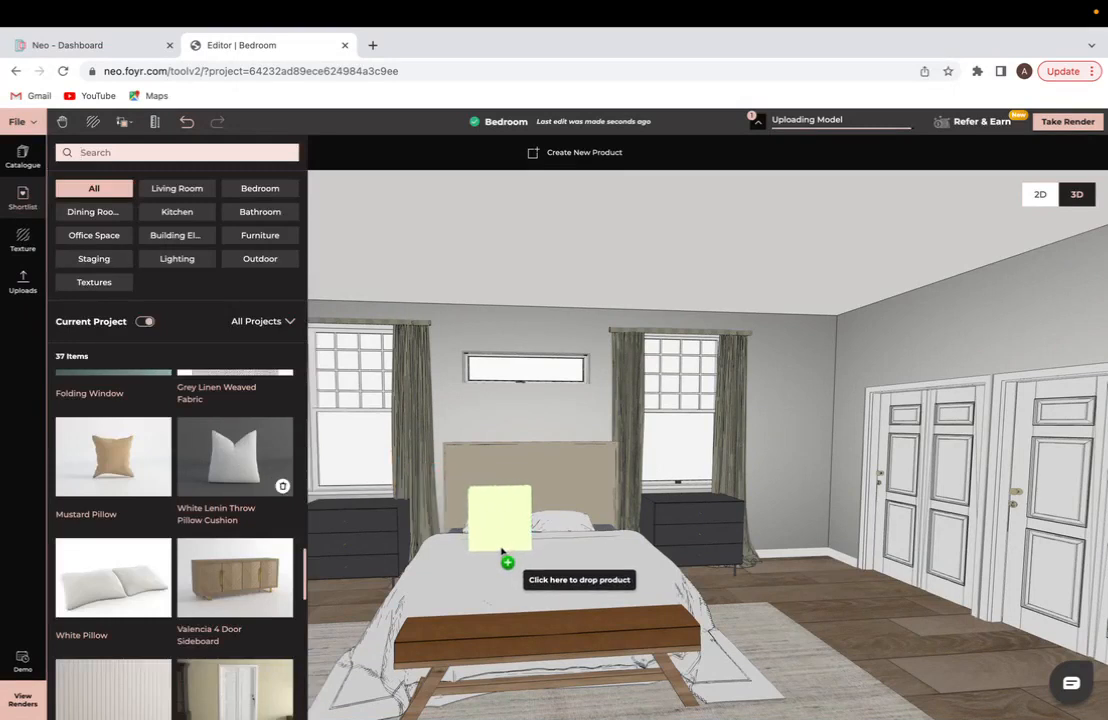
drag(500, 518, 563, 517)
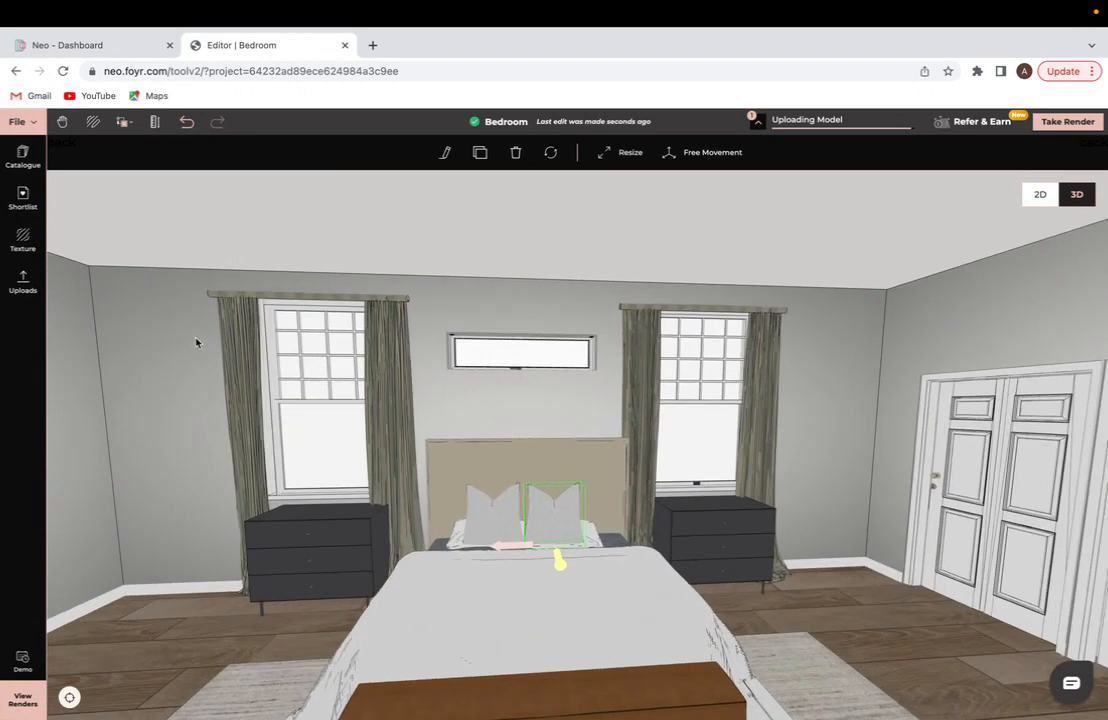
Add a second throw cushion and make it taller.
click(22, 155)
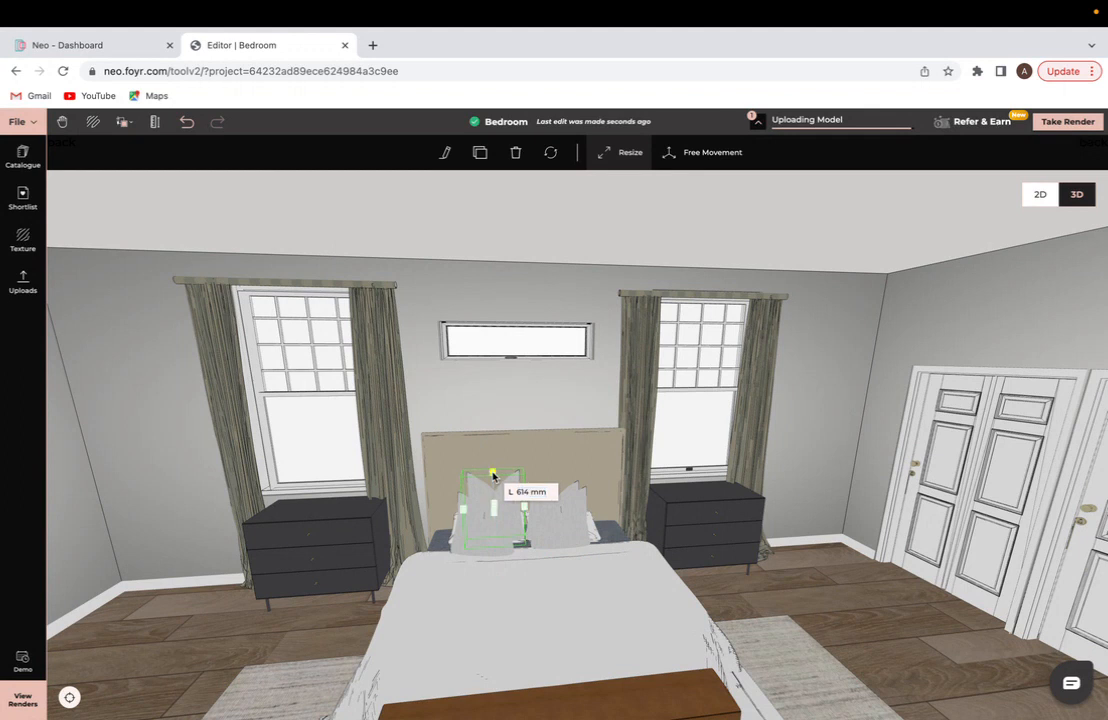
drag(492, 475, 485, 530)
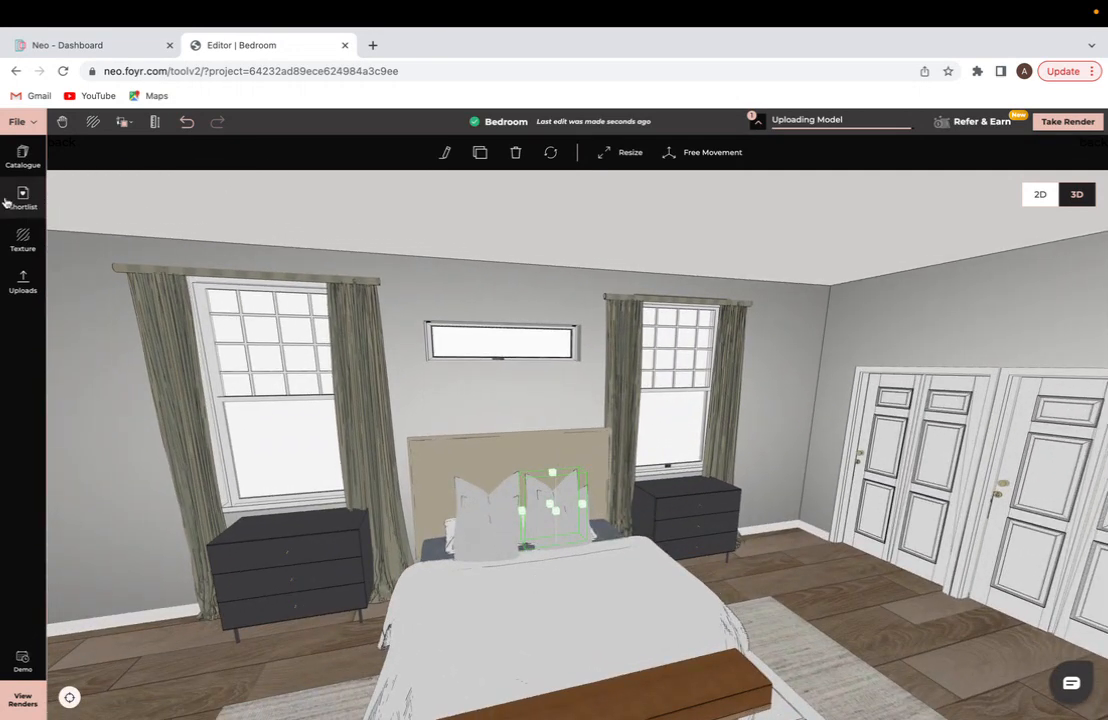
click(22, 155)
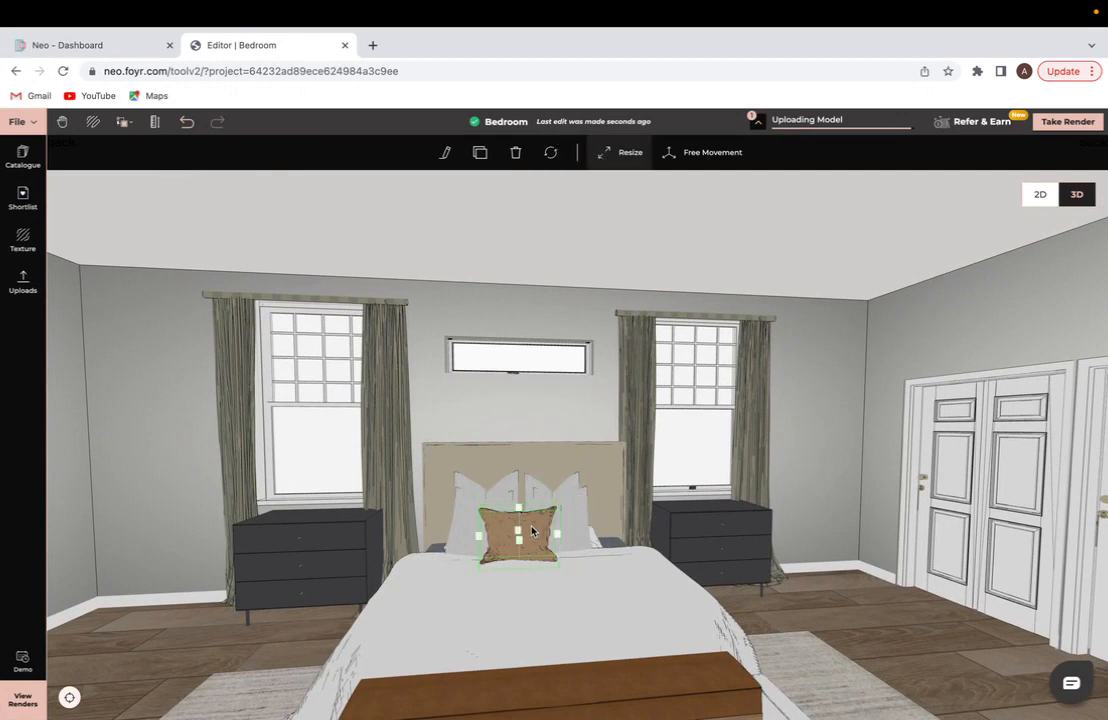
Open the side panel and scroll through the shortlisted products.
click(22, 240)
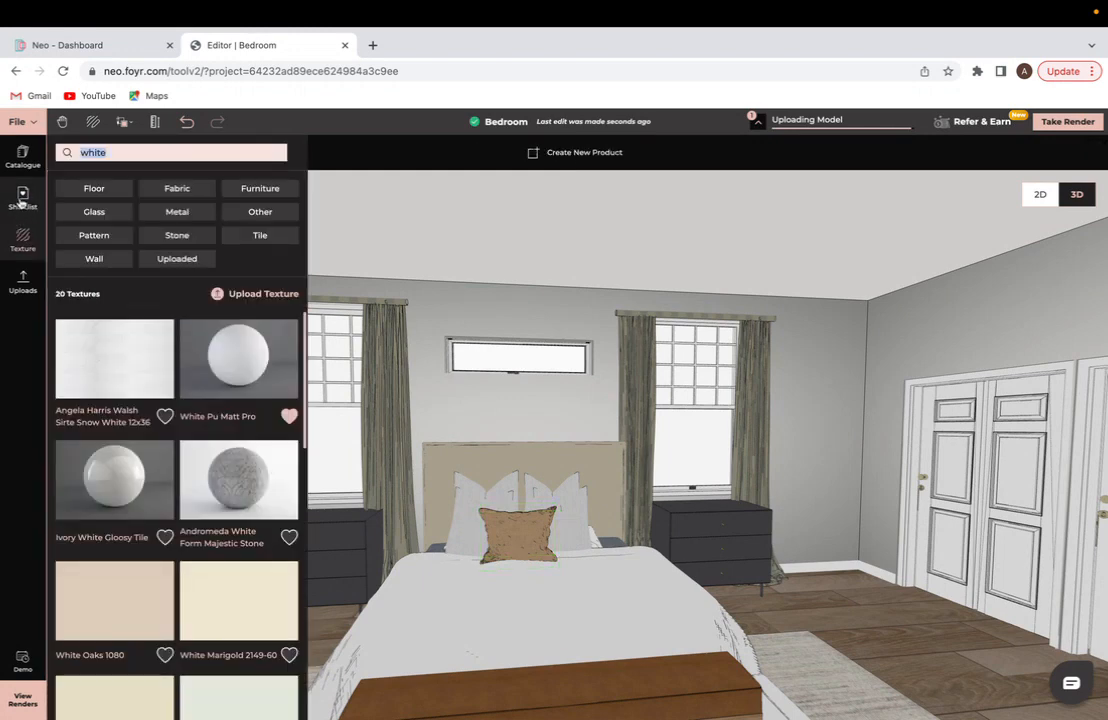
click(22, 155)
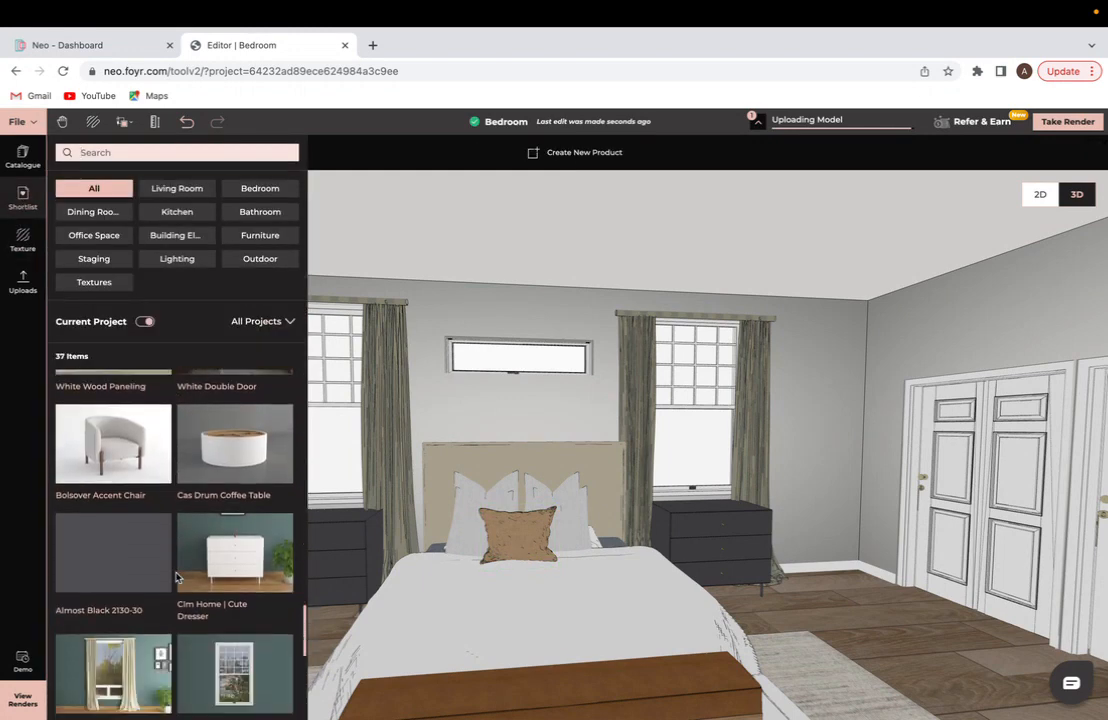
scroll(down, 3)
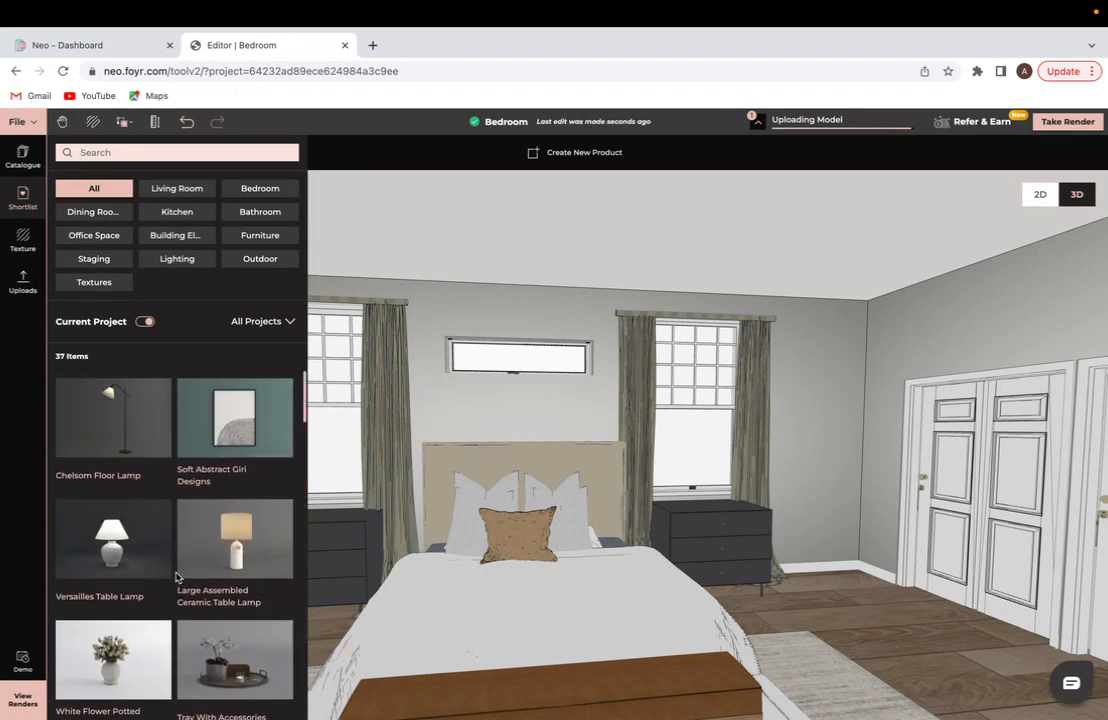
scroll(down, 3)
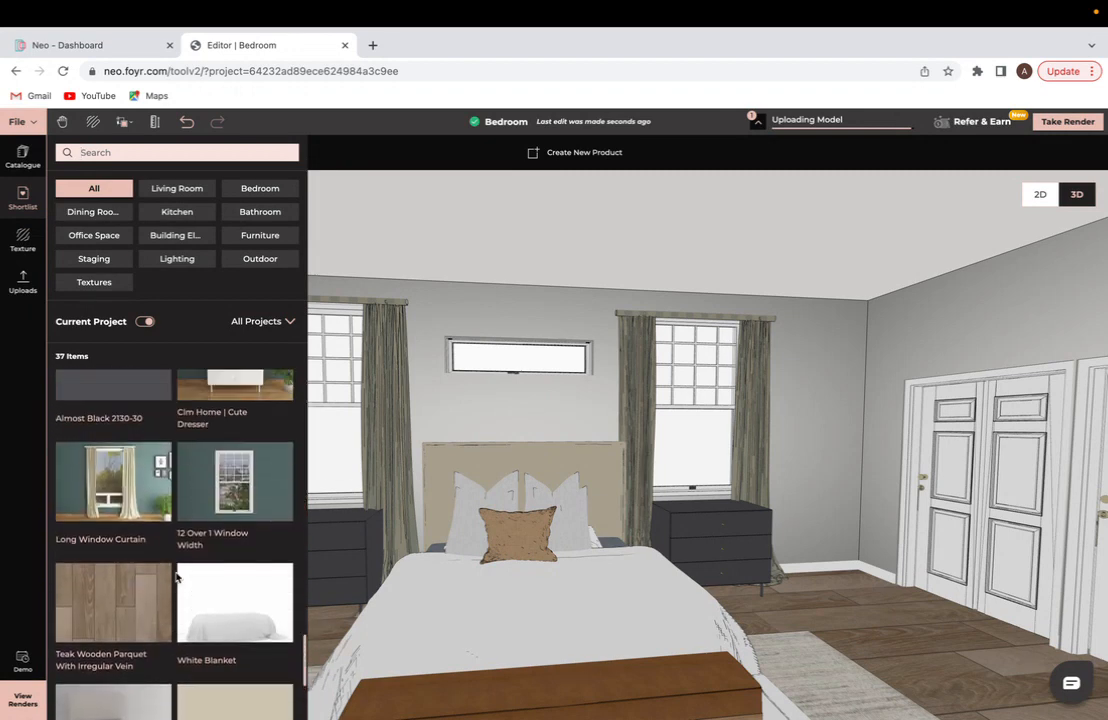
scroll(down, 3)
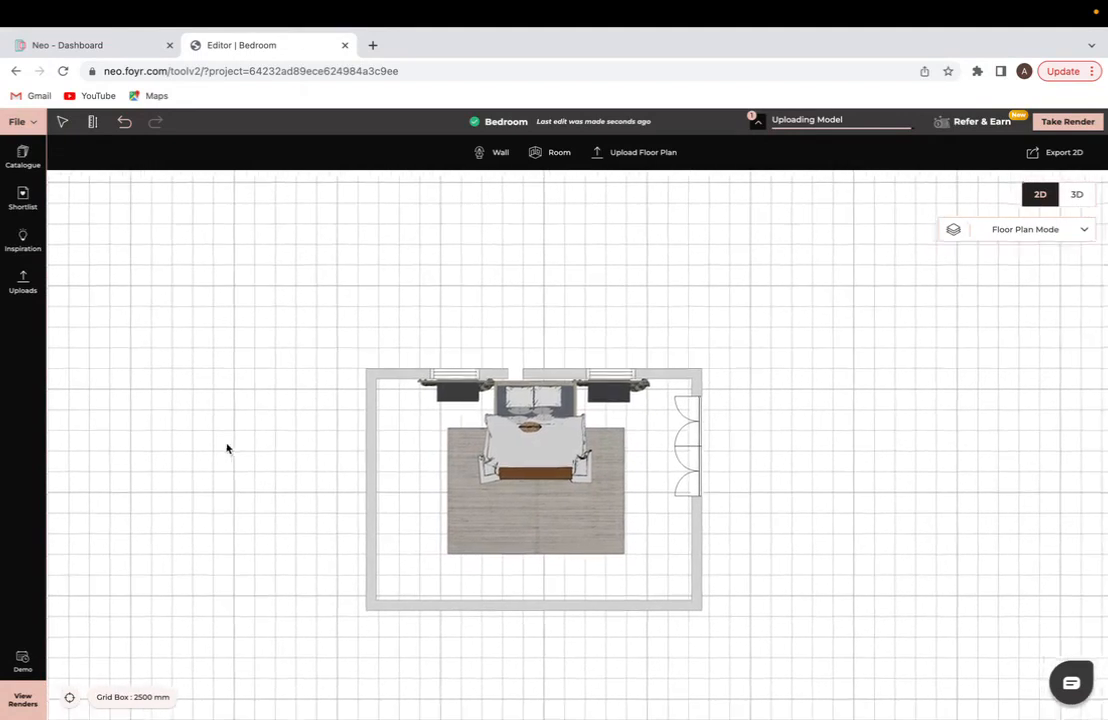
Place the sideboard along the left wall and enlarge the rug across the room.
click(22, 157)
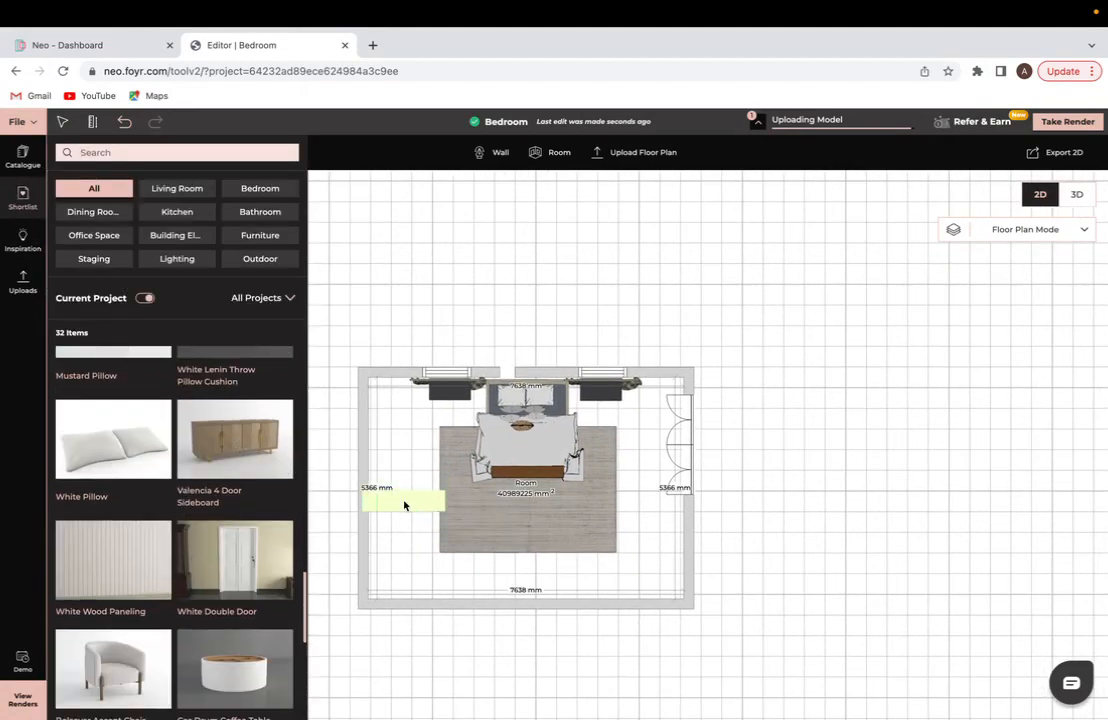
click(403, 500)
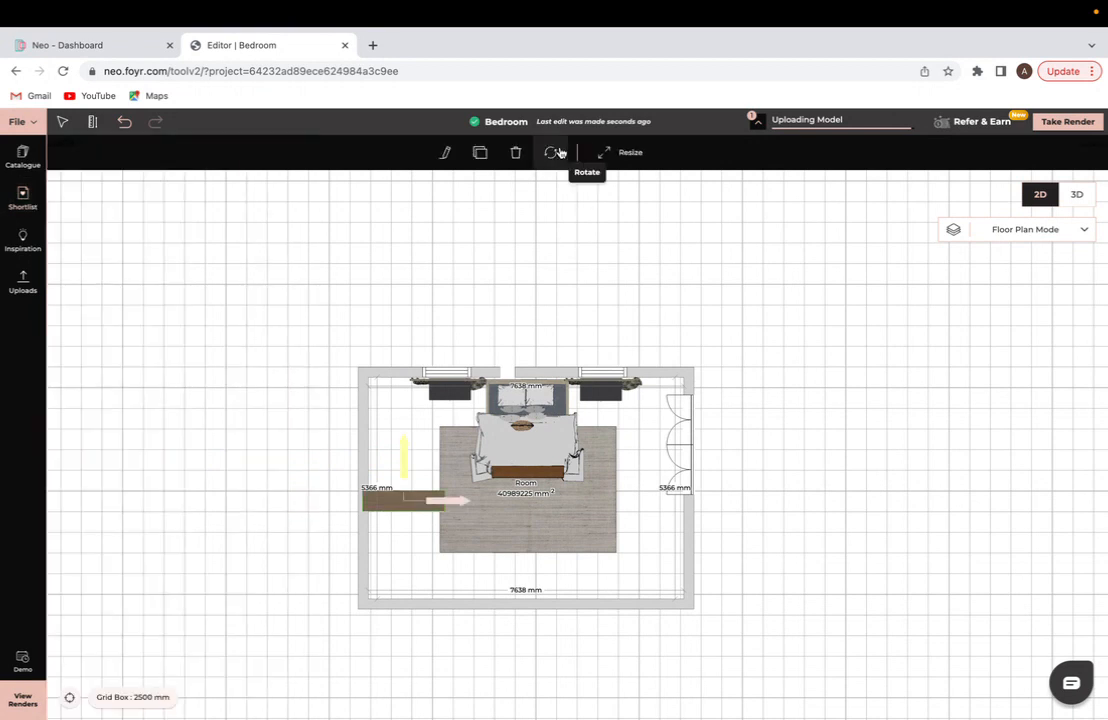
click(550, 152)
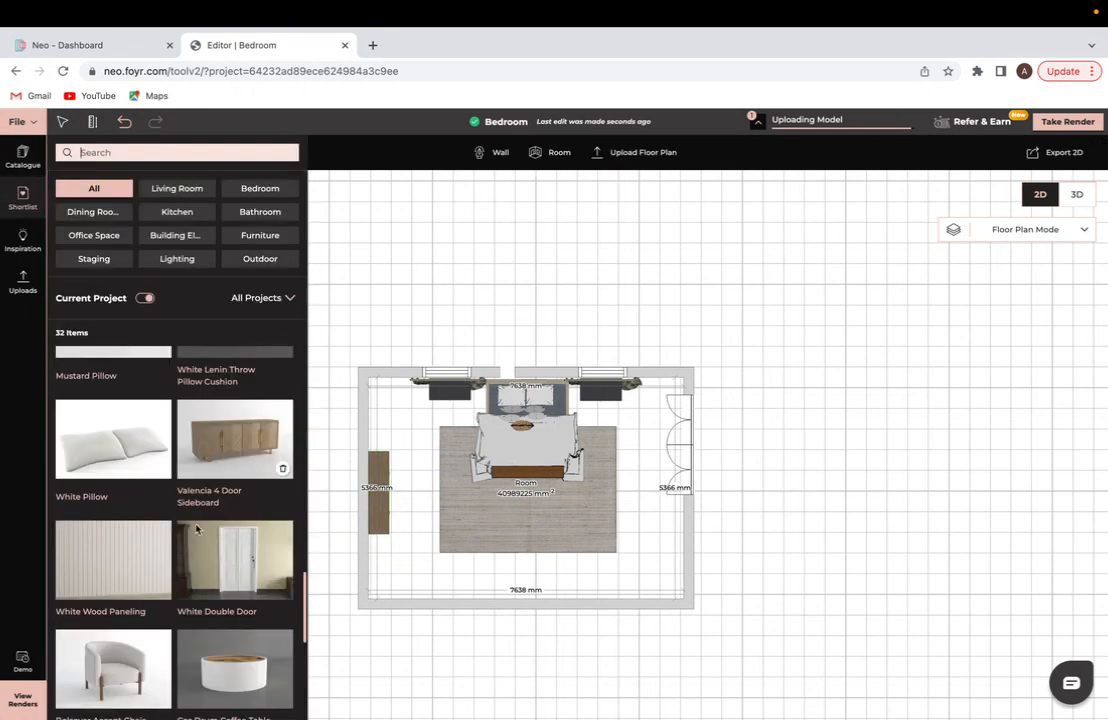
scroll(down, 3)
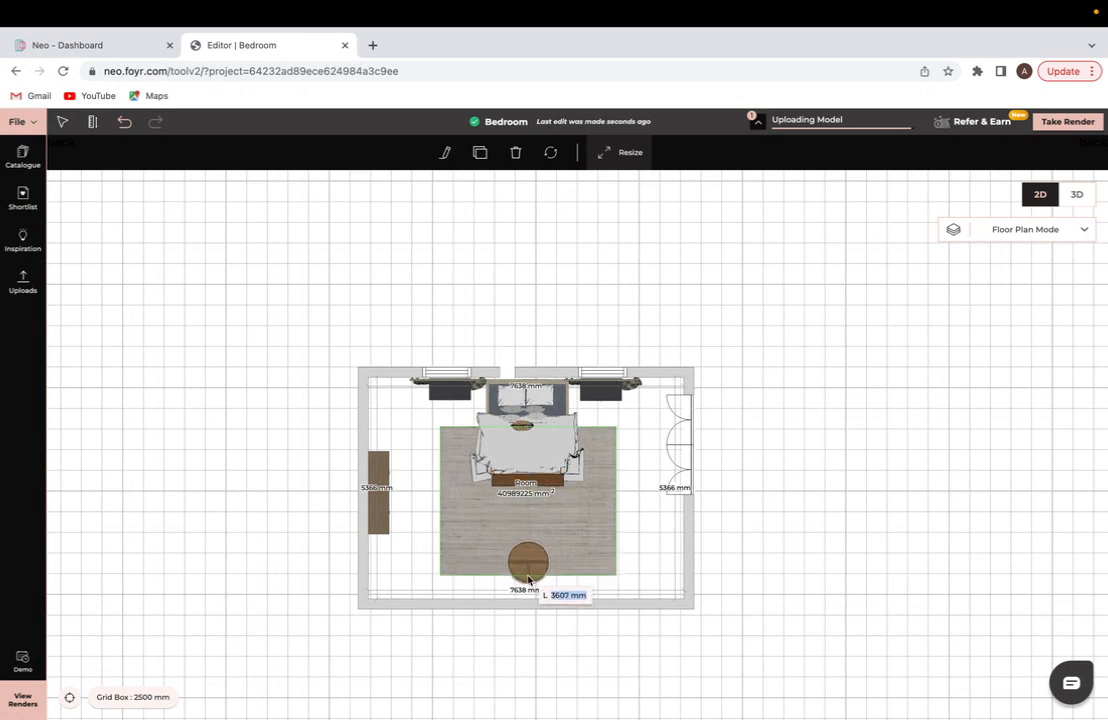
click(528, 560)
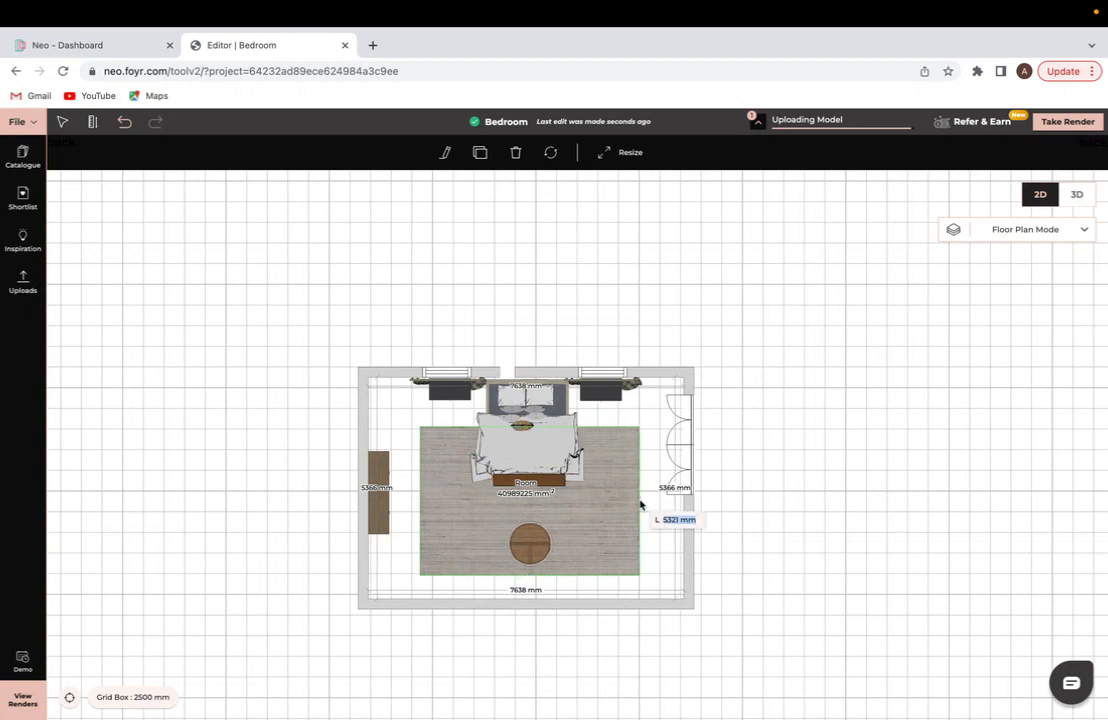
click(150, 256)
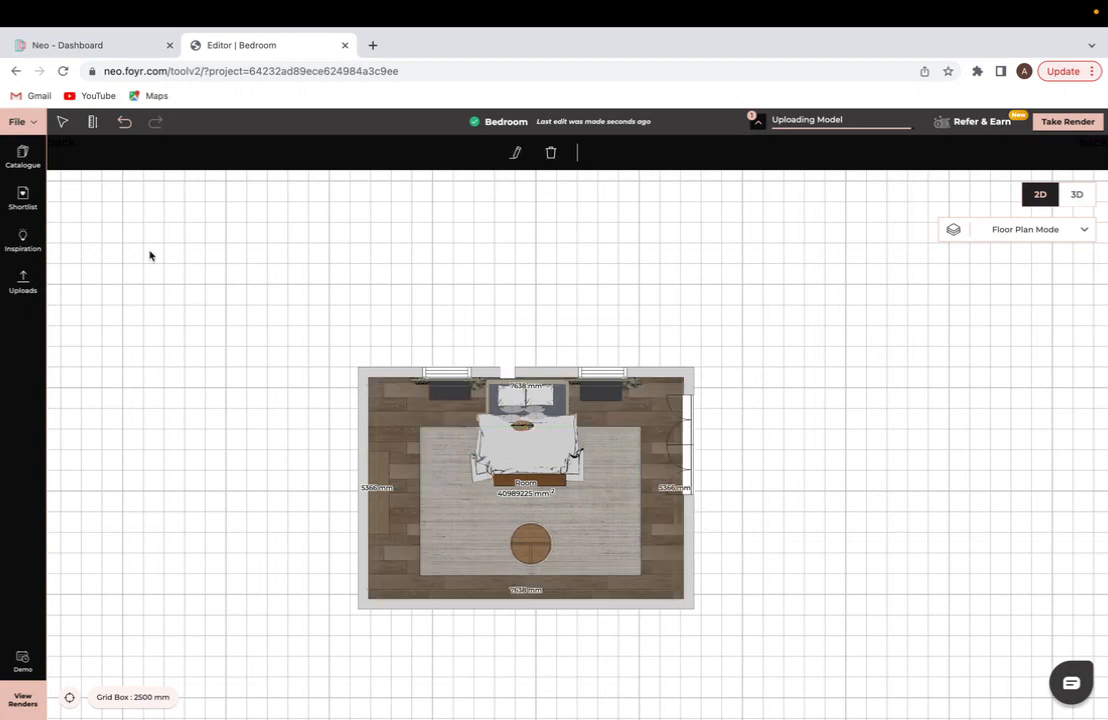
Drop the Bolsover Accent Chairs by the coffee table, angled toward it.
click(22, 157)
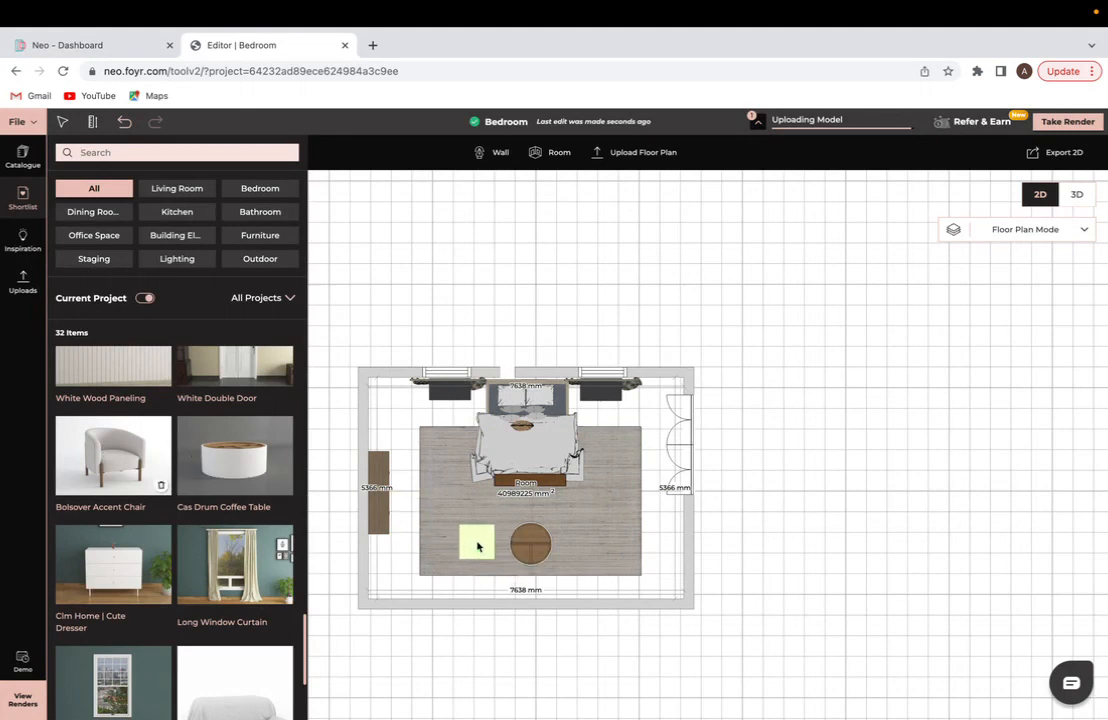
click(477, 543)
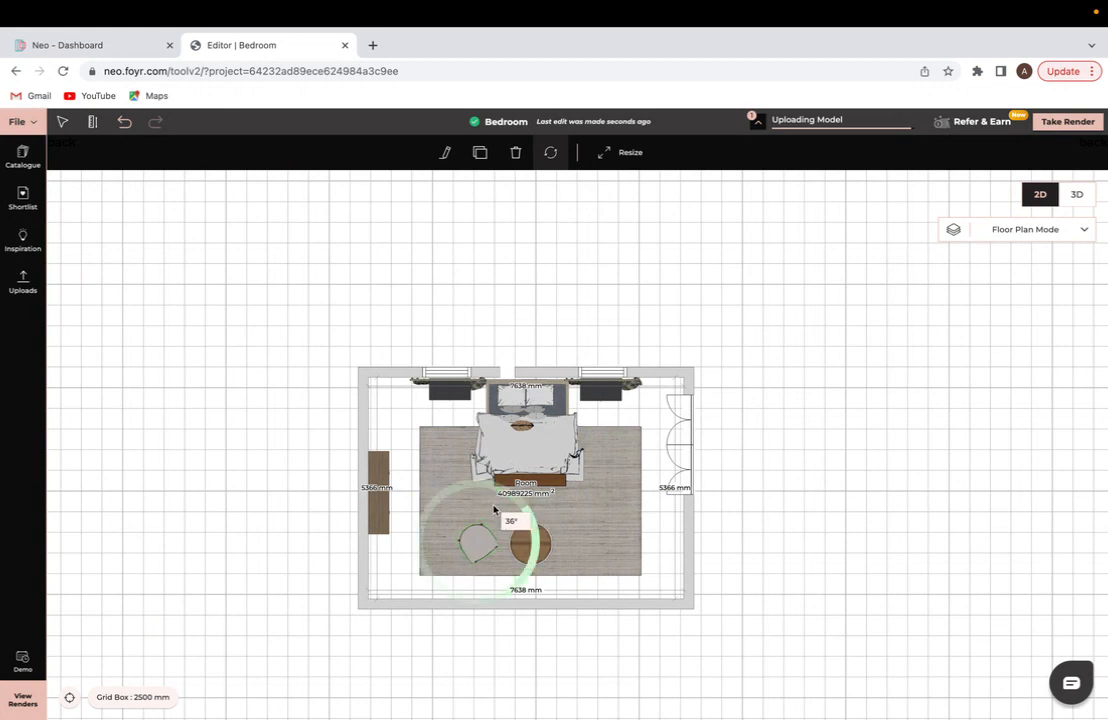
drag(513, 518, 475, 548)
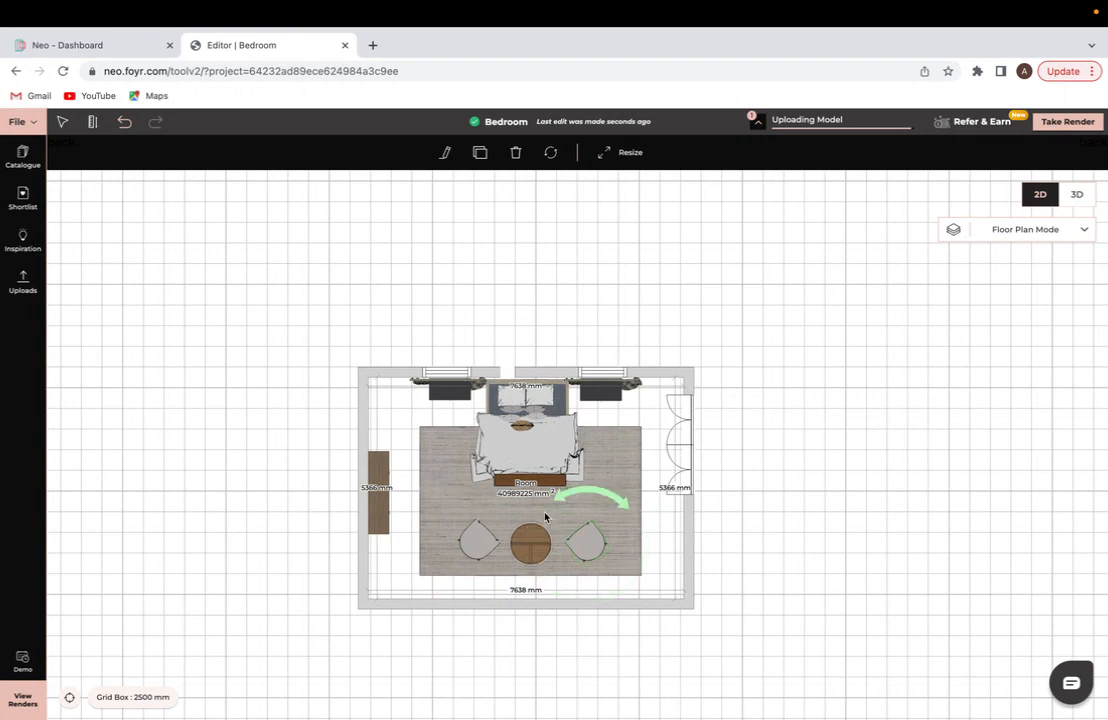
click(22, 156)
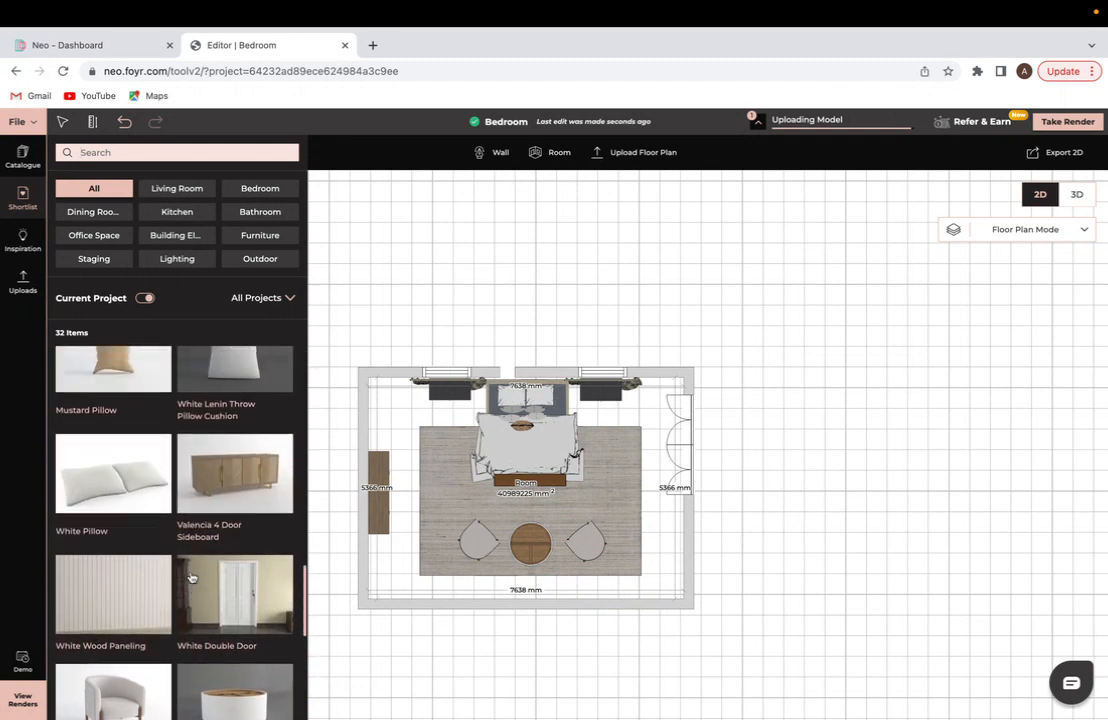
Browse the Shortlist for the Coffee Table Tray, potted plant and accessory tray.
scroll(down, 3)
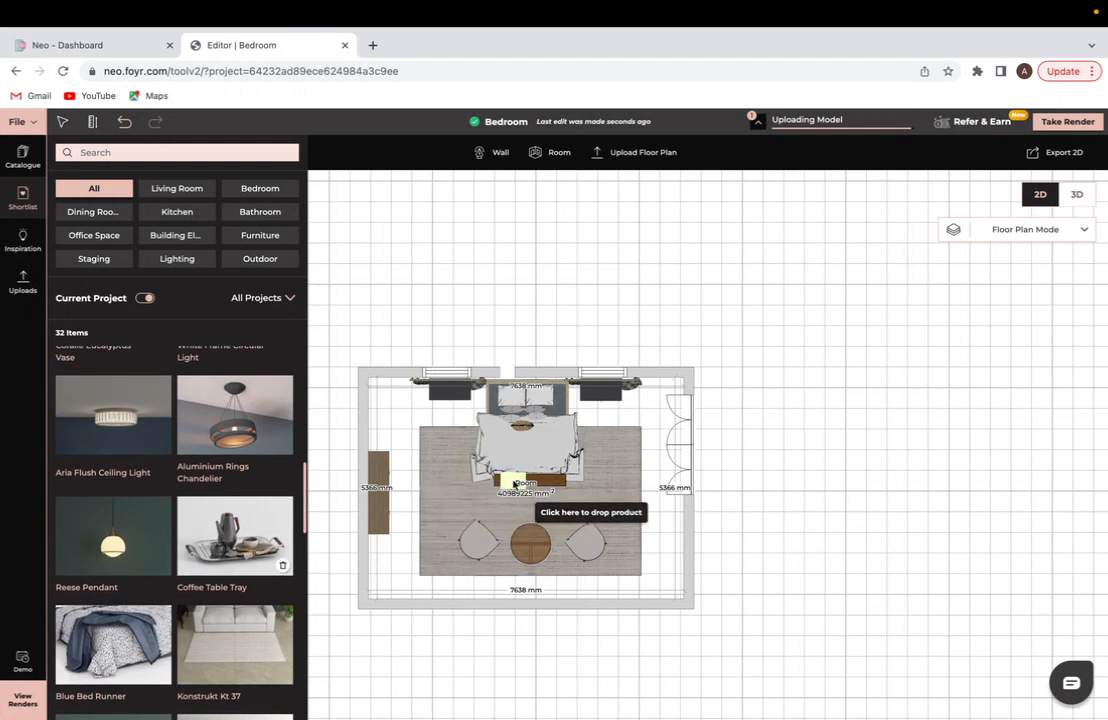
scroll(down, 3)
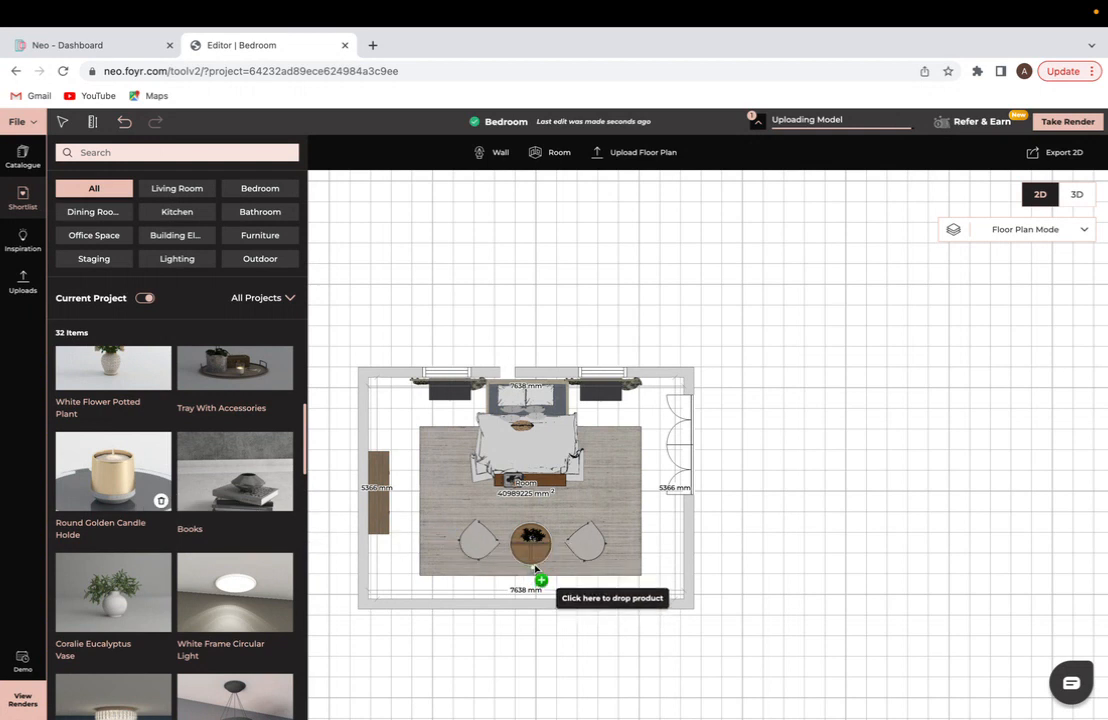
mouse_move(367, 487)
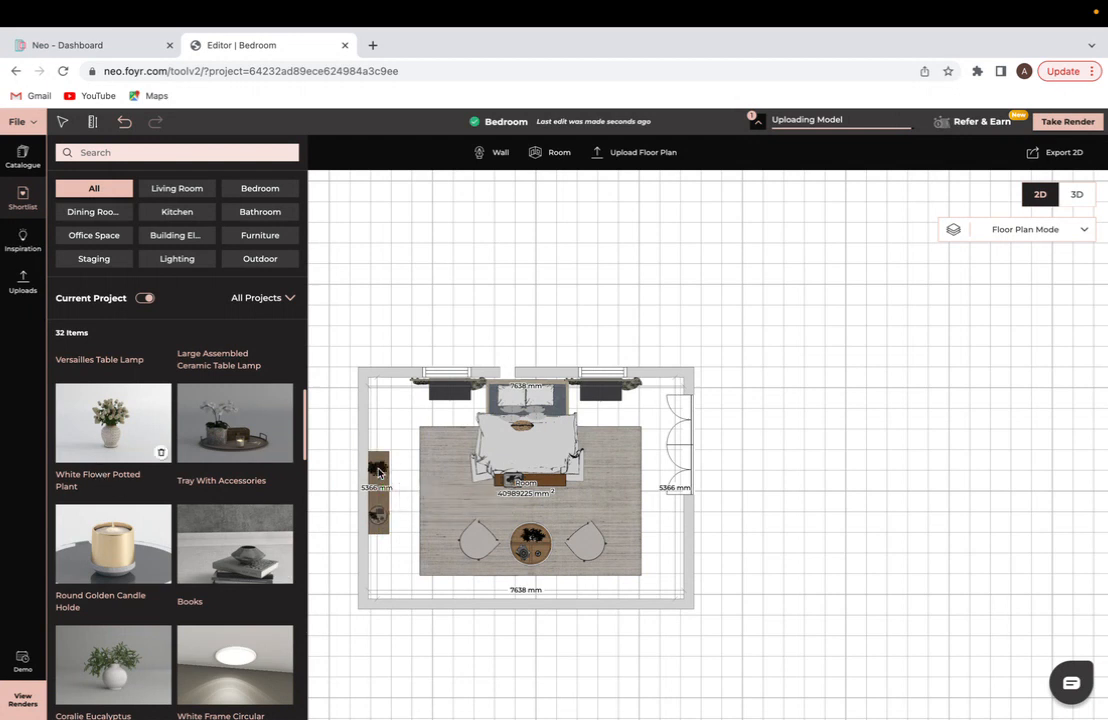
mouse_move(200, 597)
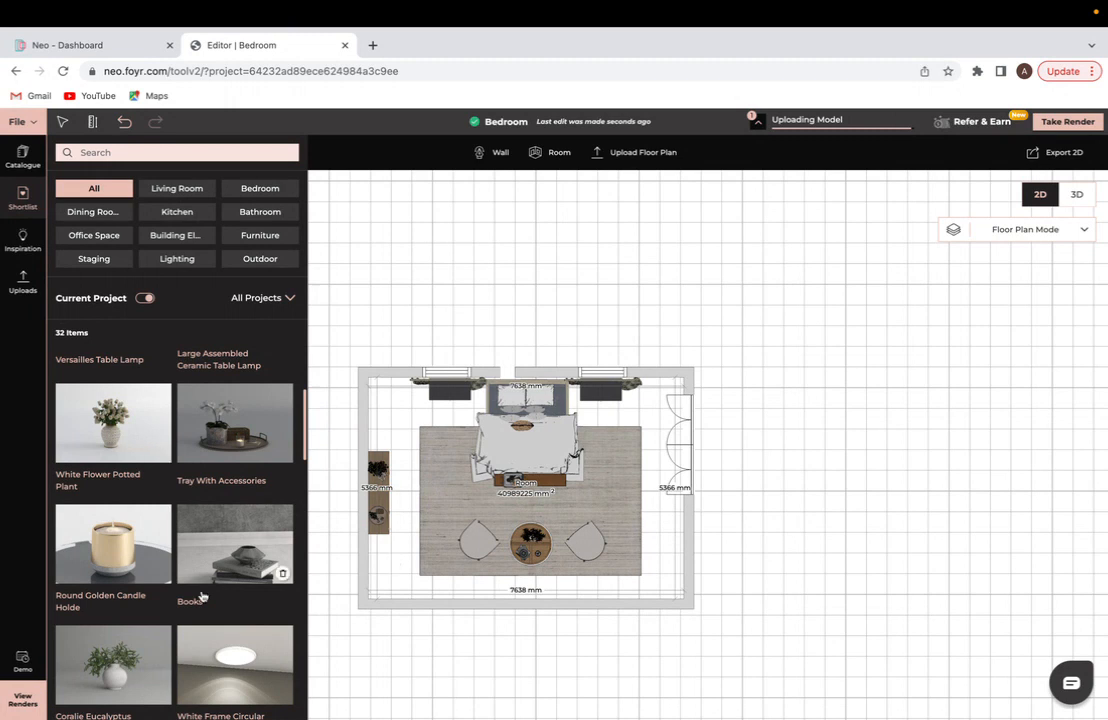
scroll(down, 3)
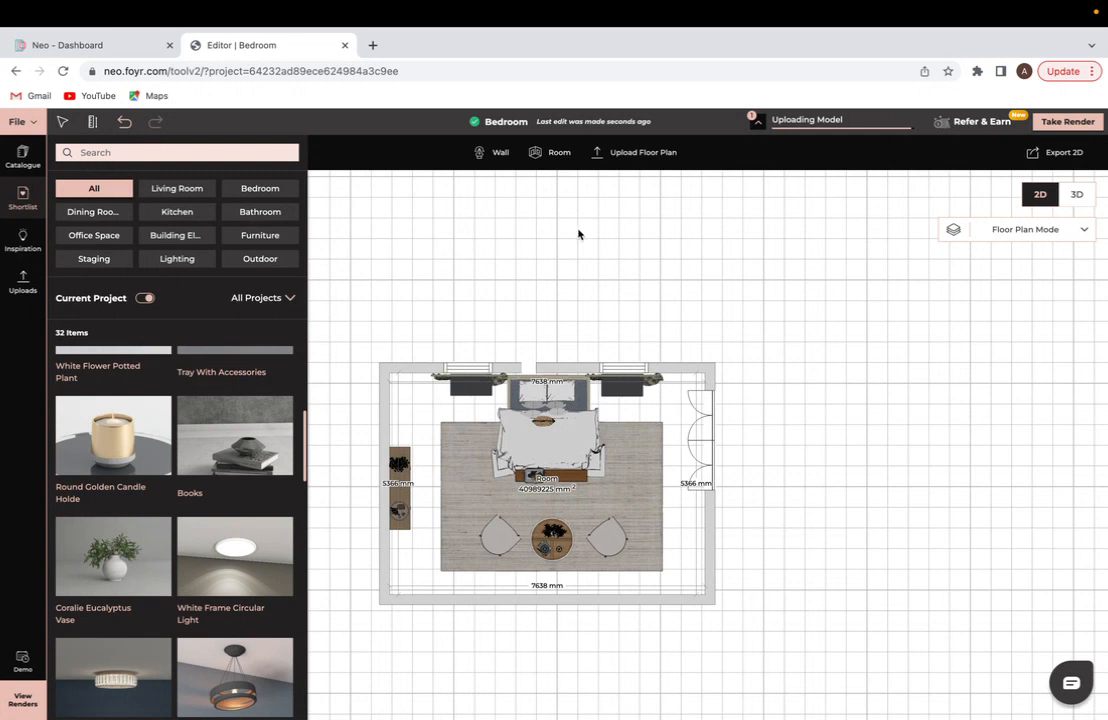
mouse_move(770, 481)
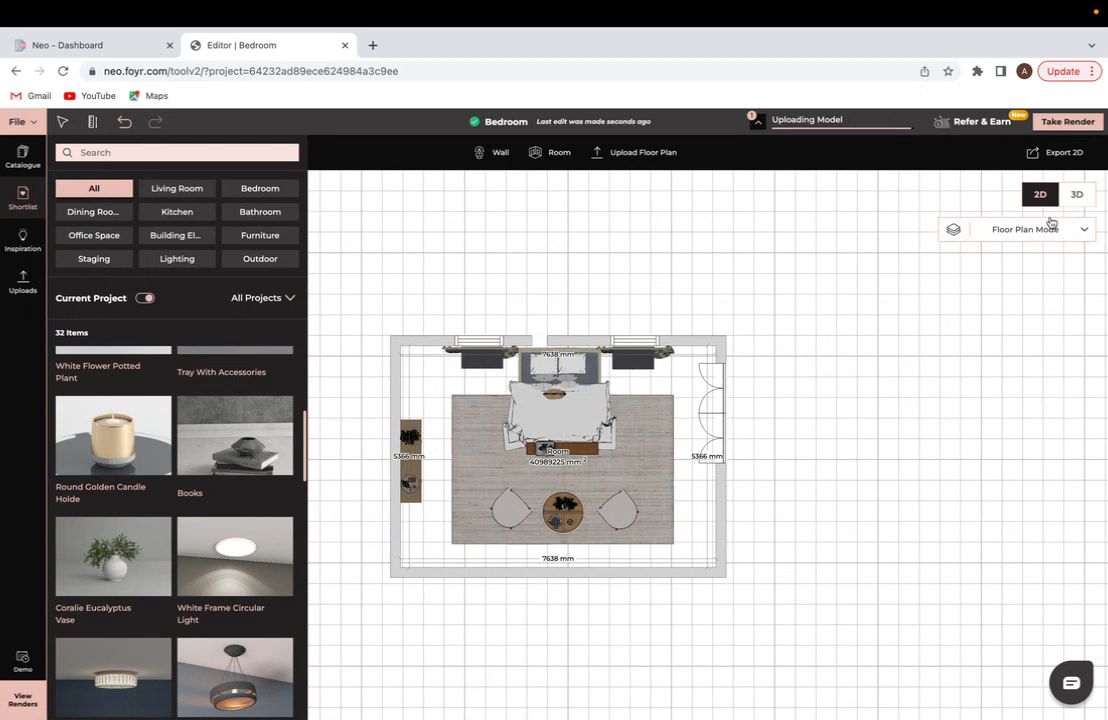
Switch to Ceiling Plan Mode and place a circular light near the bottom-right corner.
click(1038, 229)
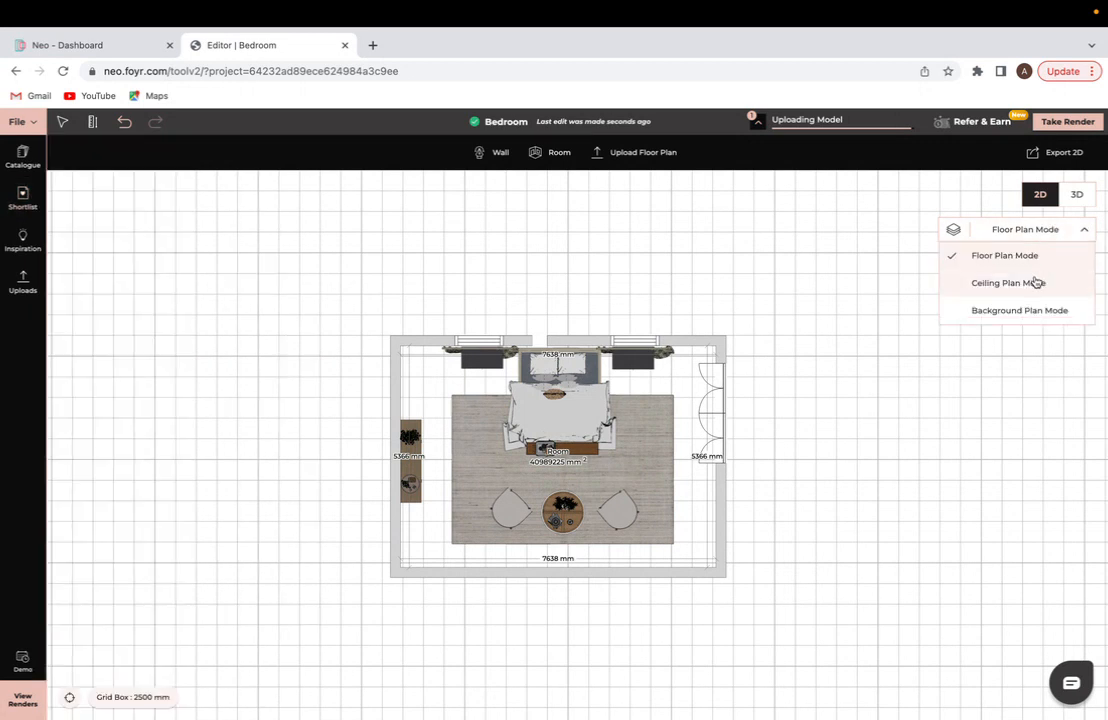
click(1007, 283)
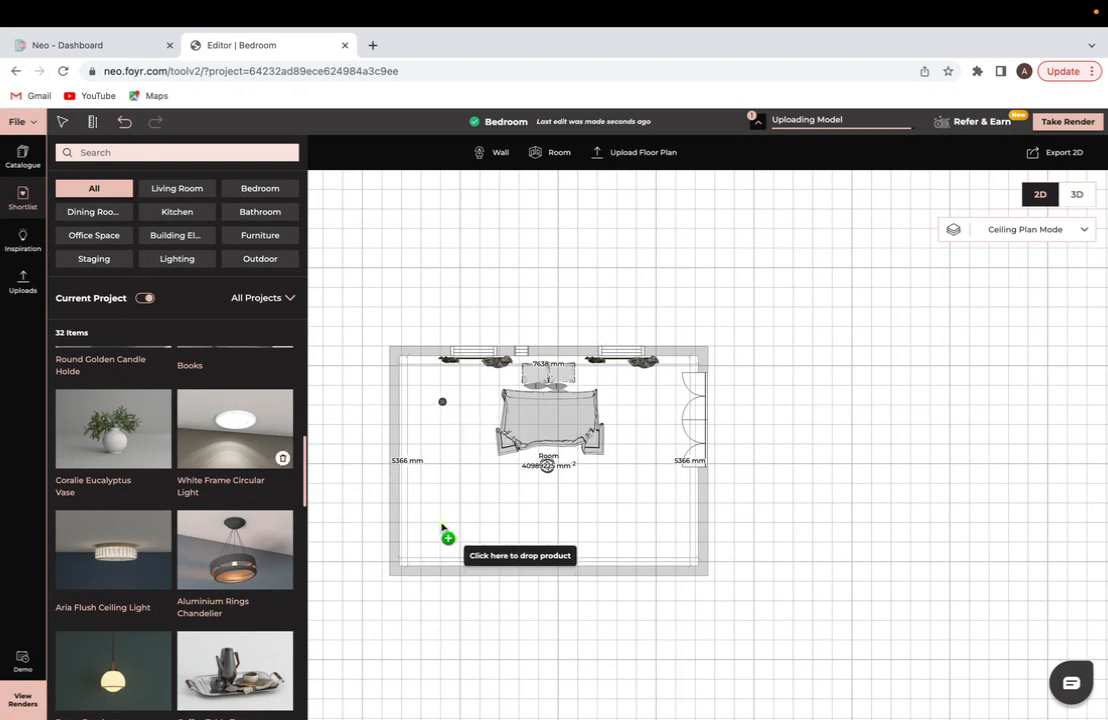
mouse_move(650, 415)
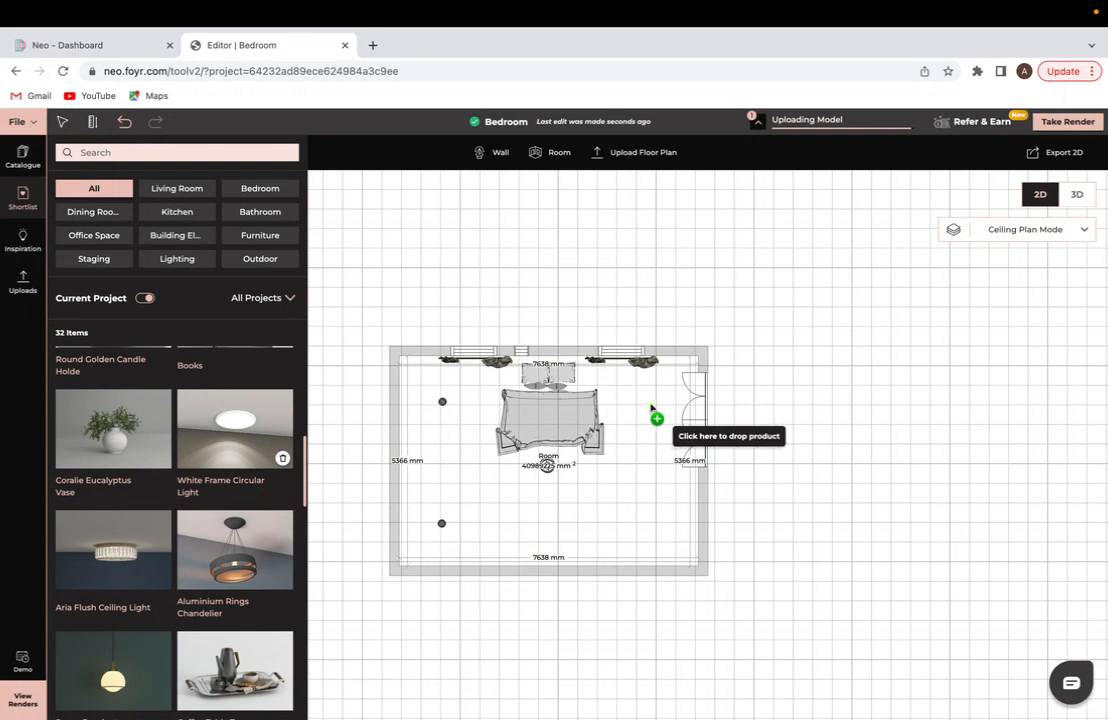
mouse_move(635, 497)
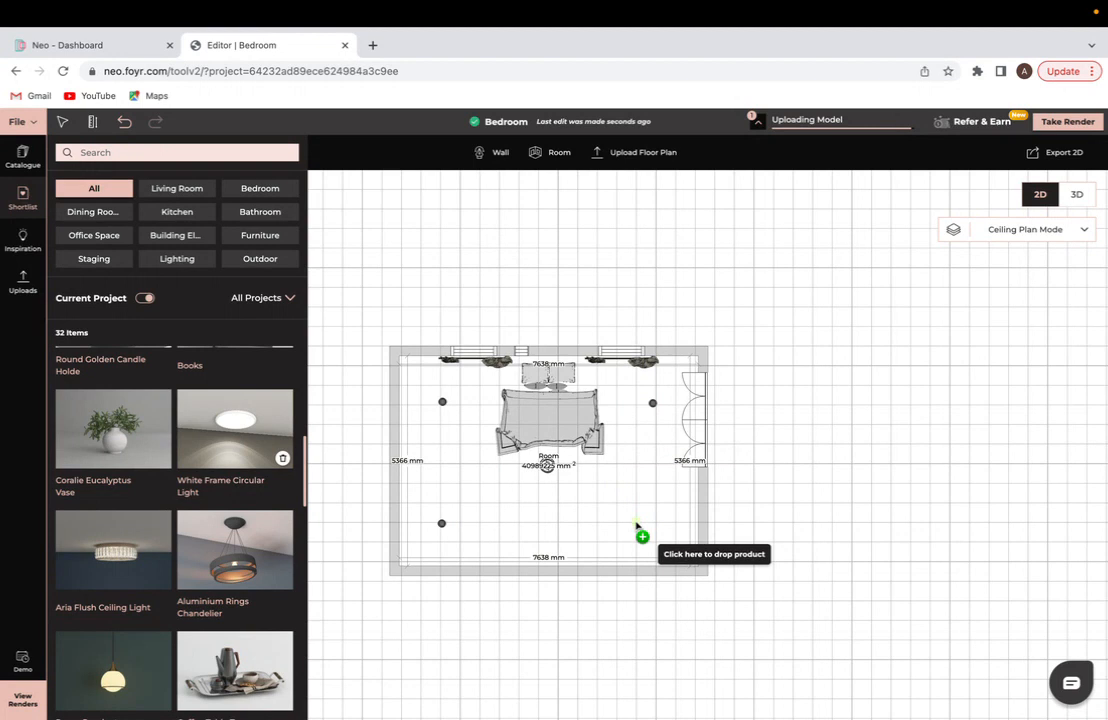
mouse_move(656, 530)
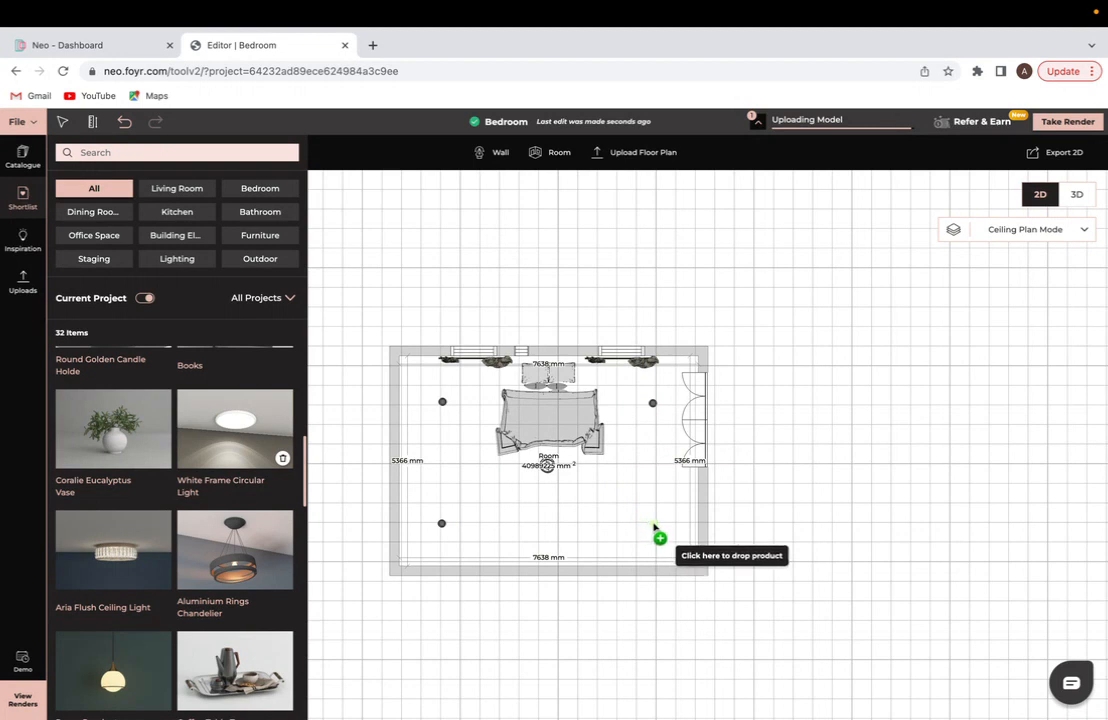
click(1076, 194)
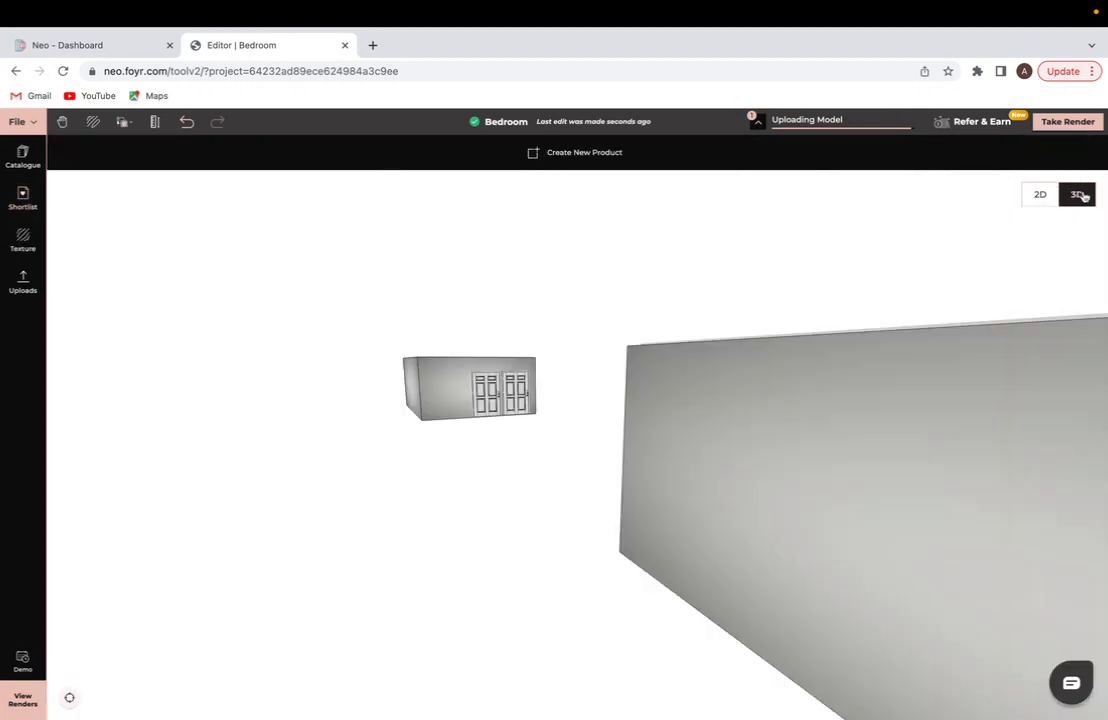
Switch to 3D and angle the Blue Bed Runner across the bench.
click(1077, 194)
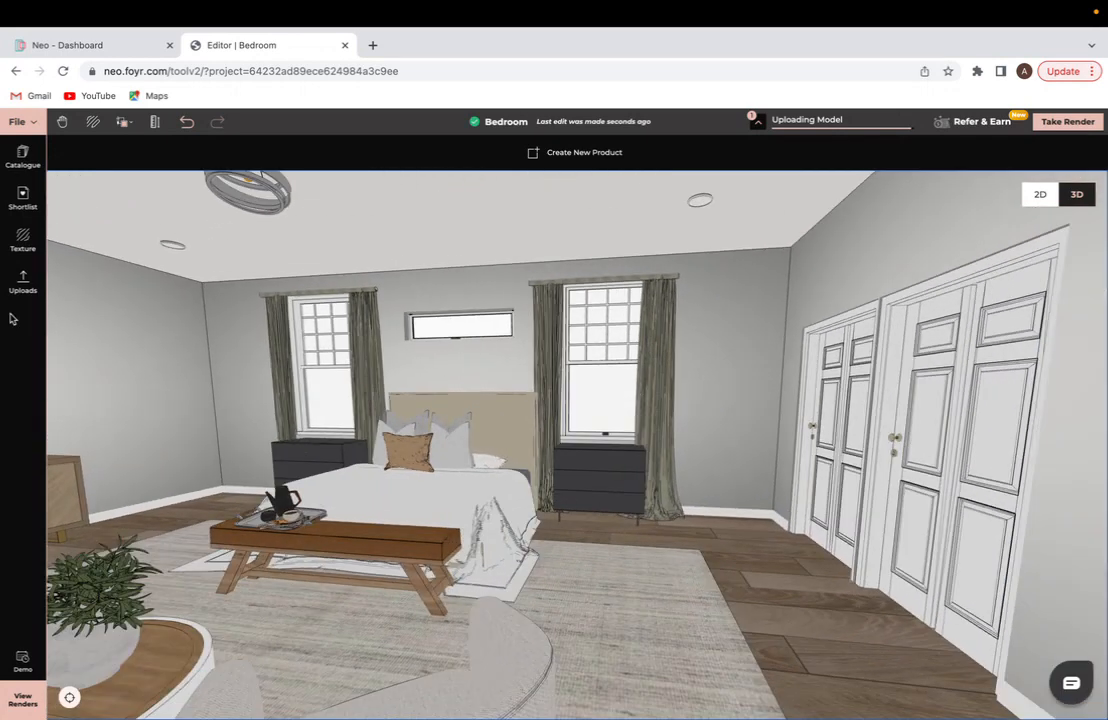
click(22, 155)
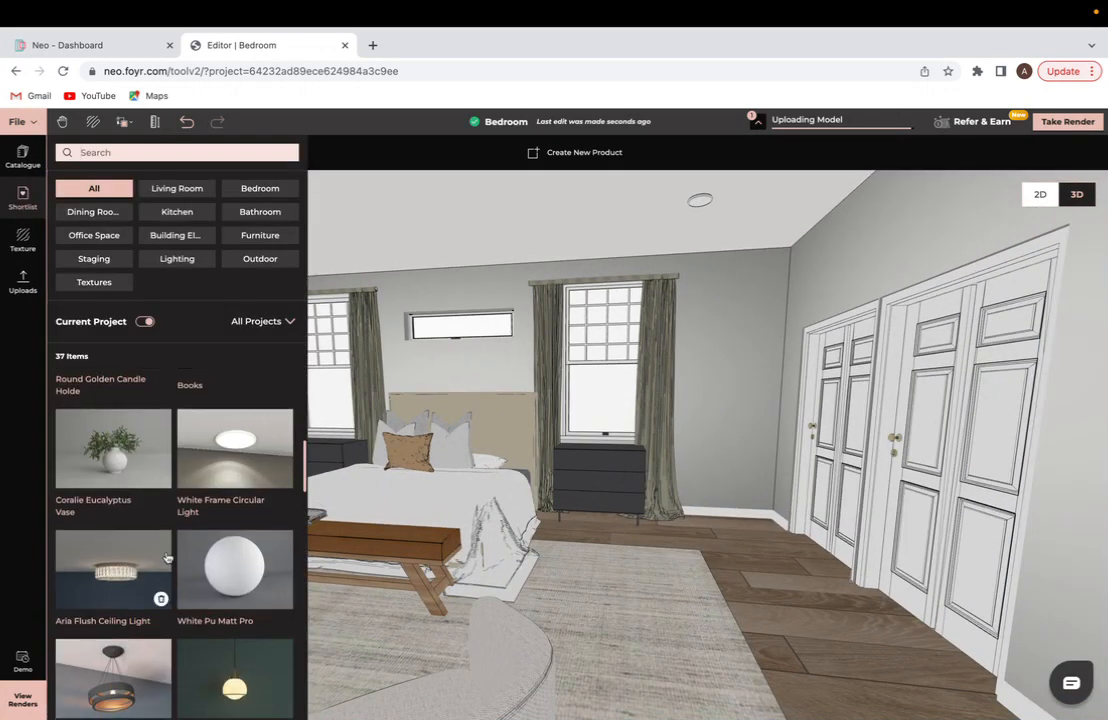
scroll(down, 3)
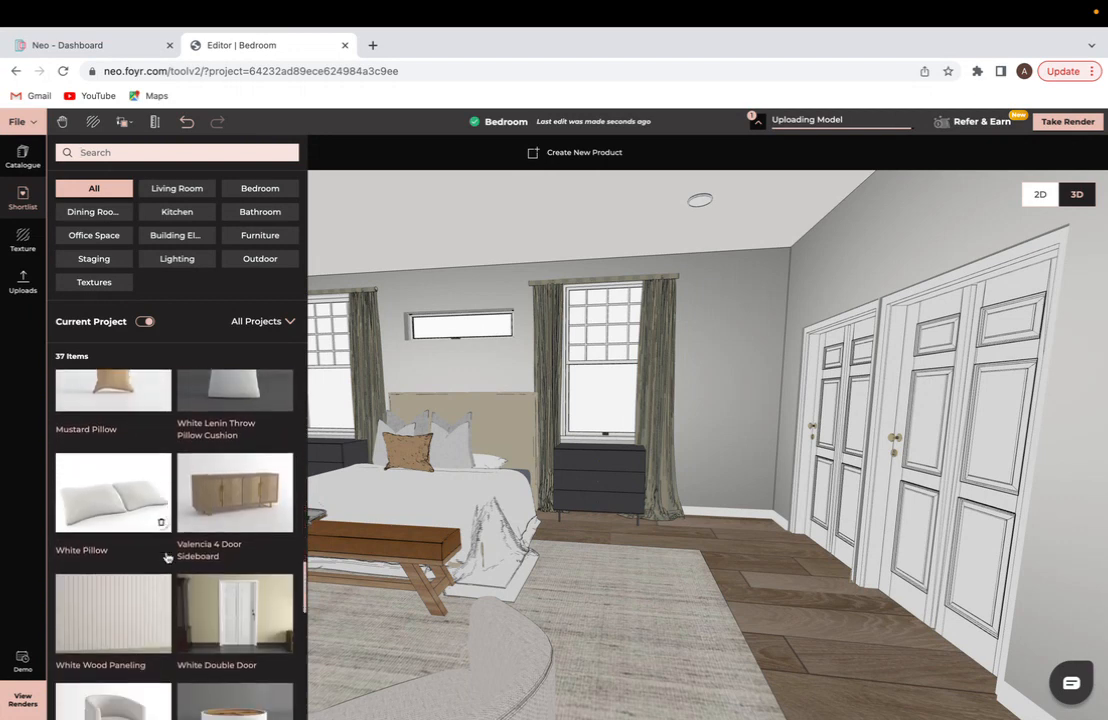
scroll(down, 3)
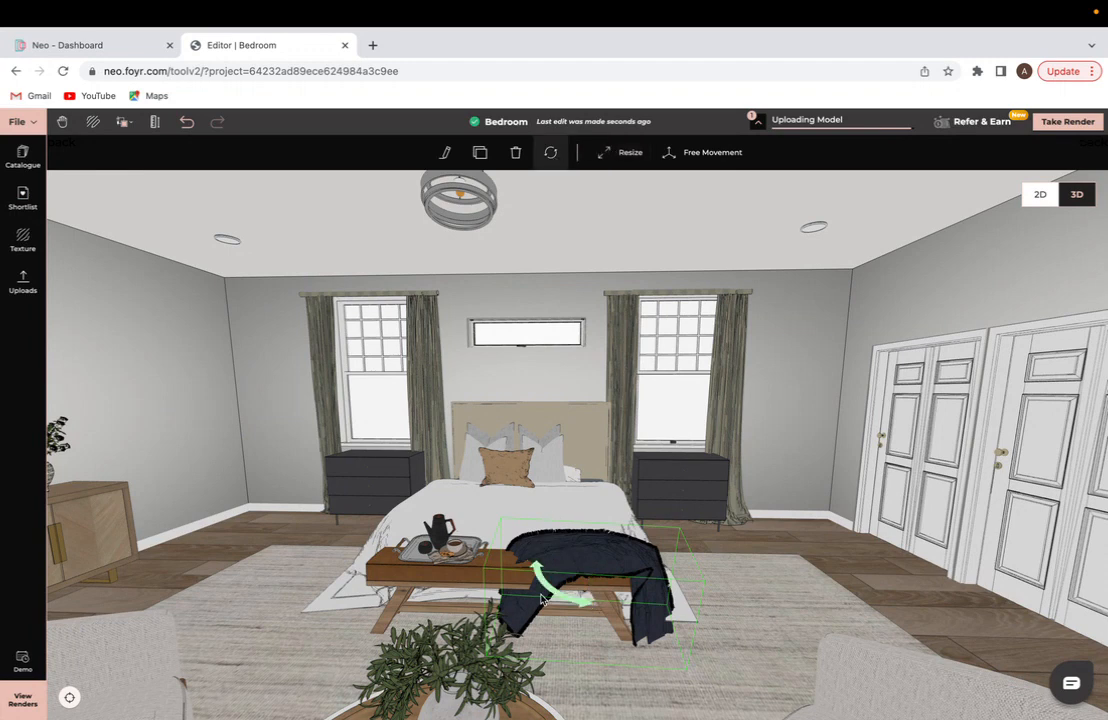
drag(540, 575, 595, 605)
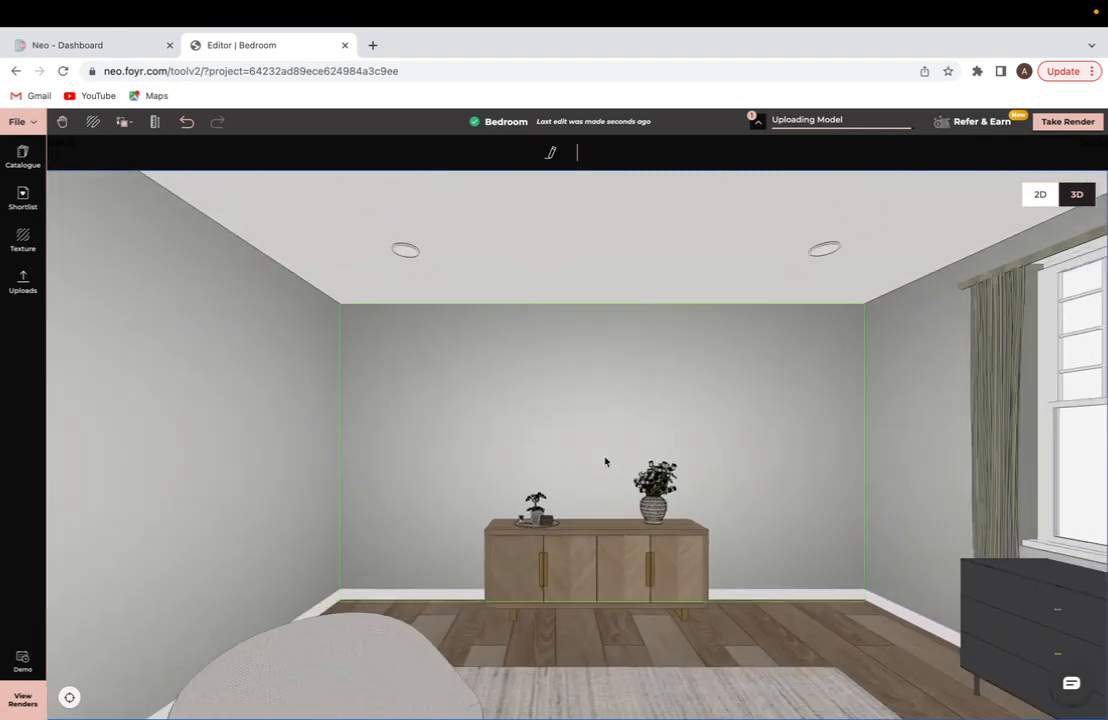
Stretch the White Wood Paneling across the full width of the sideboard wall.
click(22, 157)
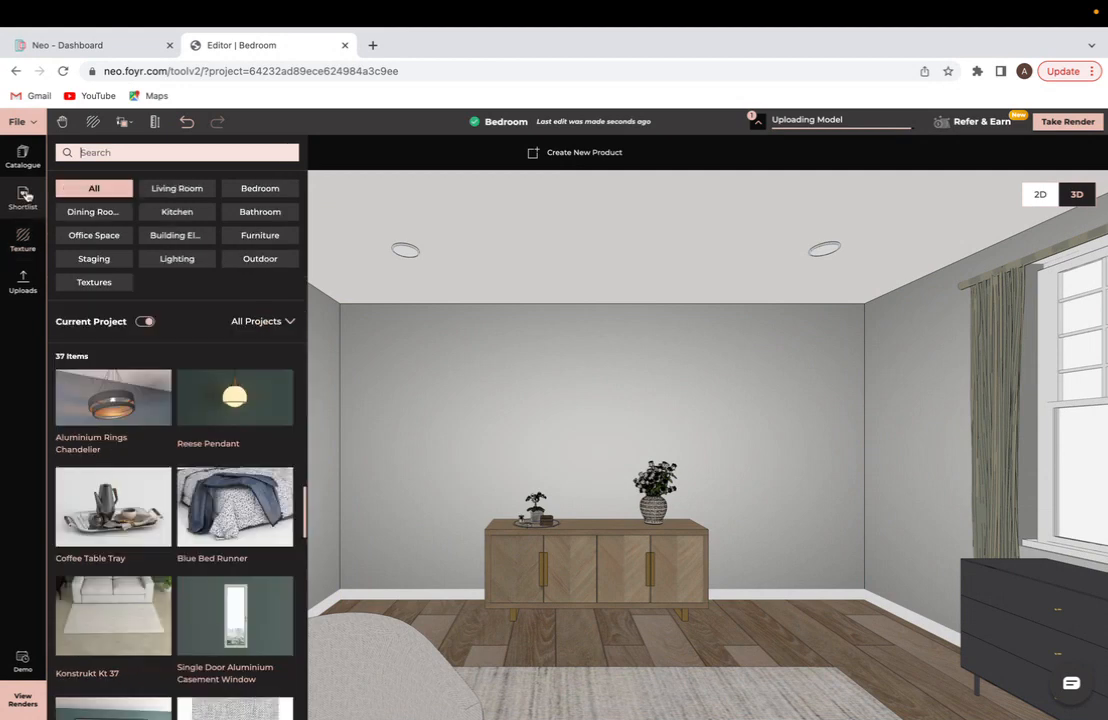
scroll(down, 3)
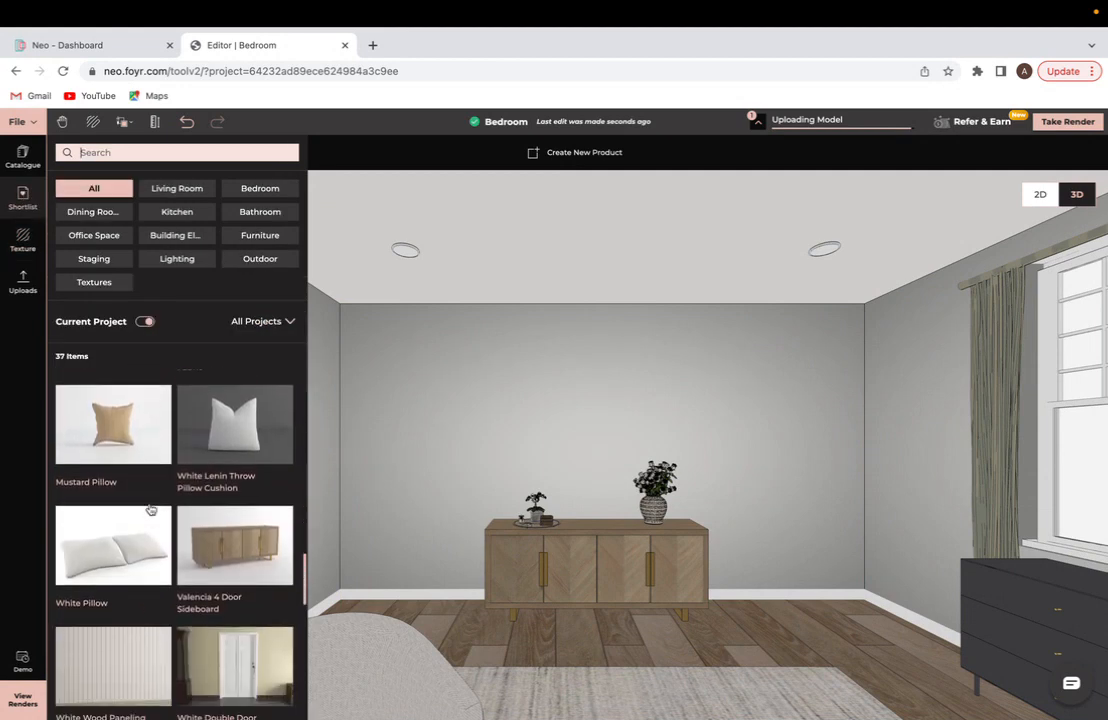
scroll(down, 3)
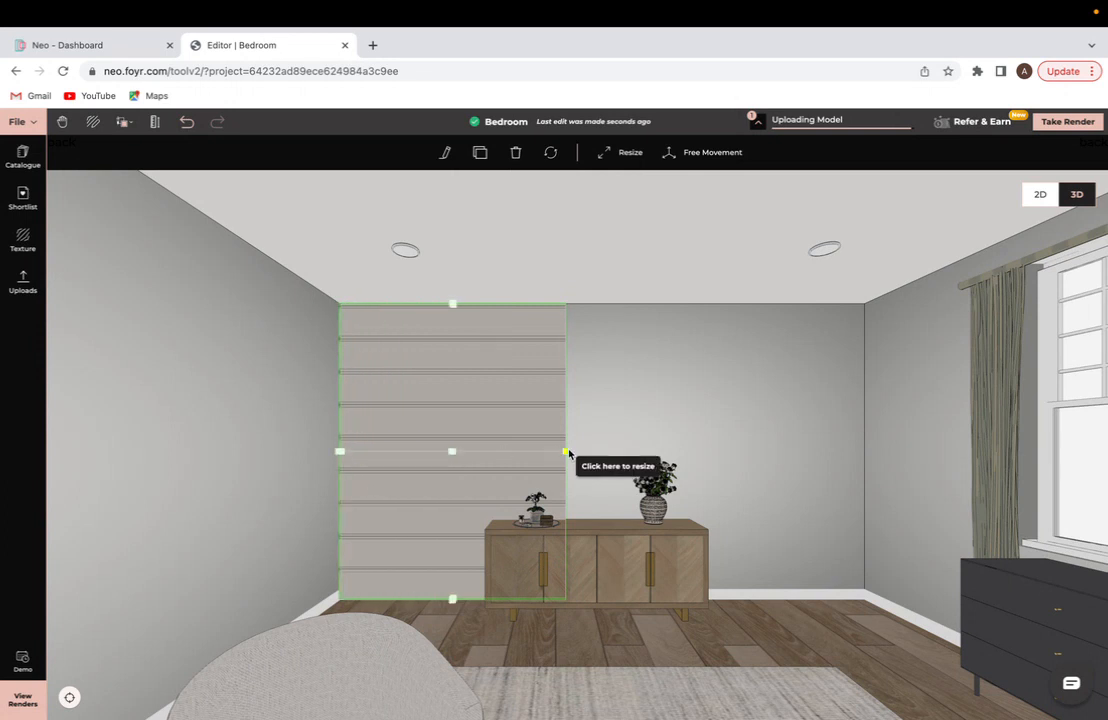
drag(567, 451, 867, 451)
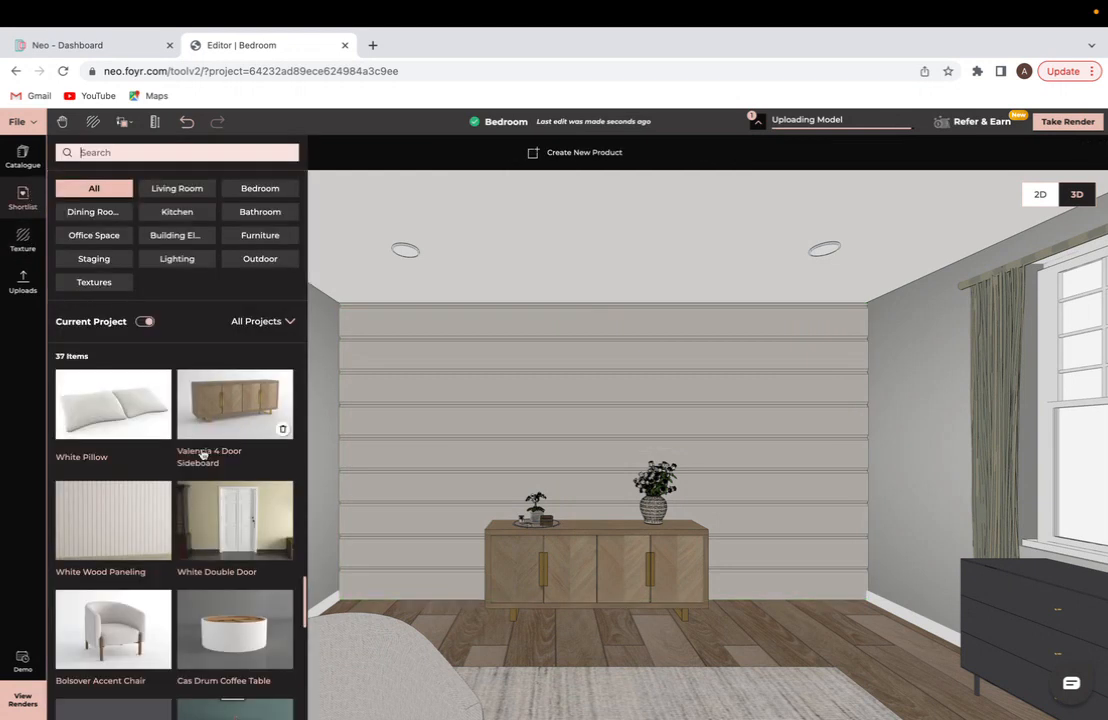
Place the Soft Abstract Girl Designs print on the paneled wall and select it.
scroll(down, 3)
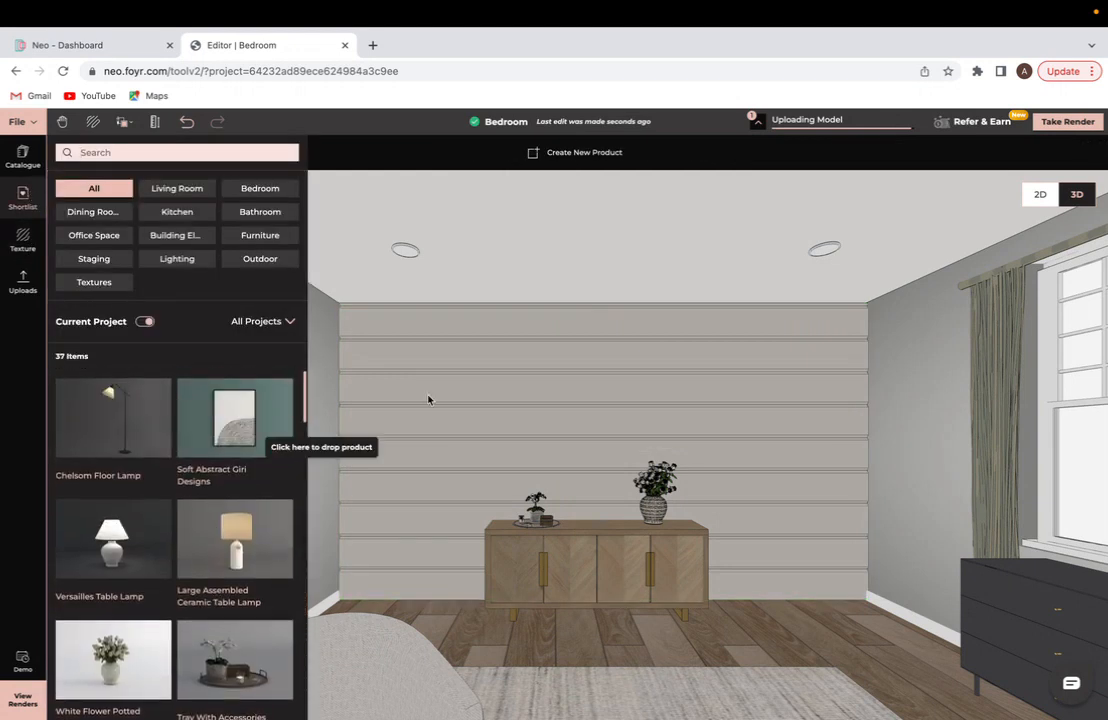
drag(234, 417, 588, 420)
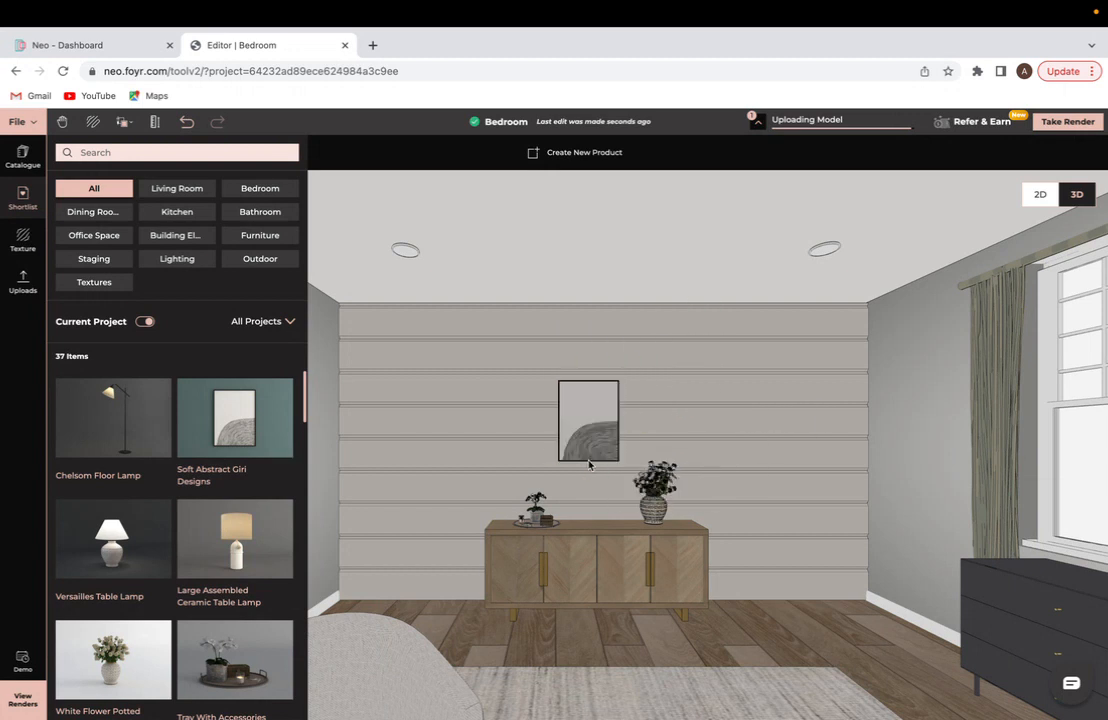
click(588, 420)
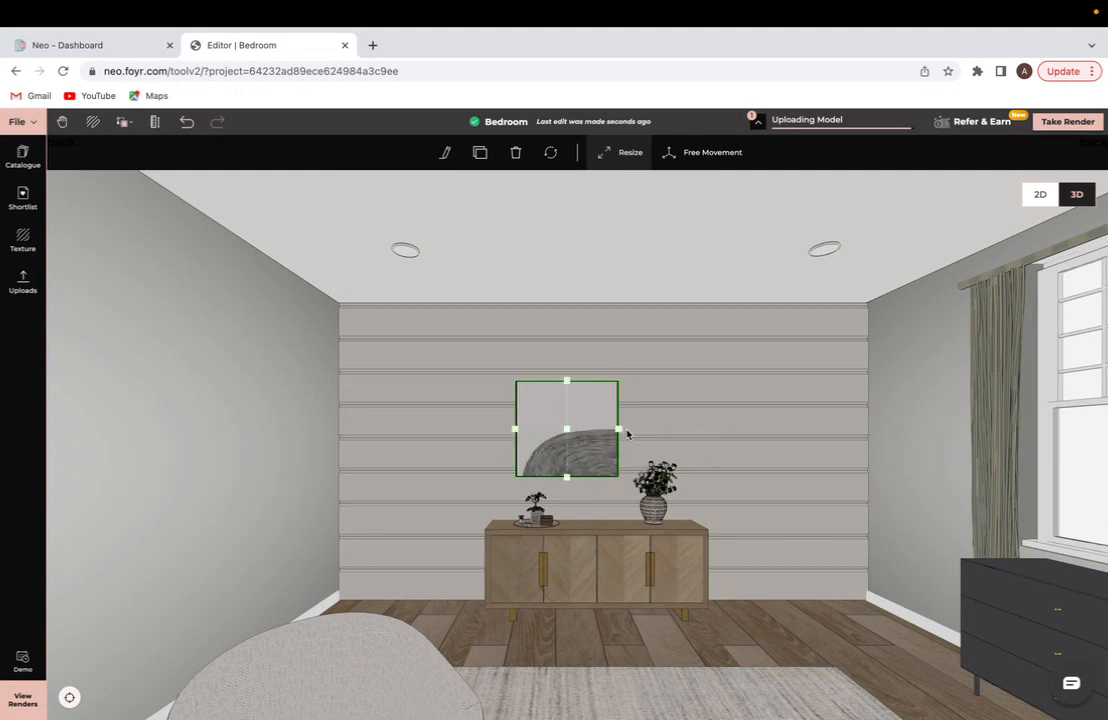
mouse_move(619, 431)
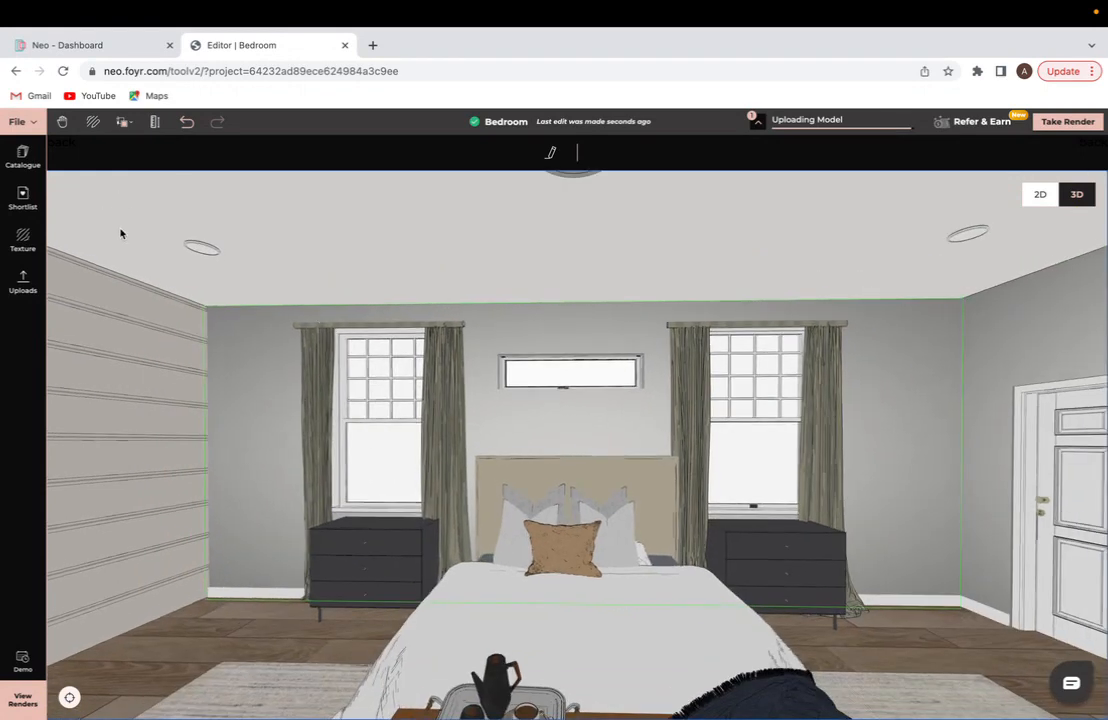
Browse the Shortlist for the Chelsom Floor Lamp and a table lamp.
click(22, 155)
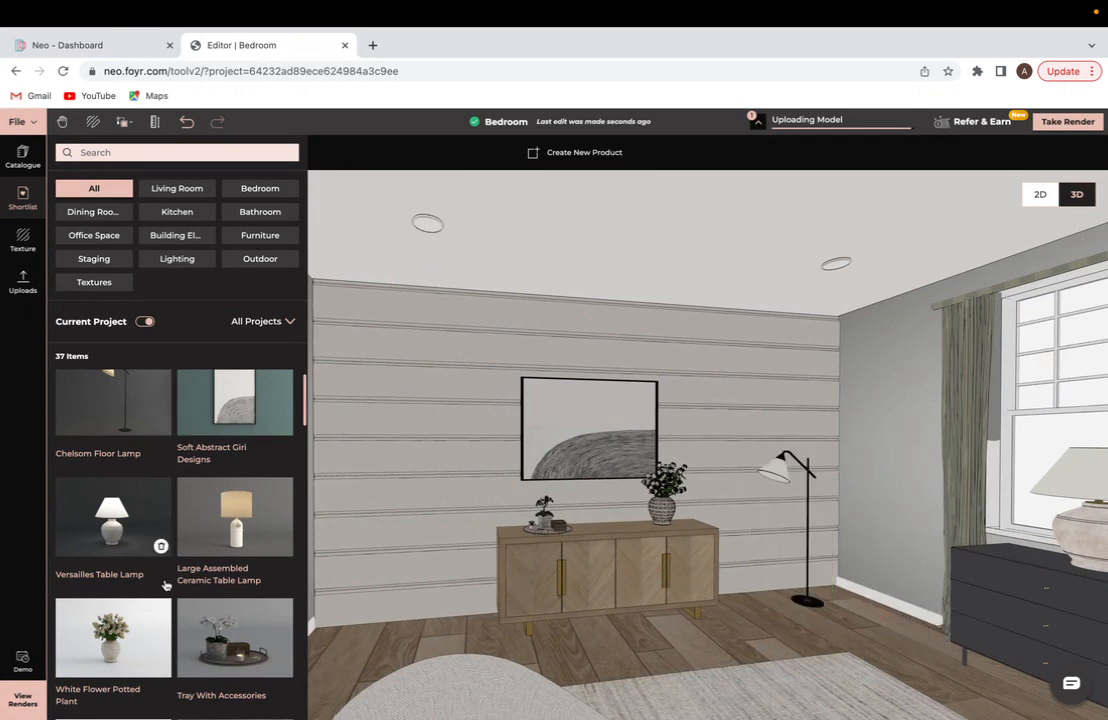
scroll(down, 3)
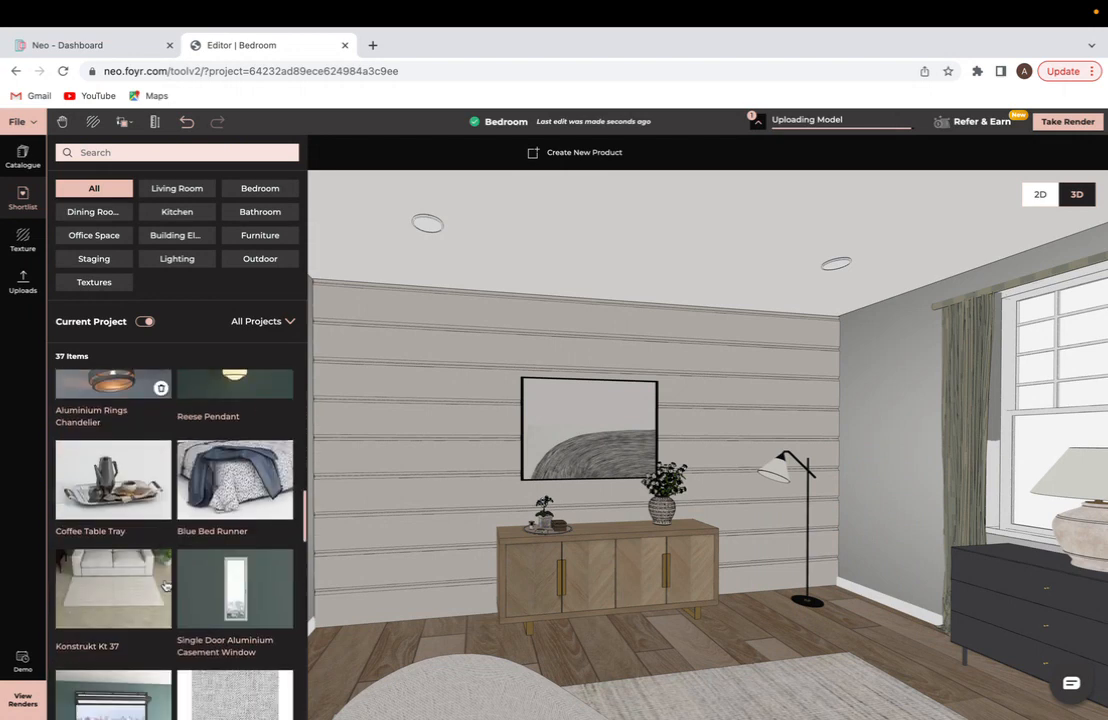
scroll(down, 3)
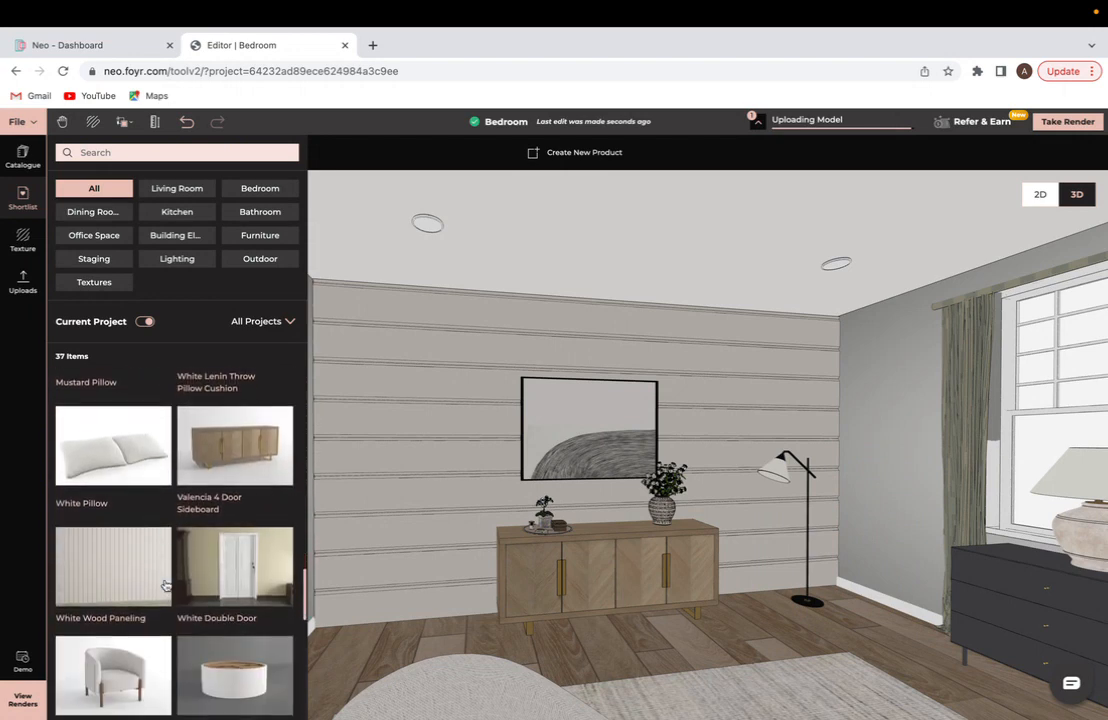